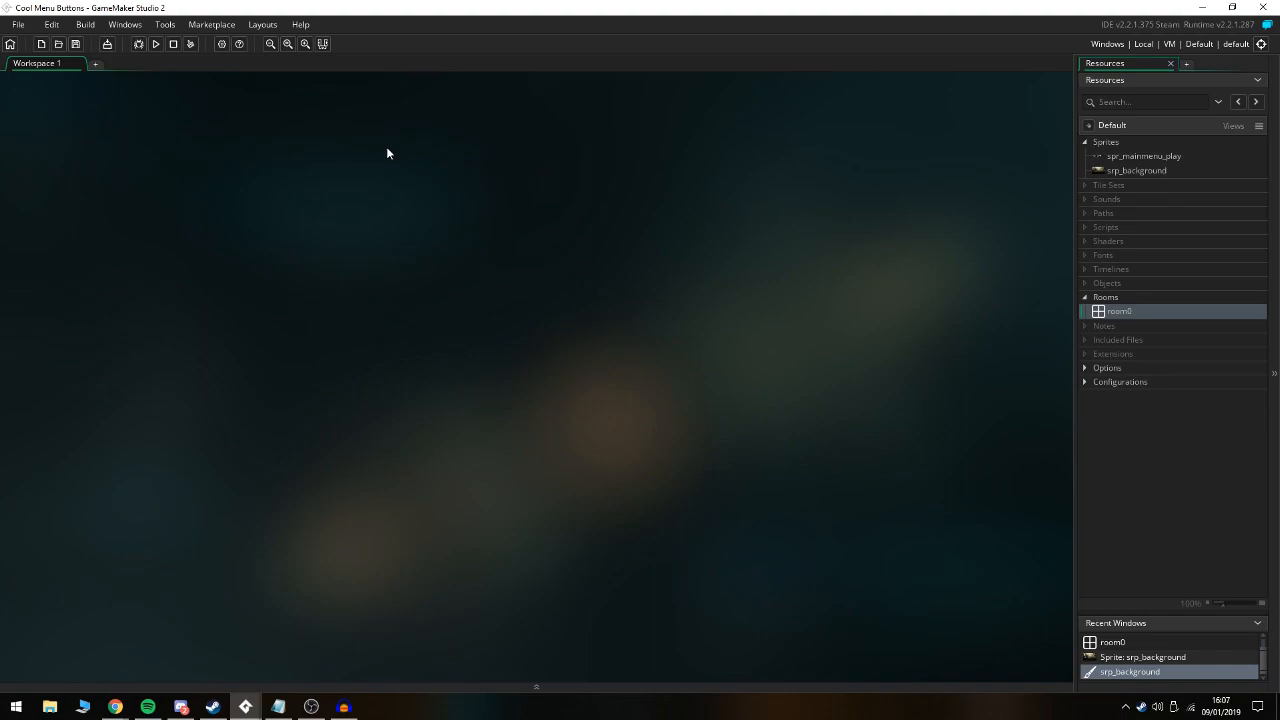
mouse_move(912, 198)
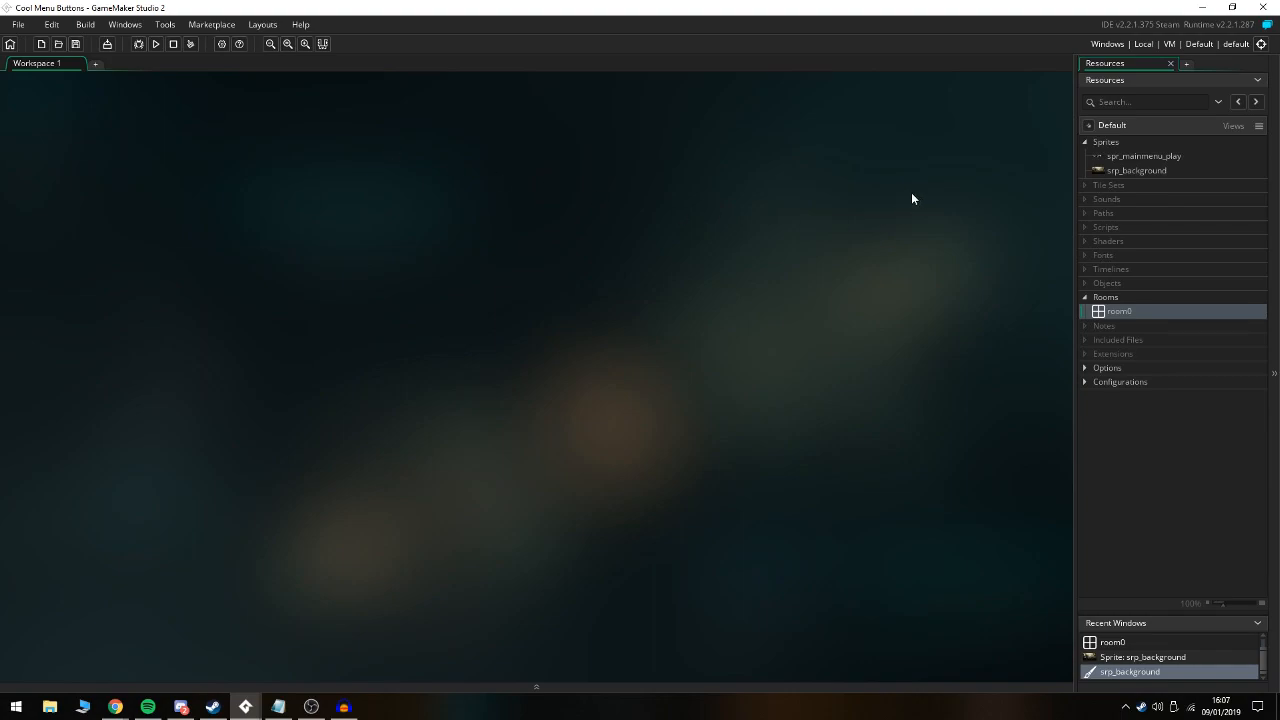
mouse_move(584, 292)
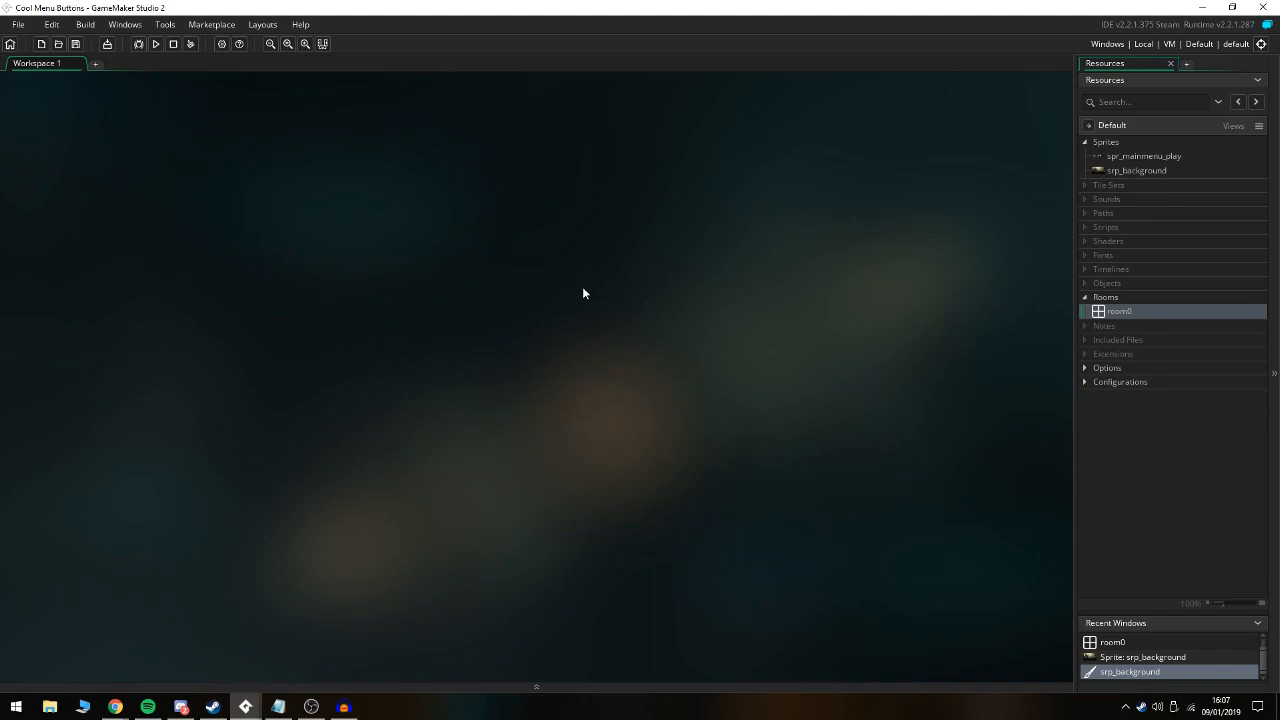
mouse_move(652, 256)
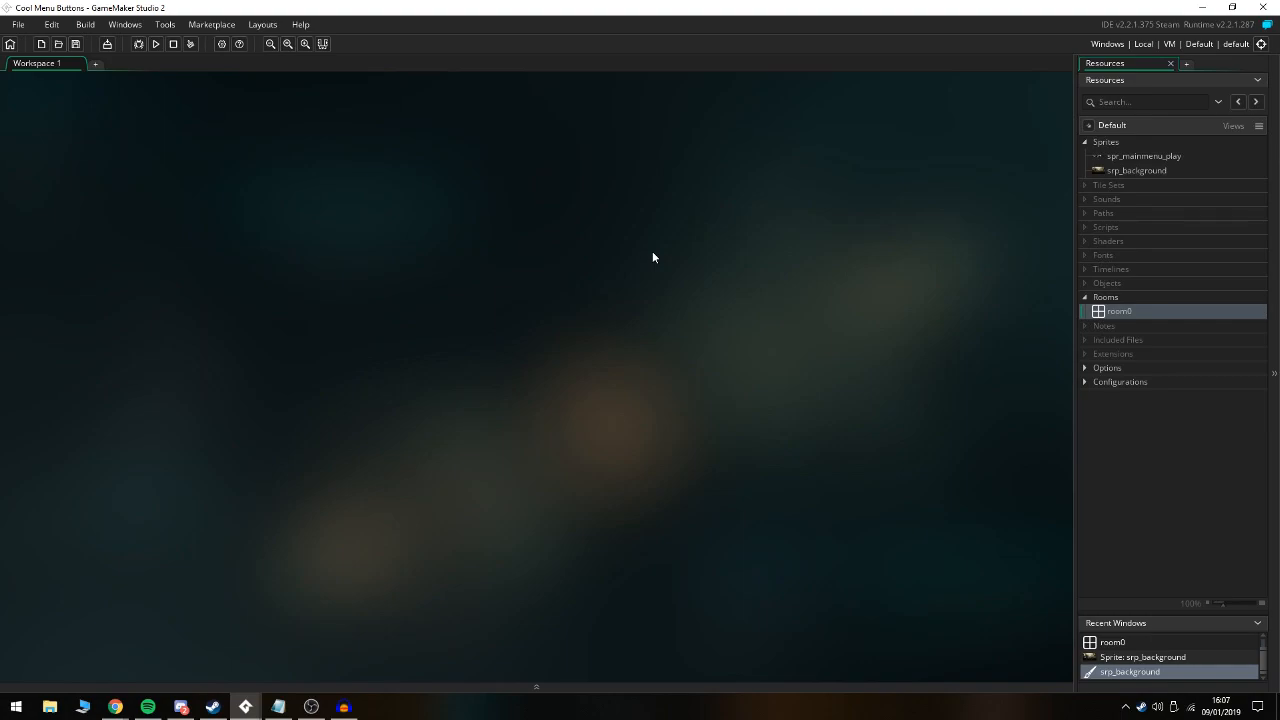
mouse_move(658, 236)
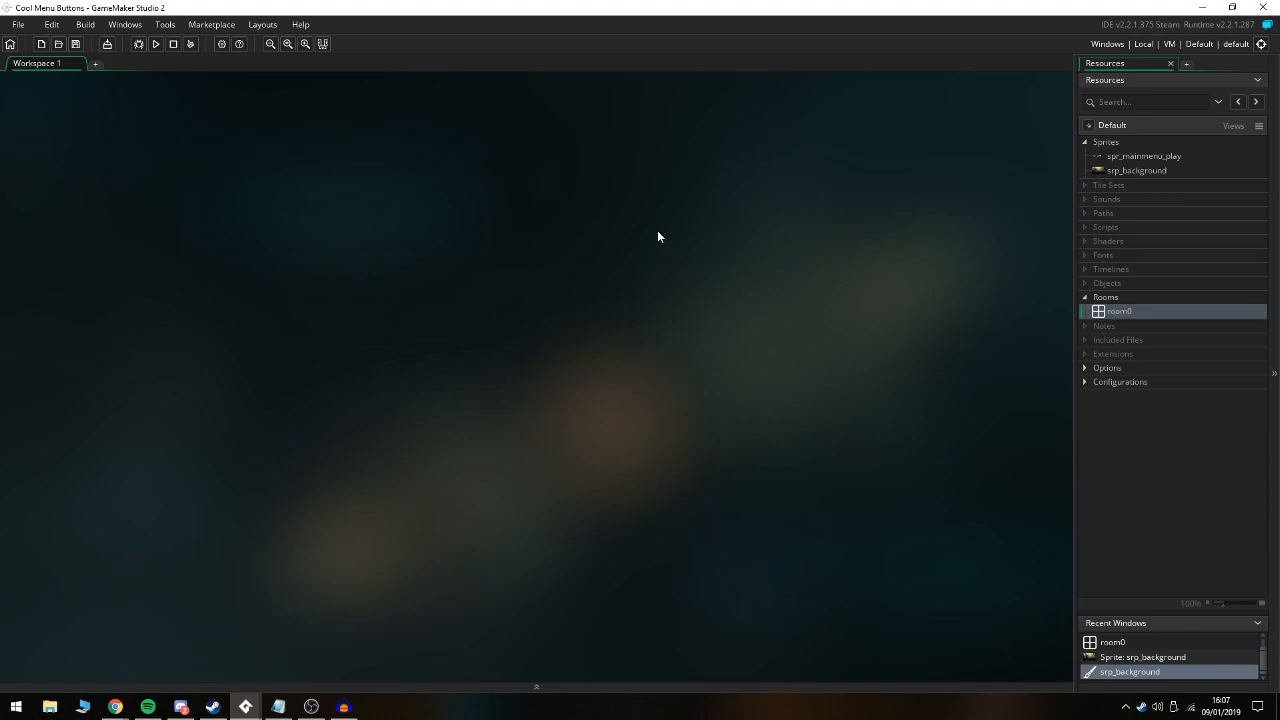
Review the spr_mainmenu_play button frames and the background sprite before creating a new object
double_click(1144, 156)
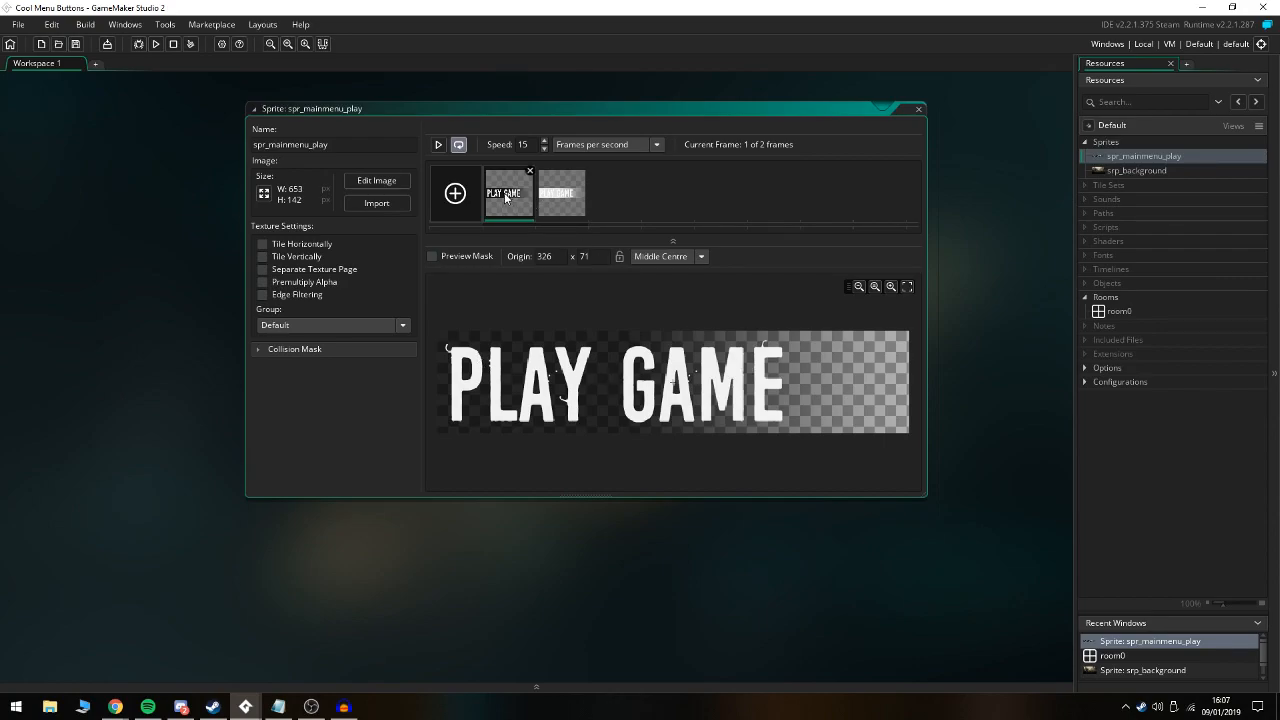
click(560, 192)
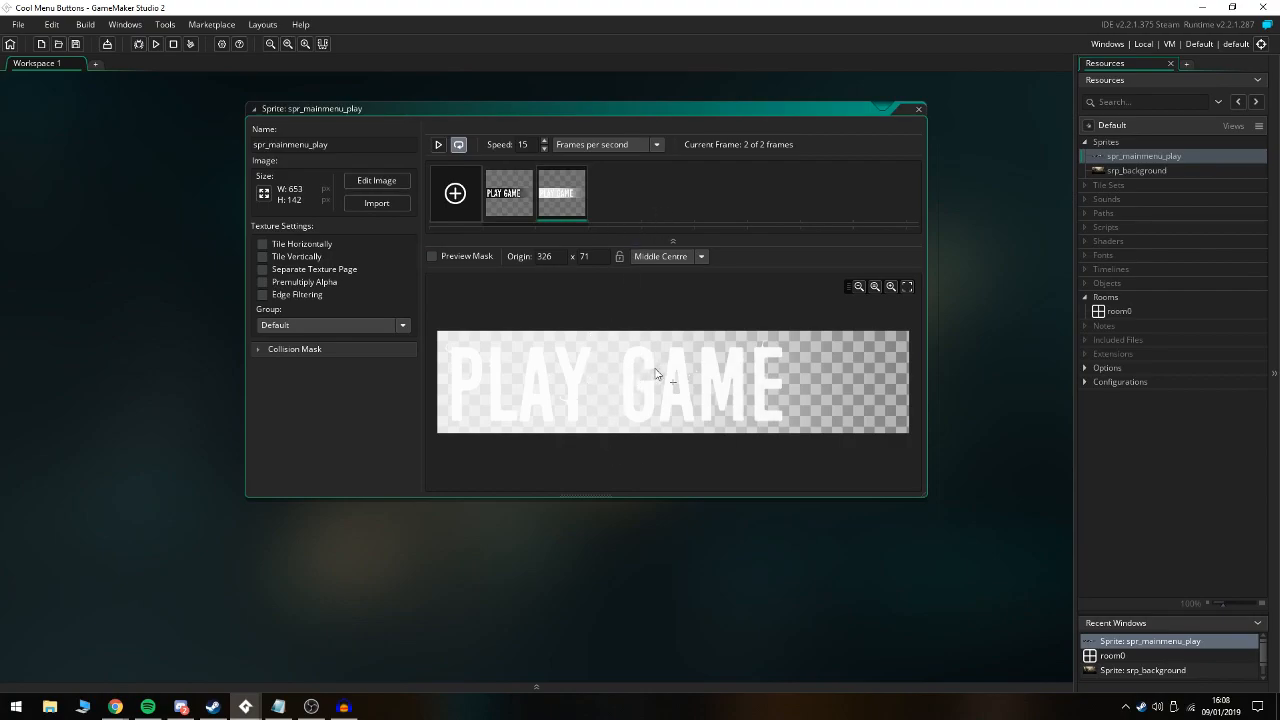
mouse_move(782, 206)
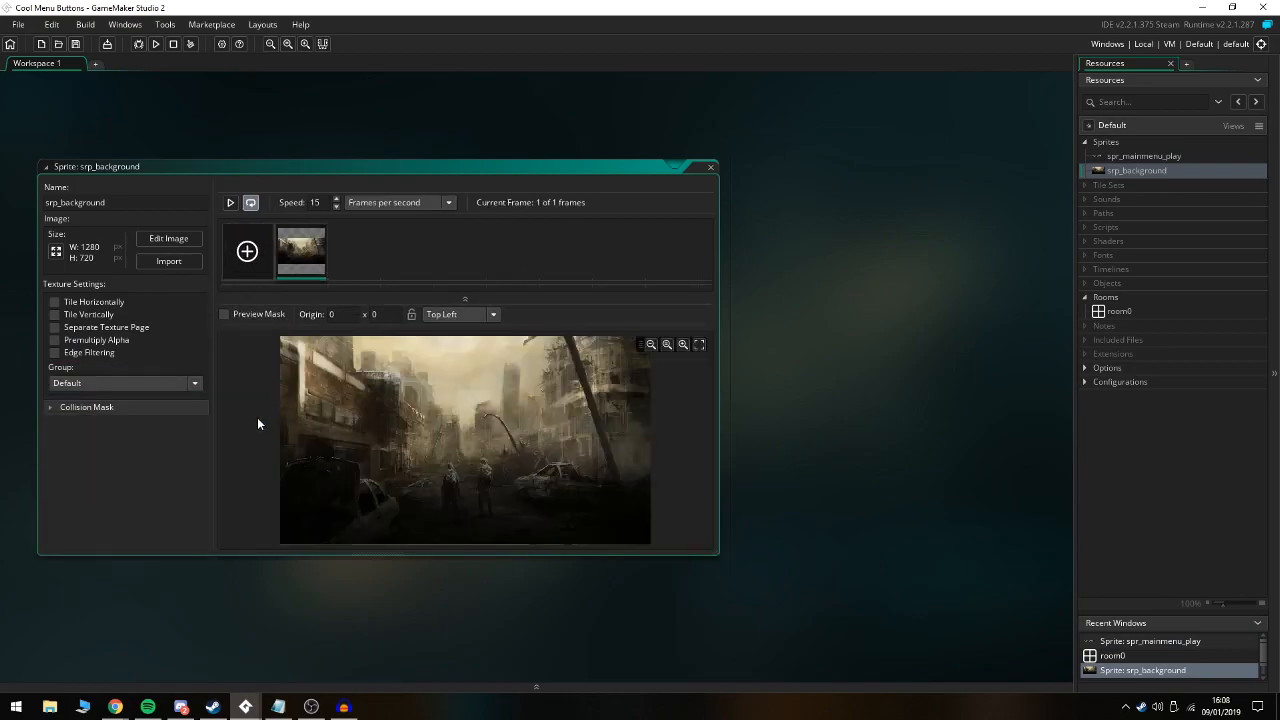
double_click(1118, 312)
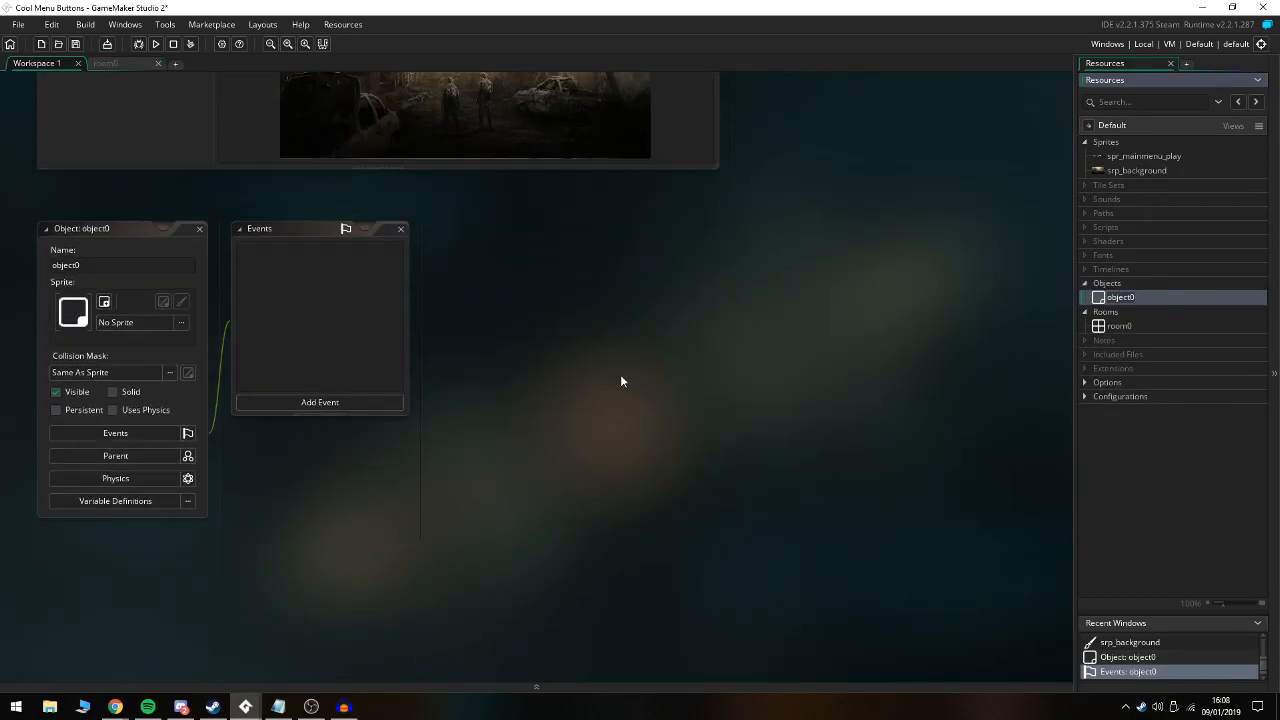
Name the object obj_play, assign it spr_mainmenu_play and add a Step event
drag(90, 228, 176, 206)
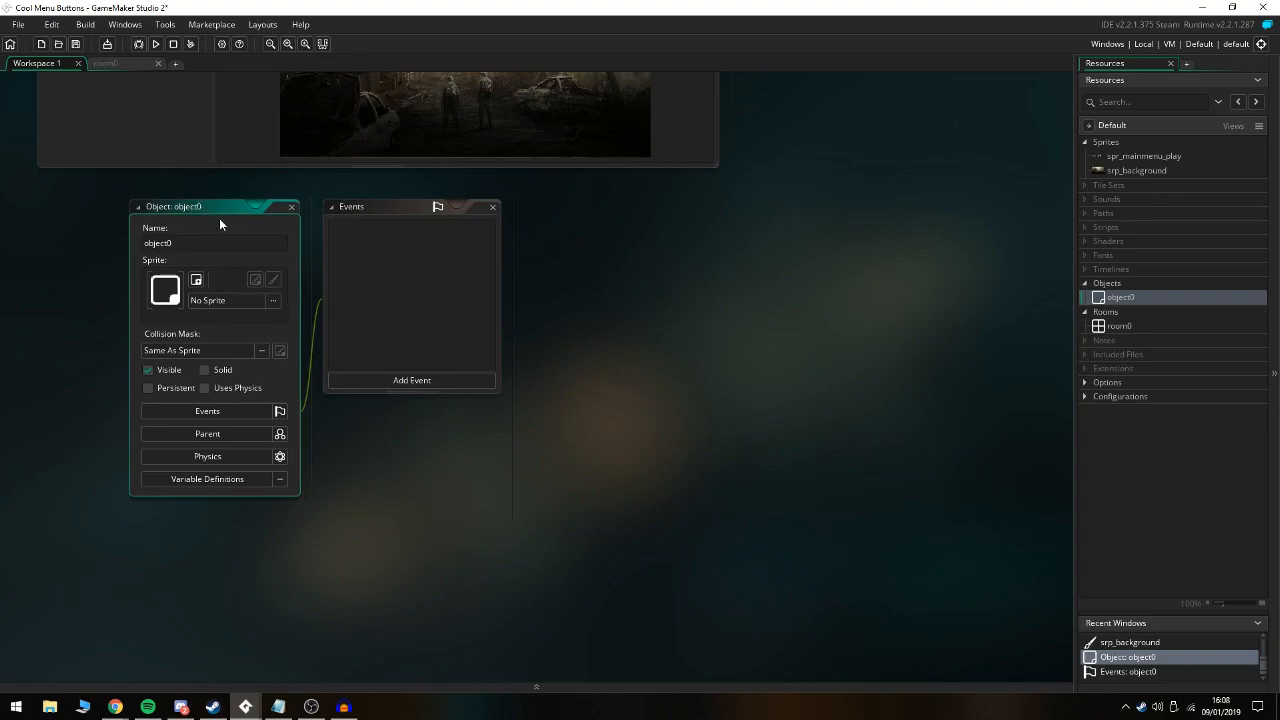
mouse_move(308, 284)
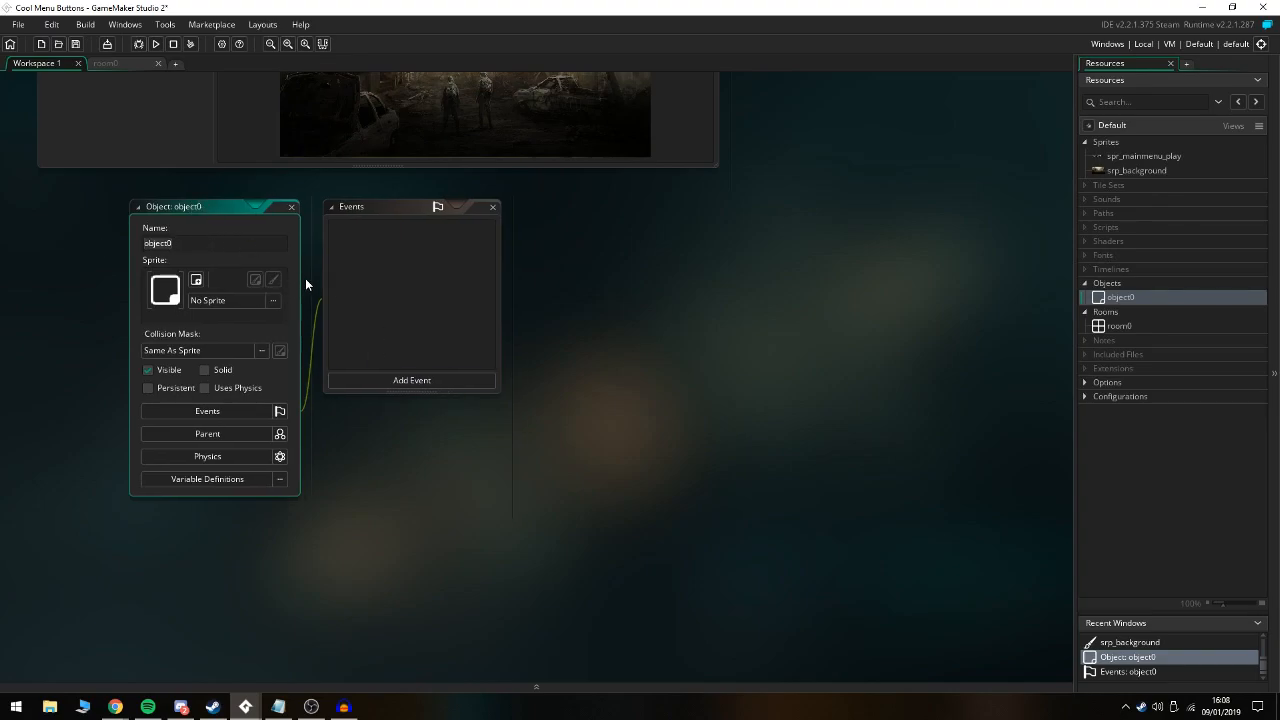
text(obj_play)
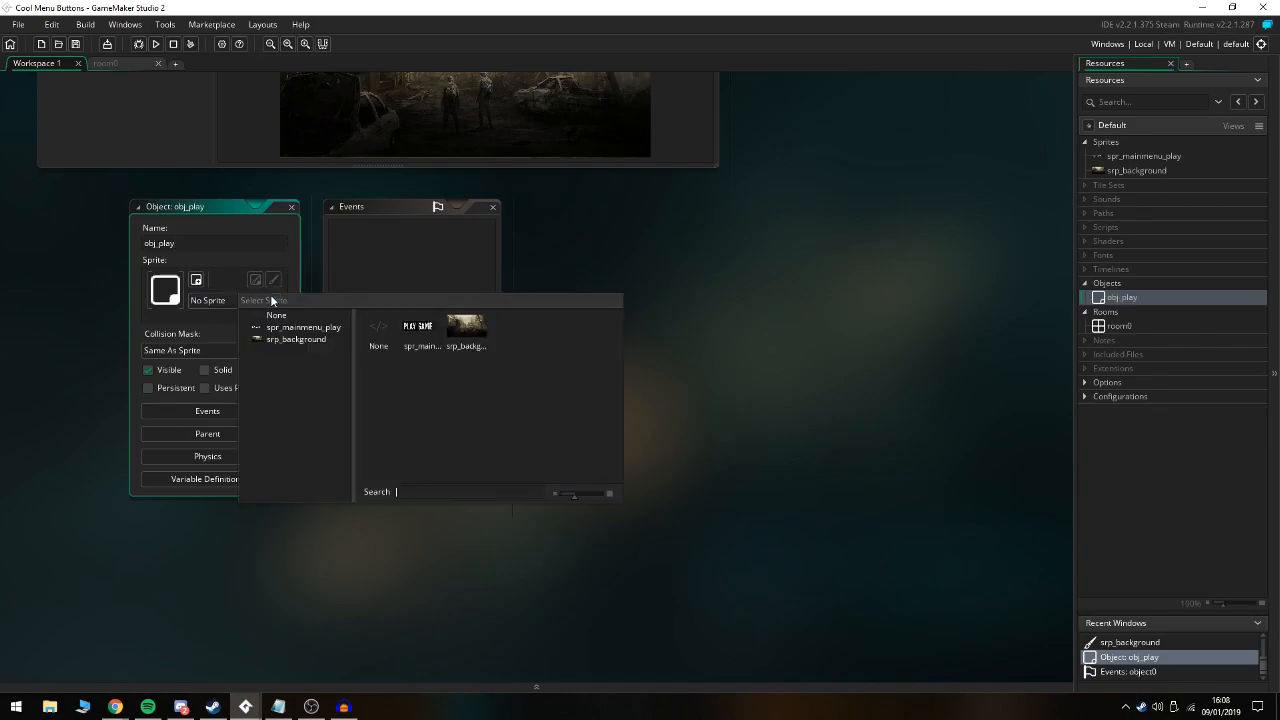
click(304, 328)
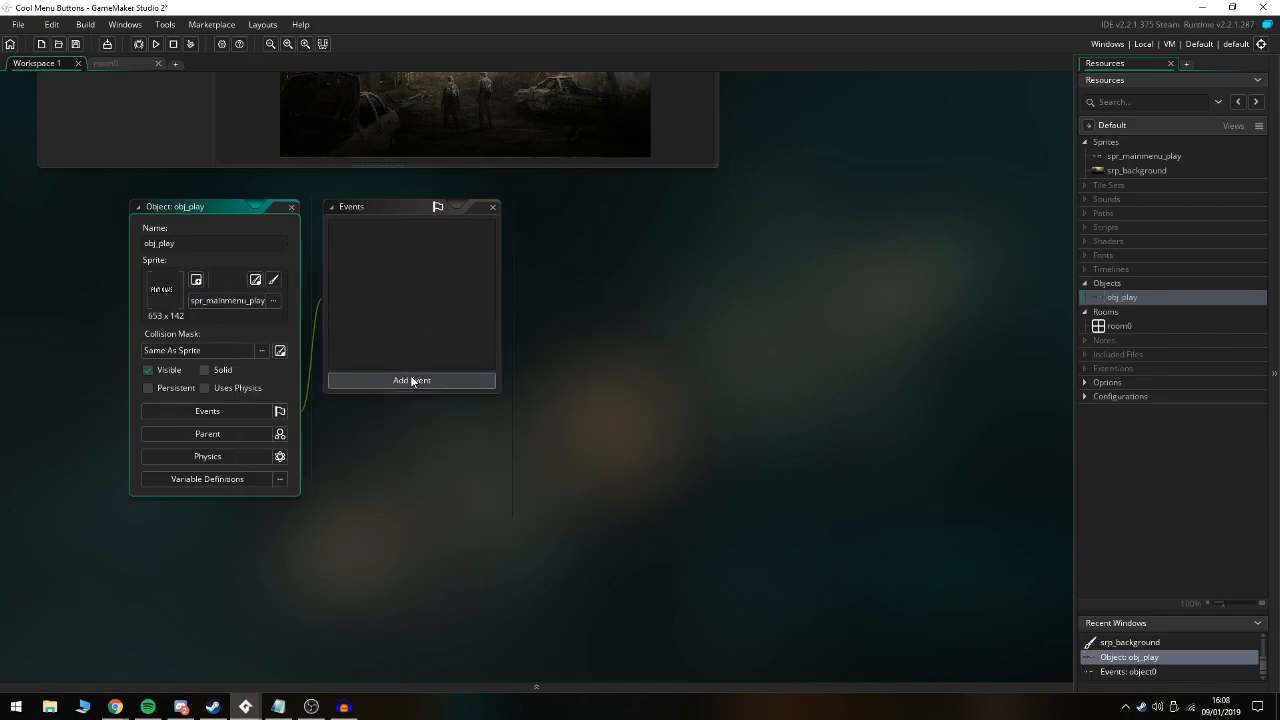
click(412, 380)
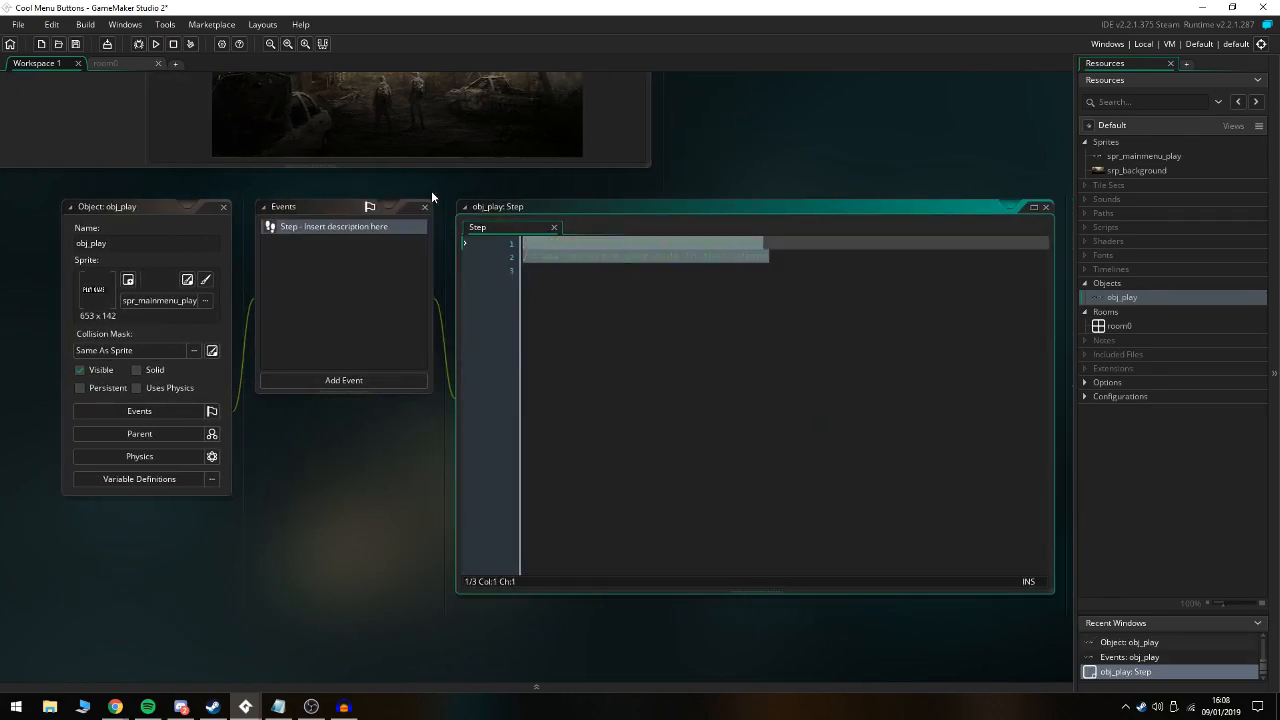
Start the Step code with a Variables comment and var range = 12;
text(//Variables & Calcutions)
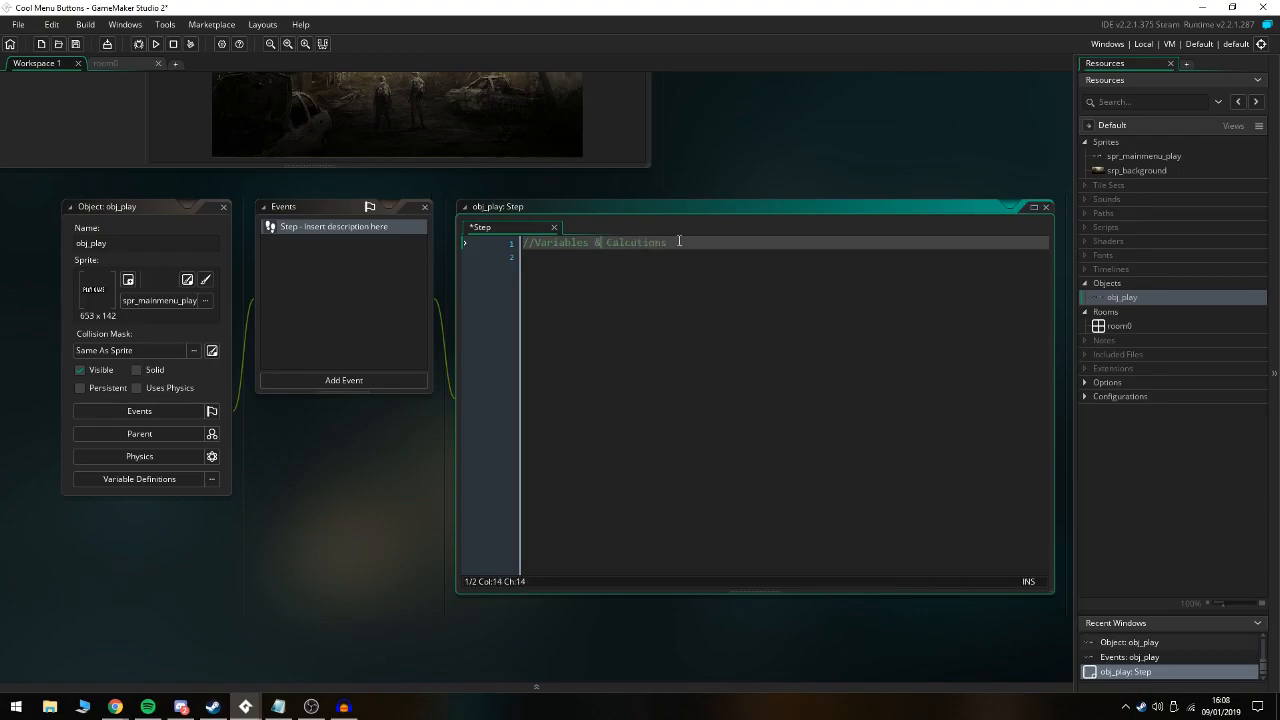
key(Return)
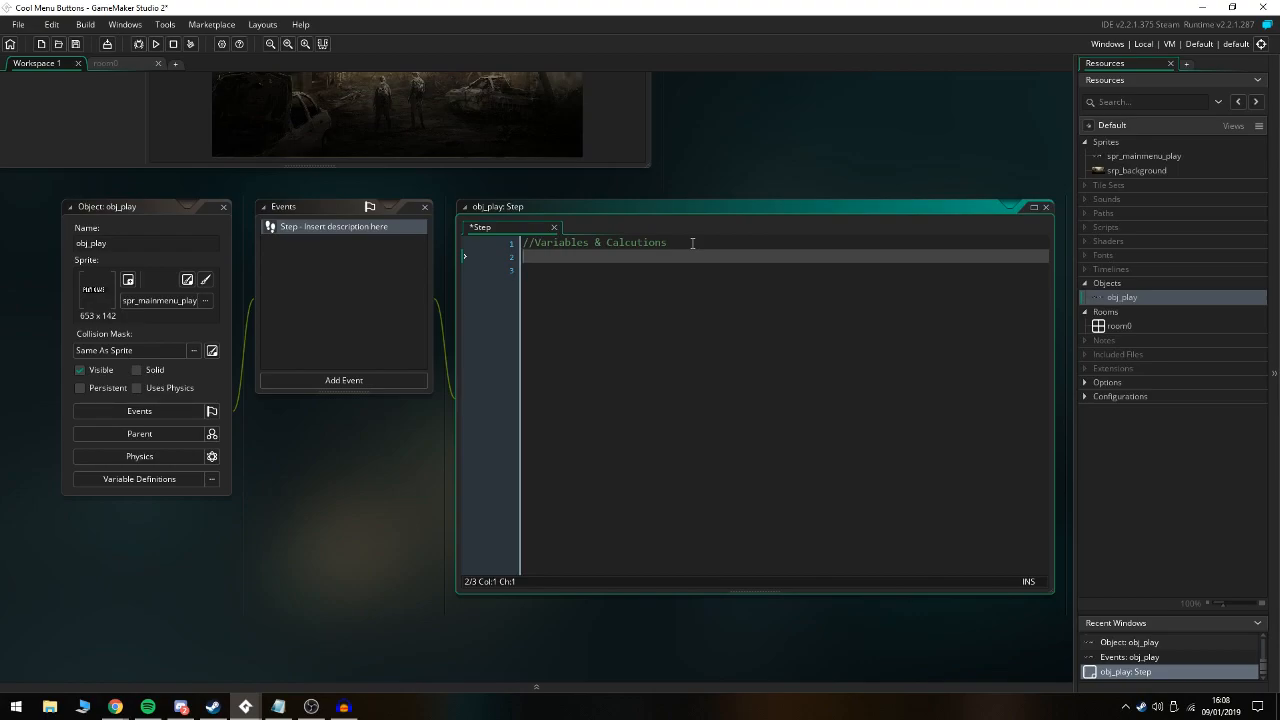
text(var)
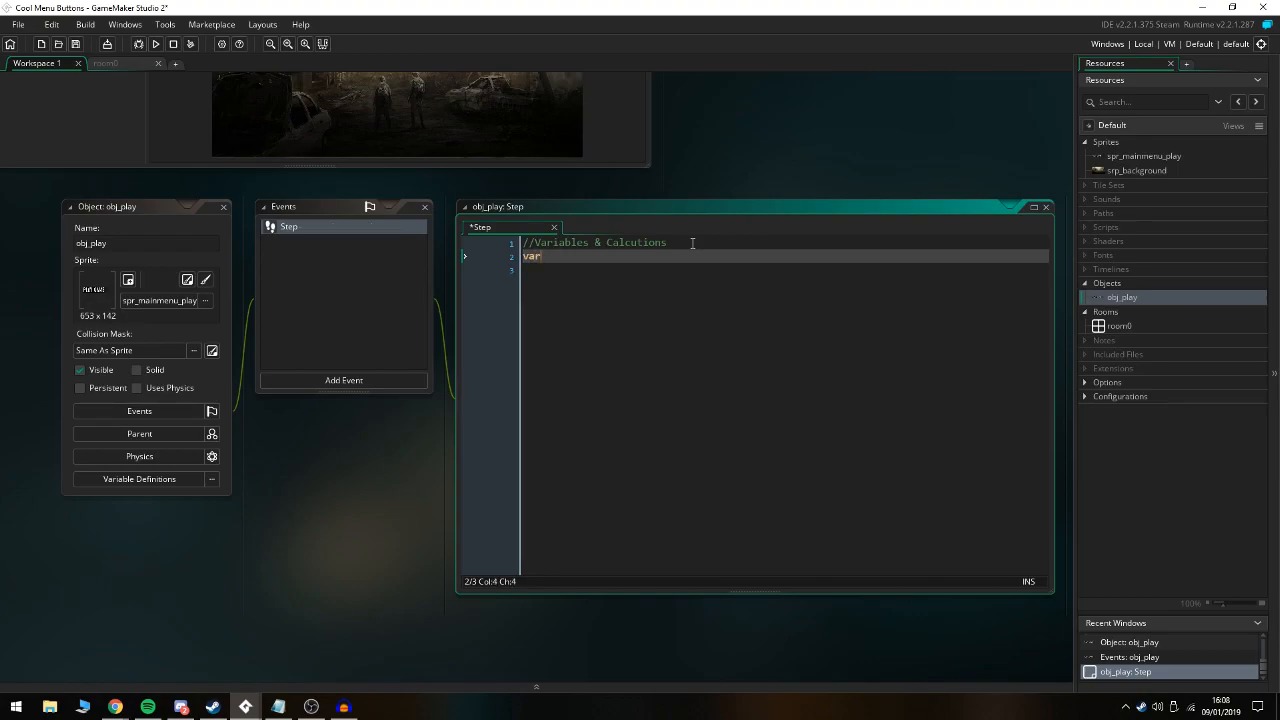
text(range = 12;)
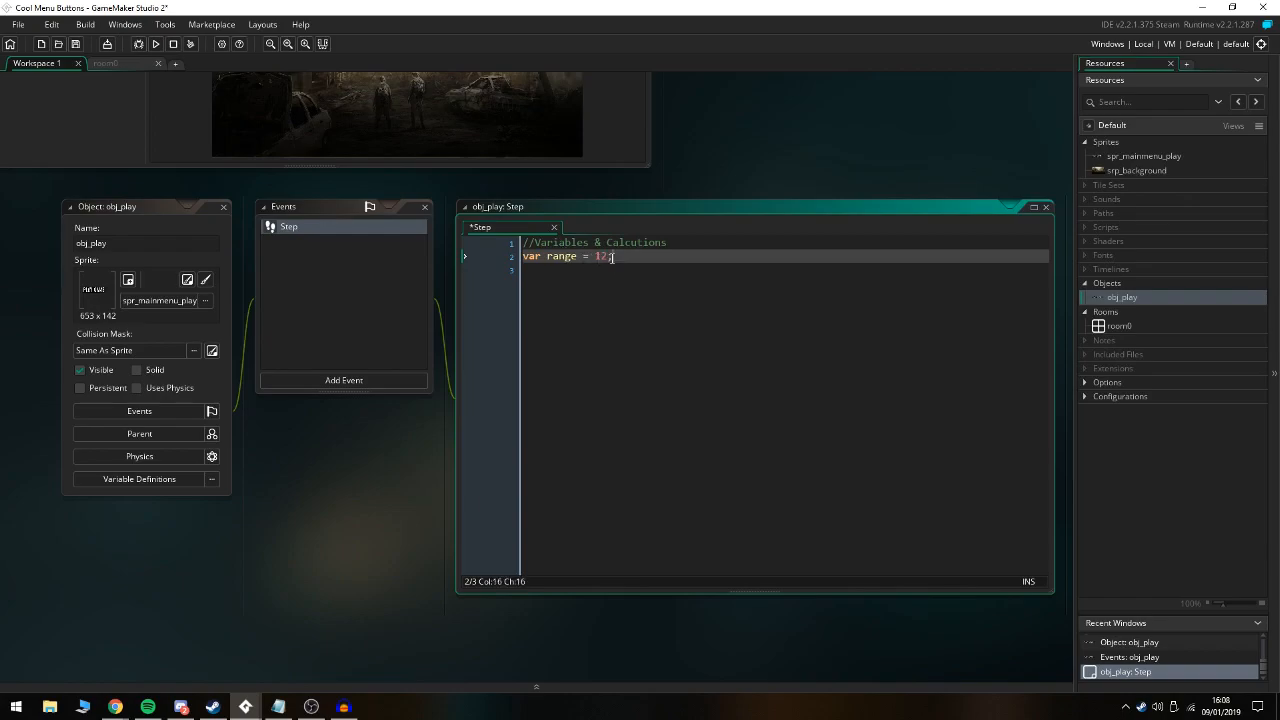
text(;)
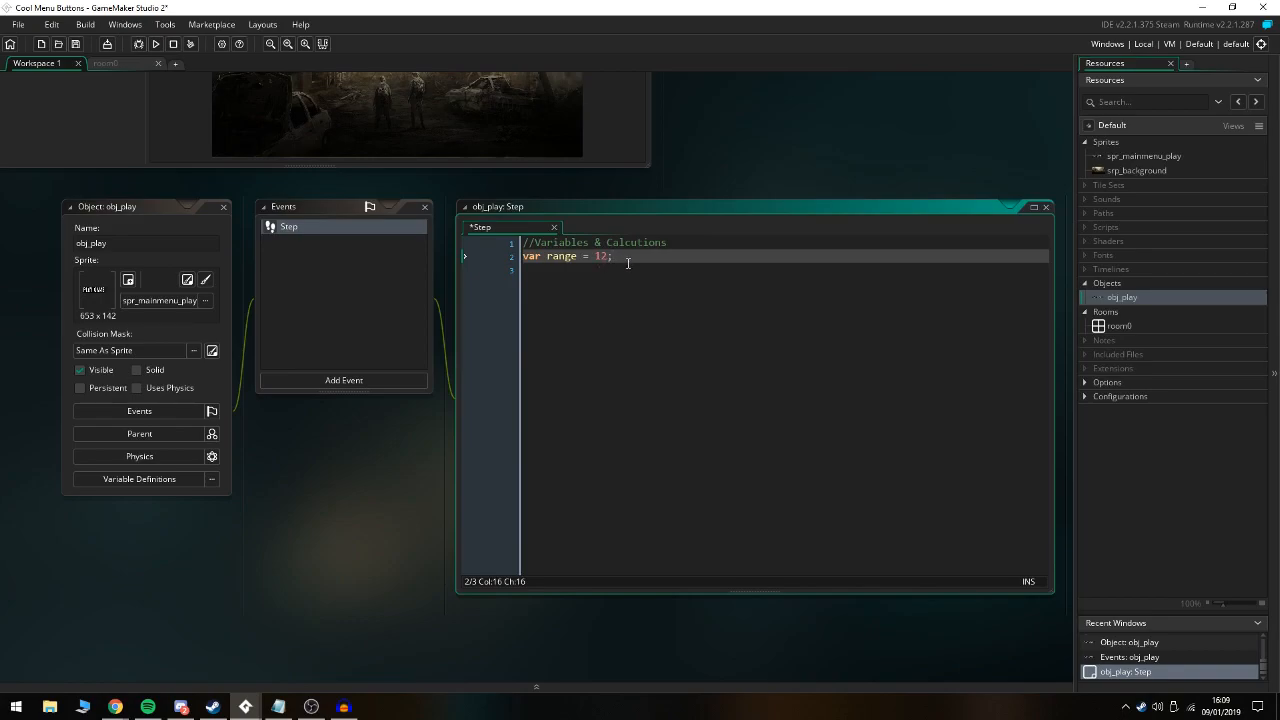
Declare var min_scale = 1; and var max_scale = 1.05
text(var)
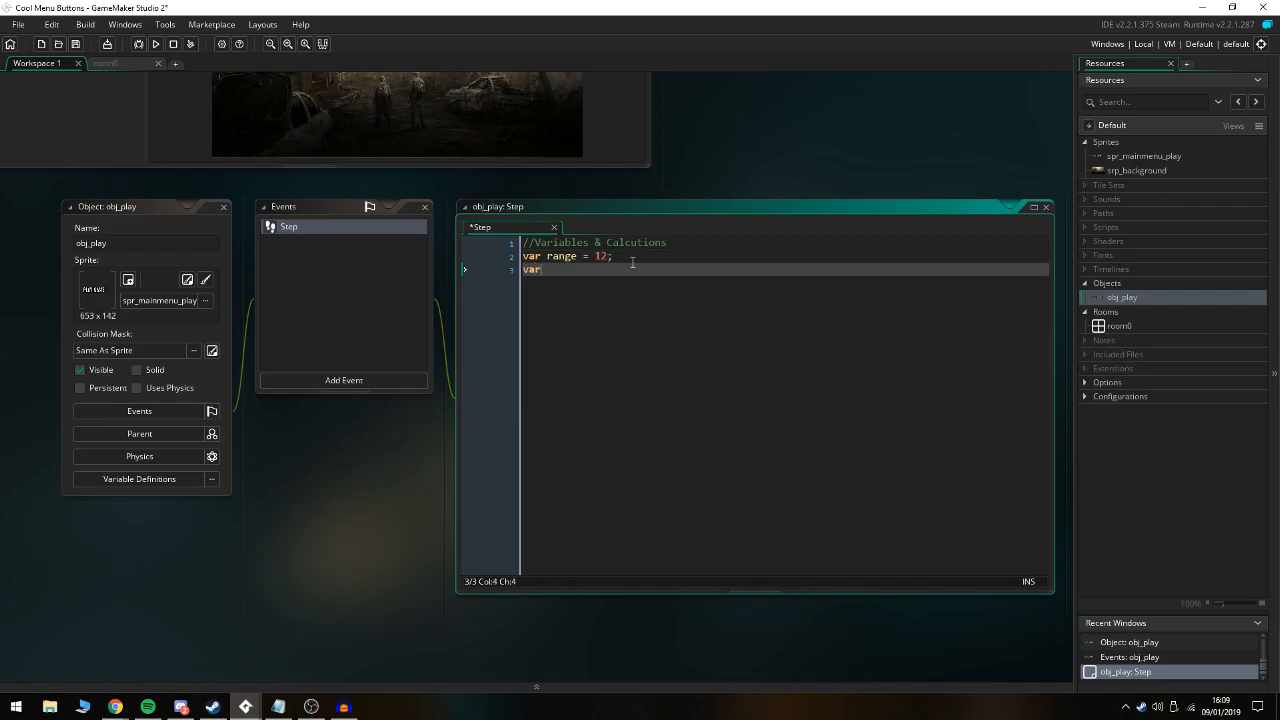
text(min_sca)
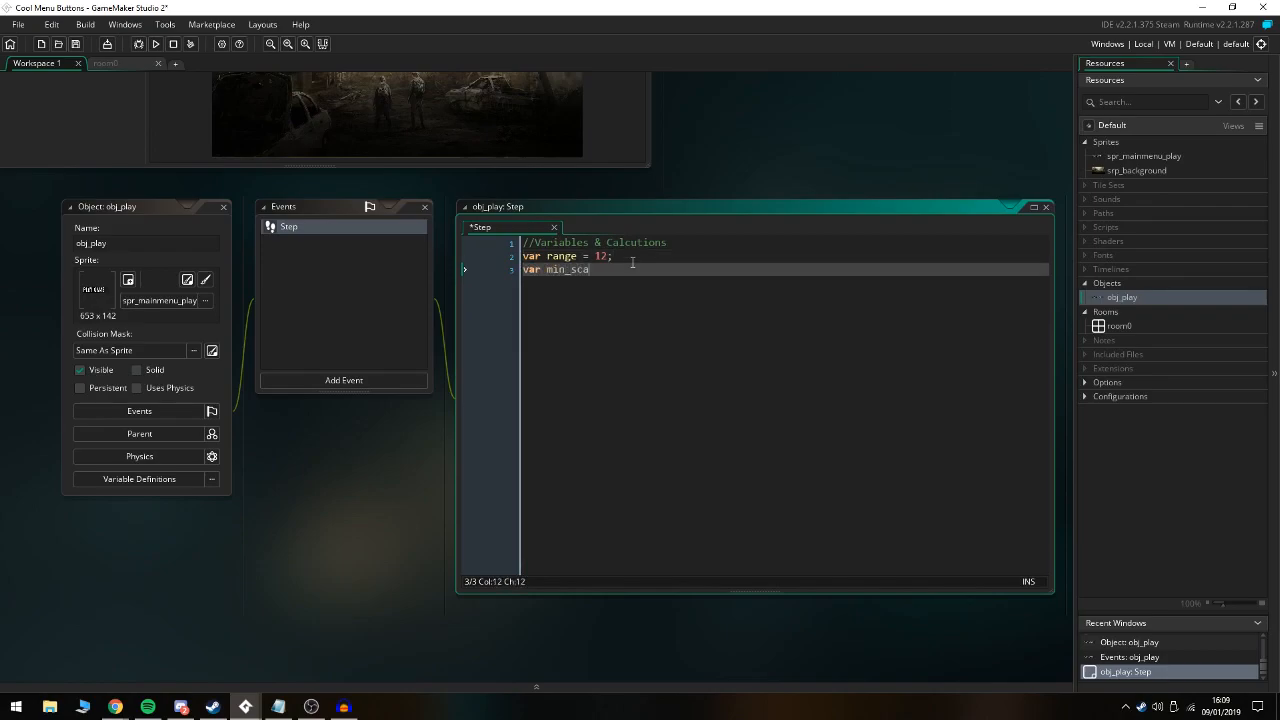
text(le = 1;)
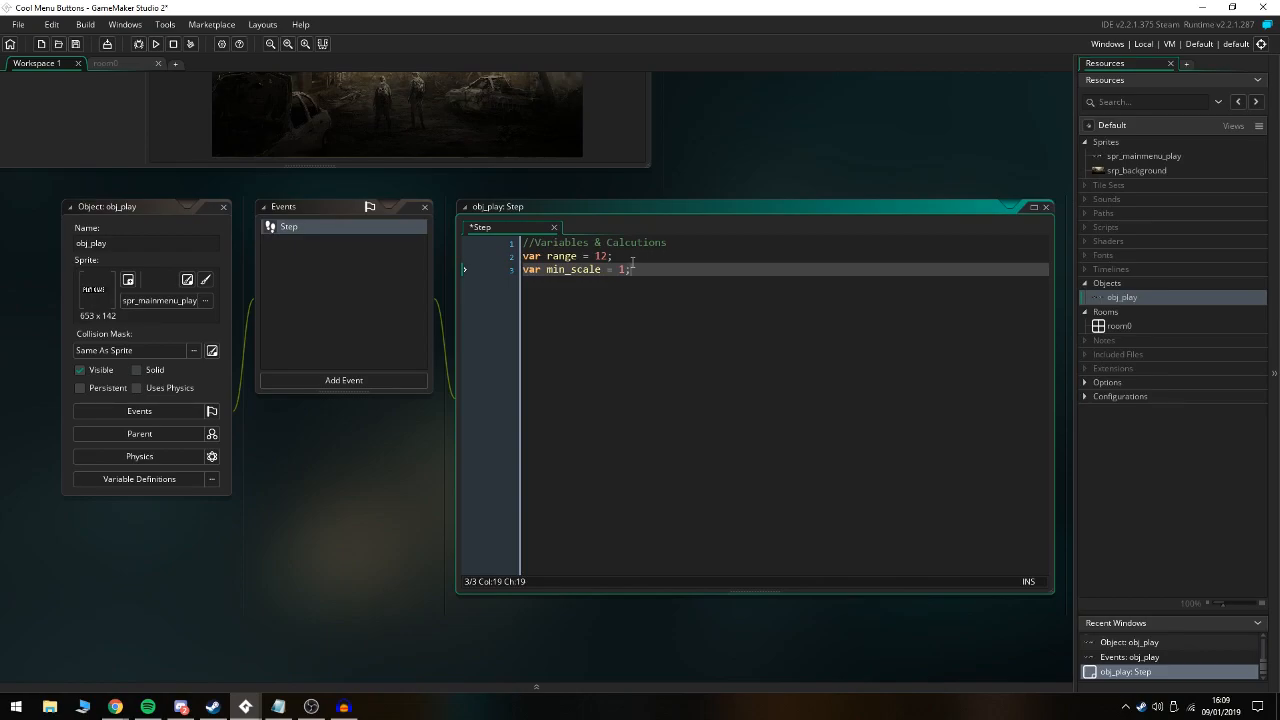
text(var max_scal)
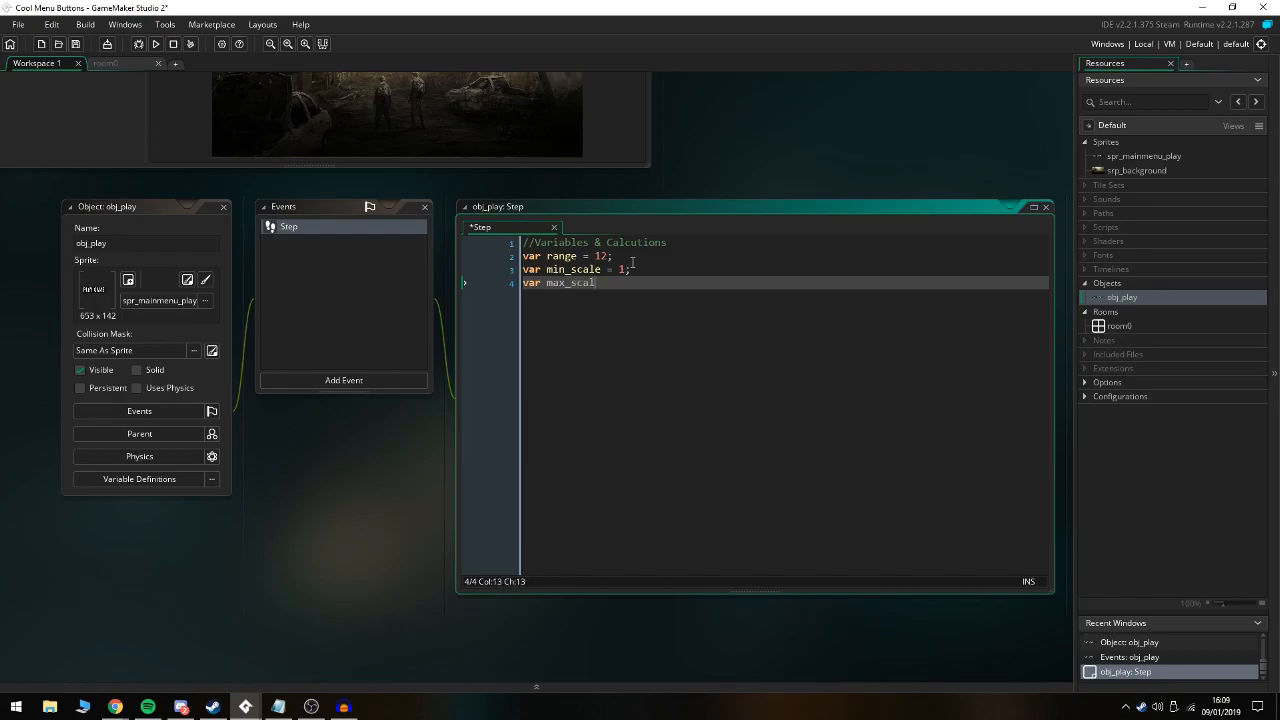
text(= 1.05;)
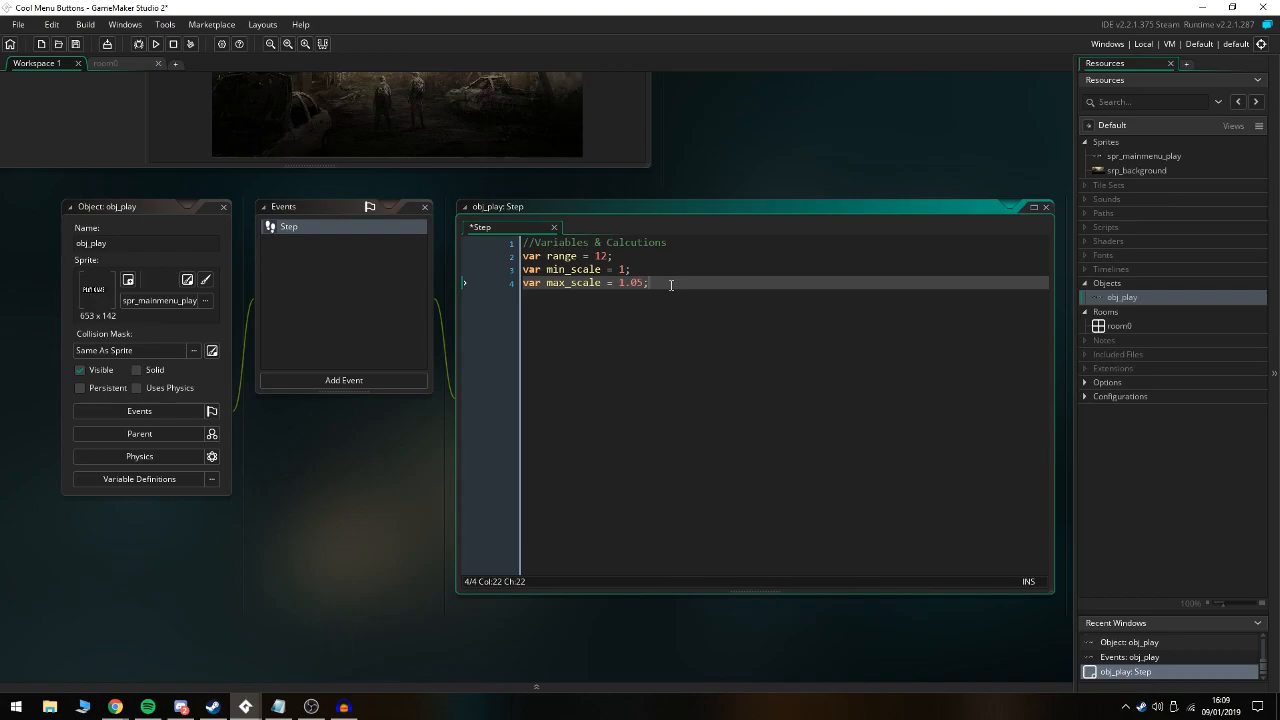
Declare mouse_hover as distance_to_point(mouse_x, mouse_y) <= range
text(var)
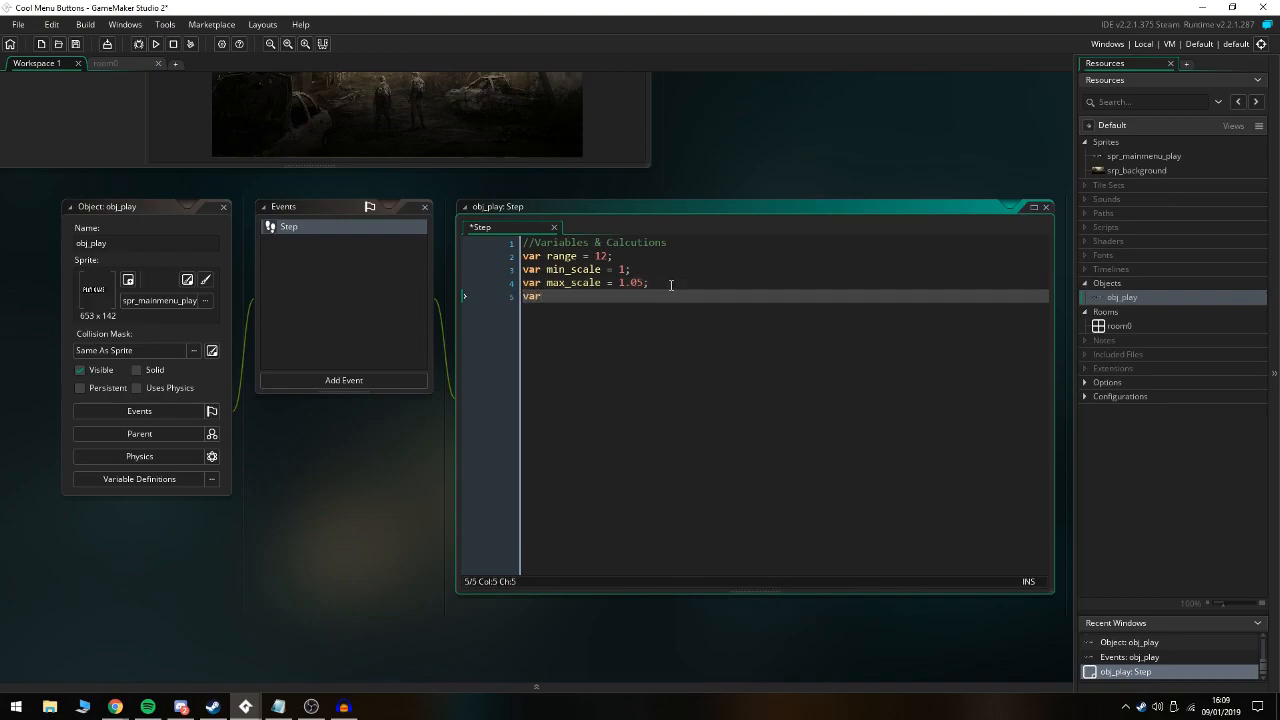
text(mouse_hover)
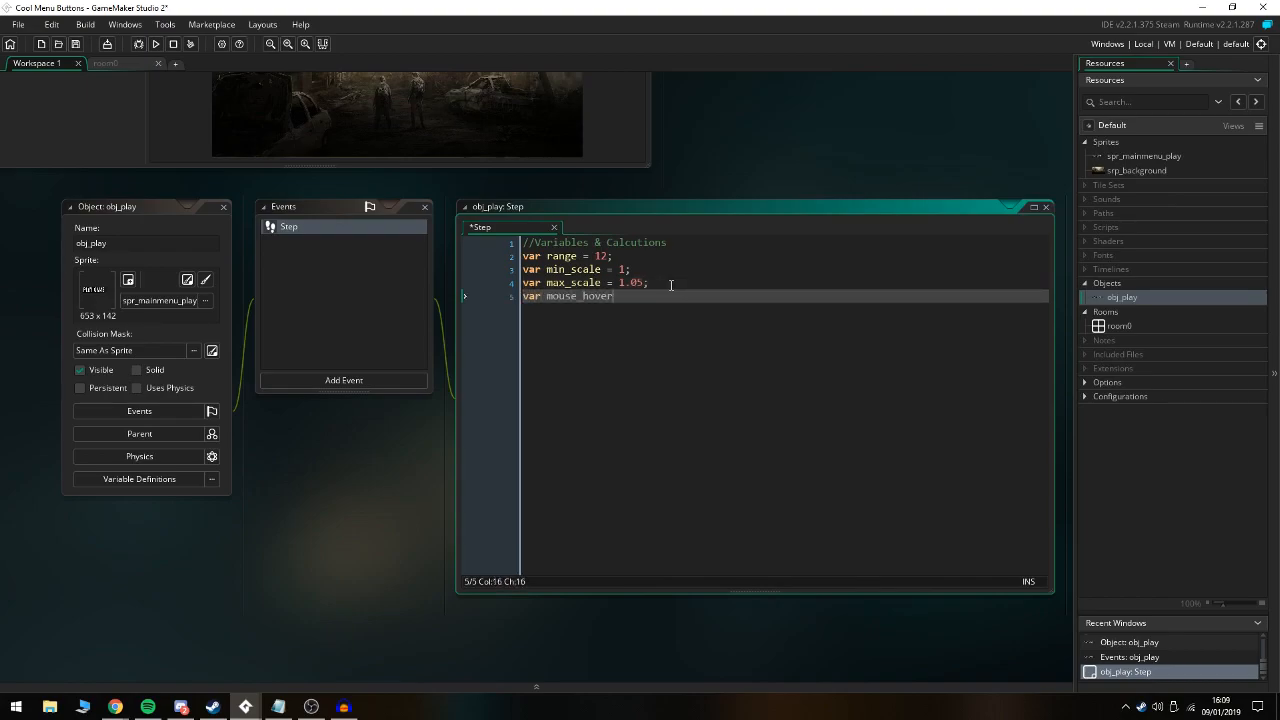
text(= distanc)
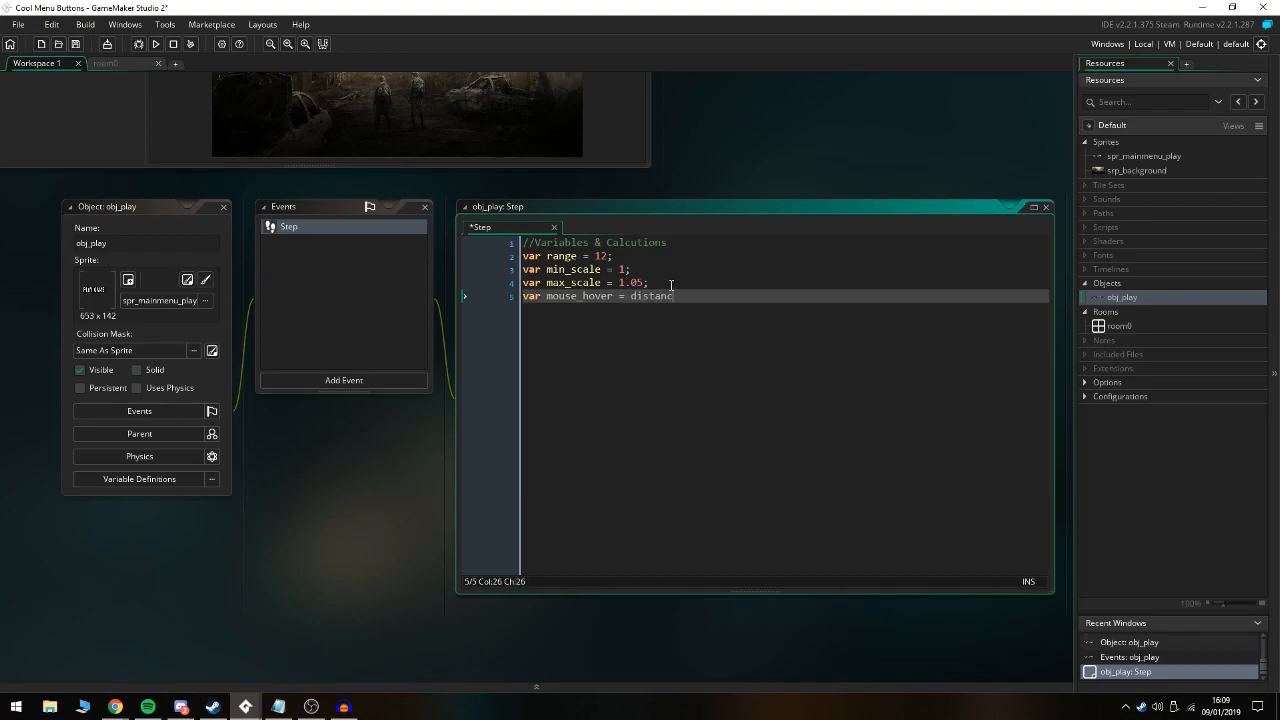
text(_to_p)
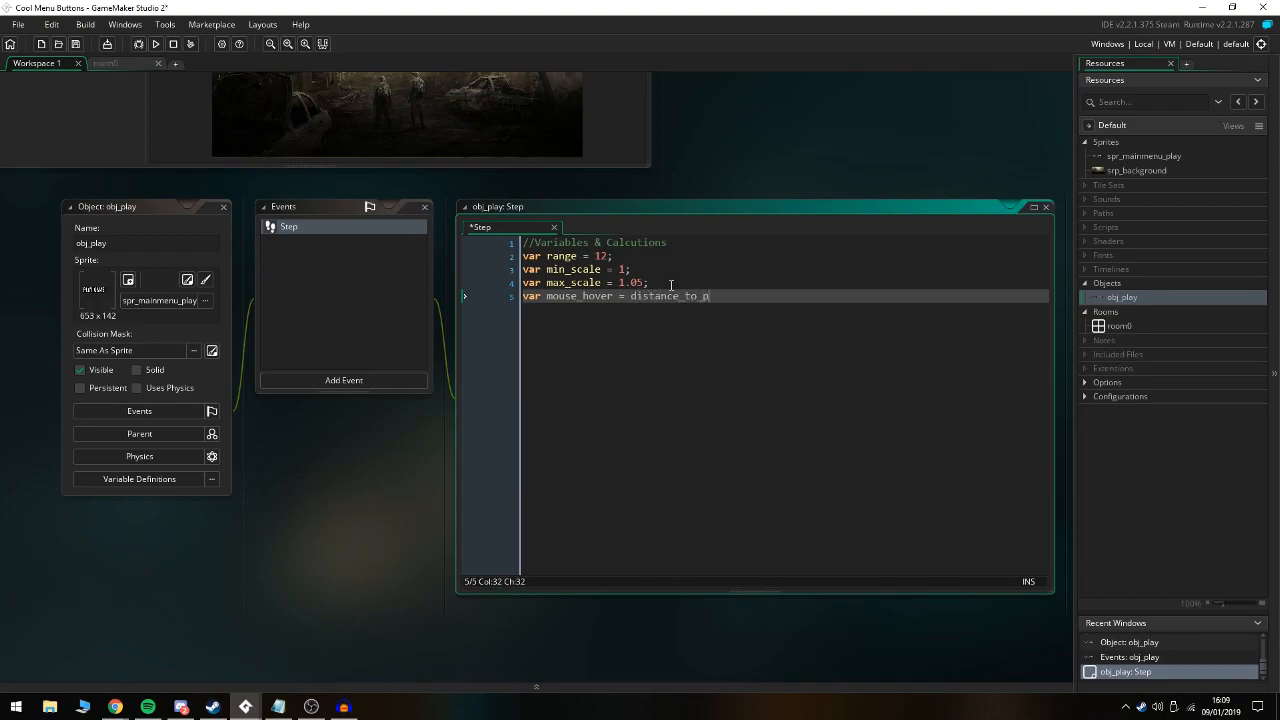
text(oint(mouse))
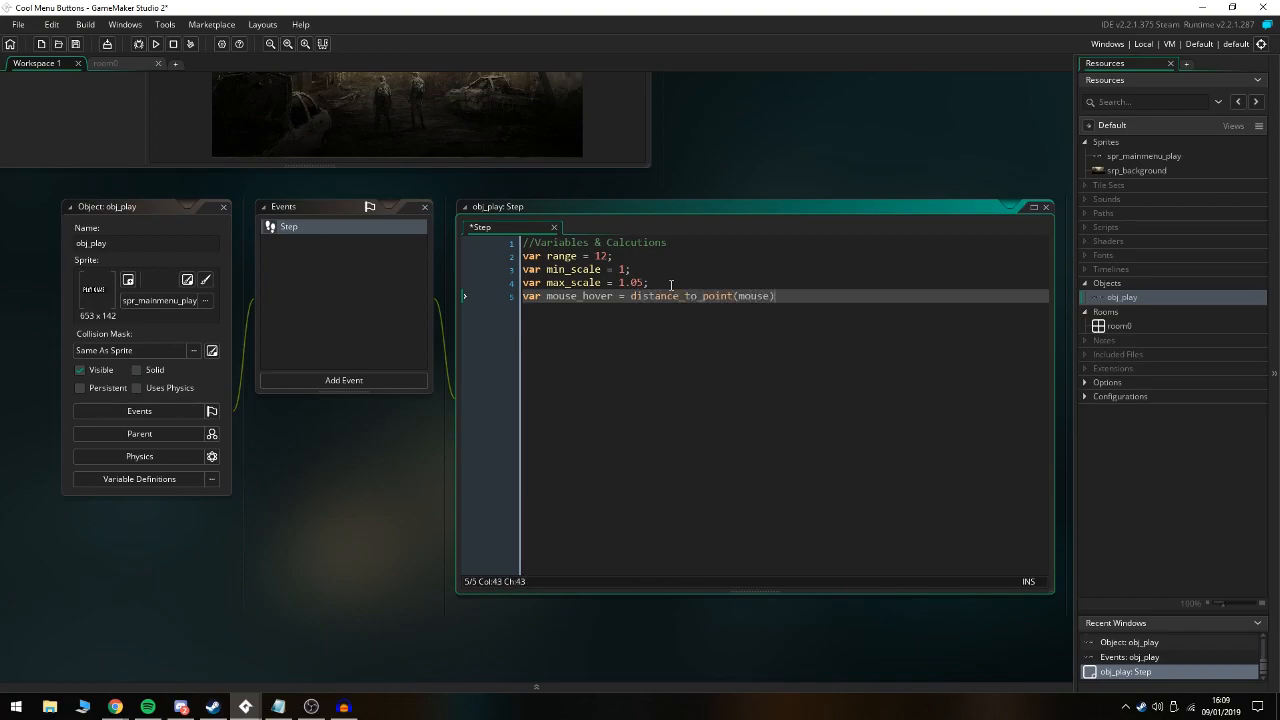
text(_x,mouse_y)
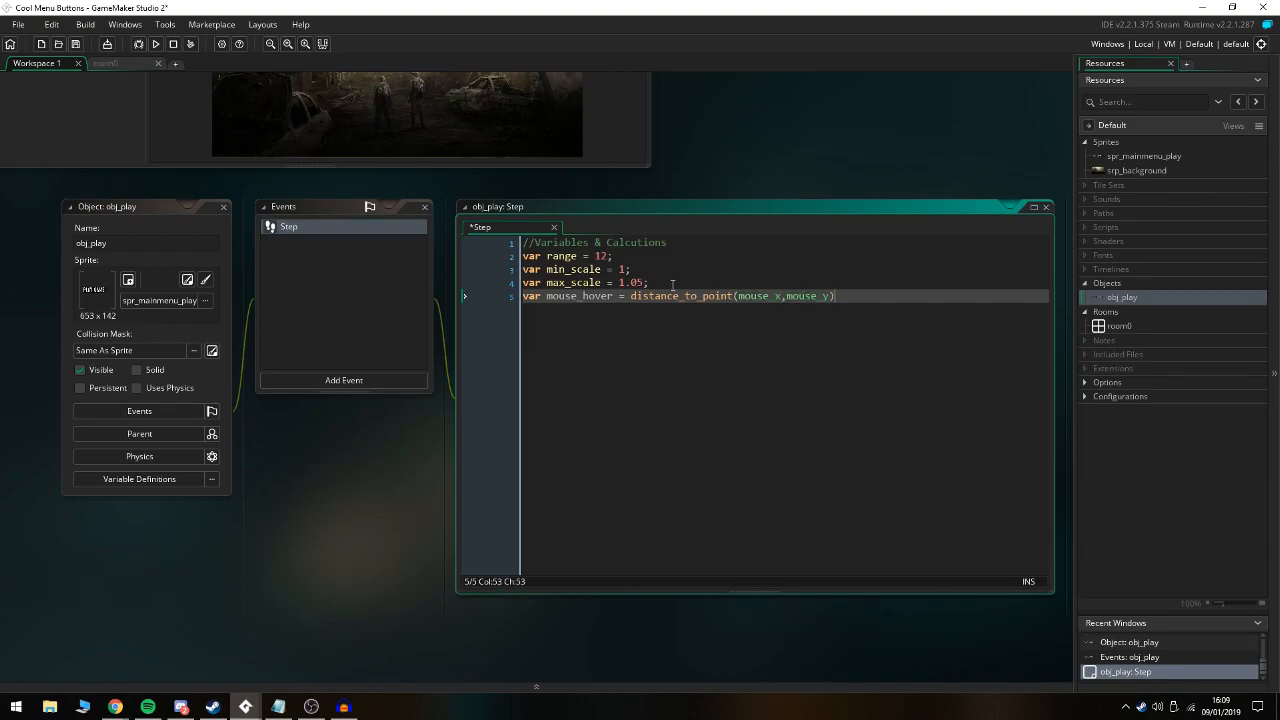
click(632, 296)
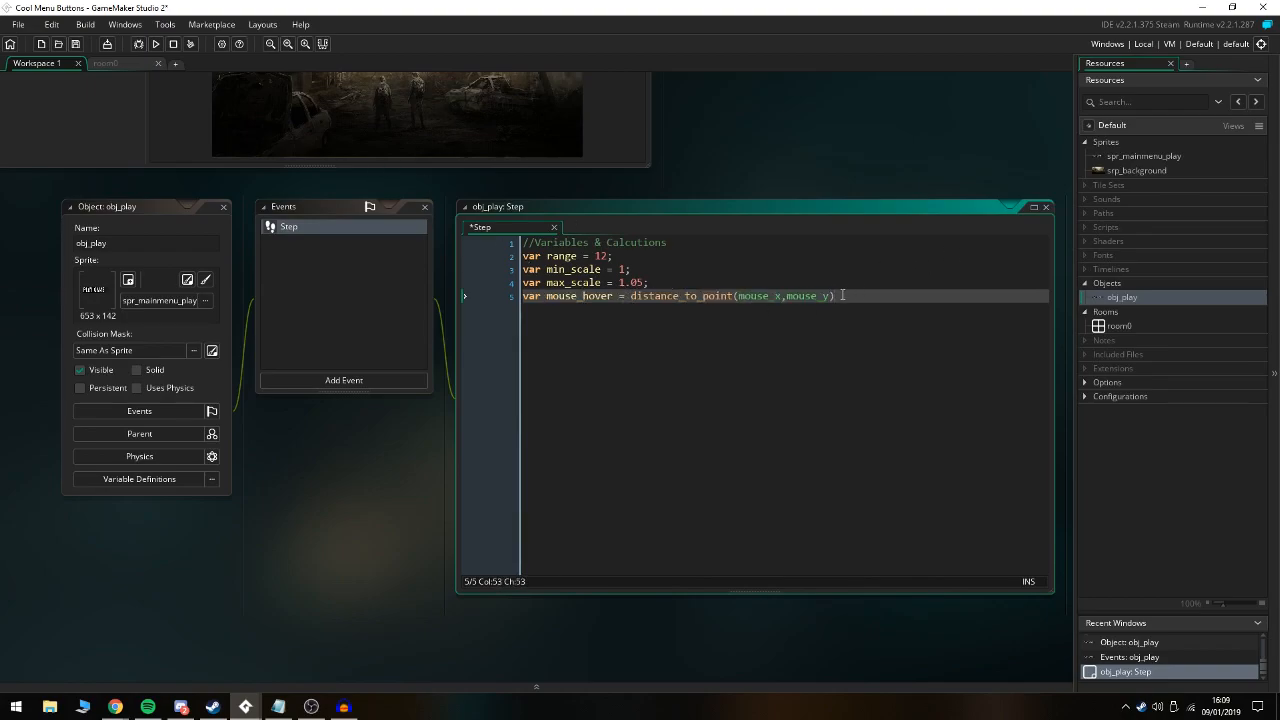
text(<= ra)
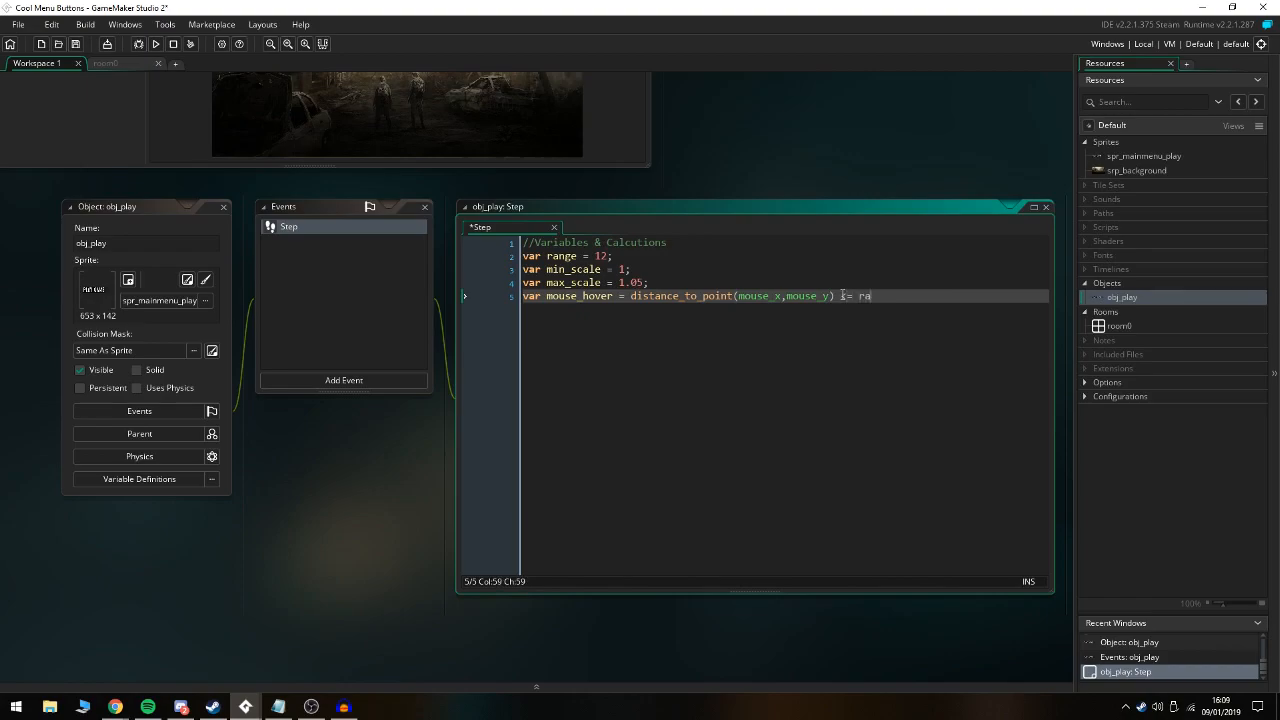
text(nge)
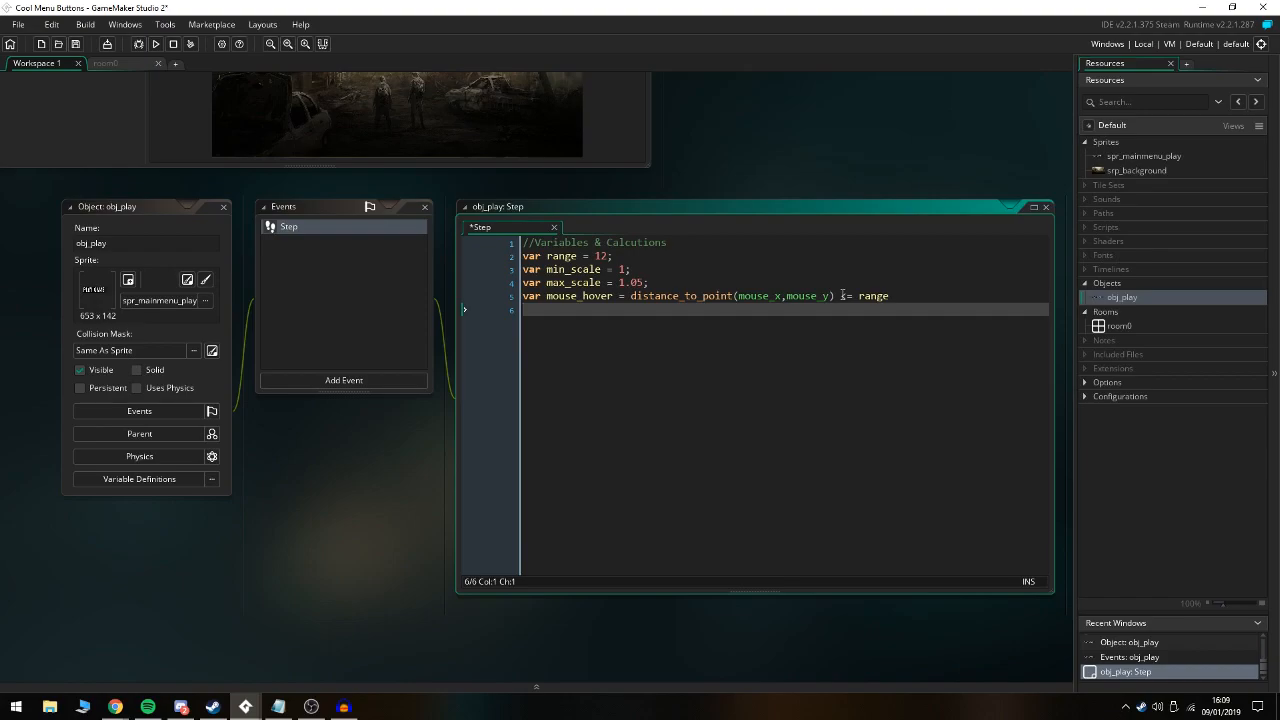
Declare goal_scale blending min_scale and max_scale by mouse_hover, and var scale_spd = 0.1;
text(var goal)
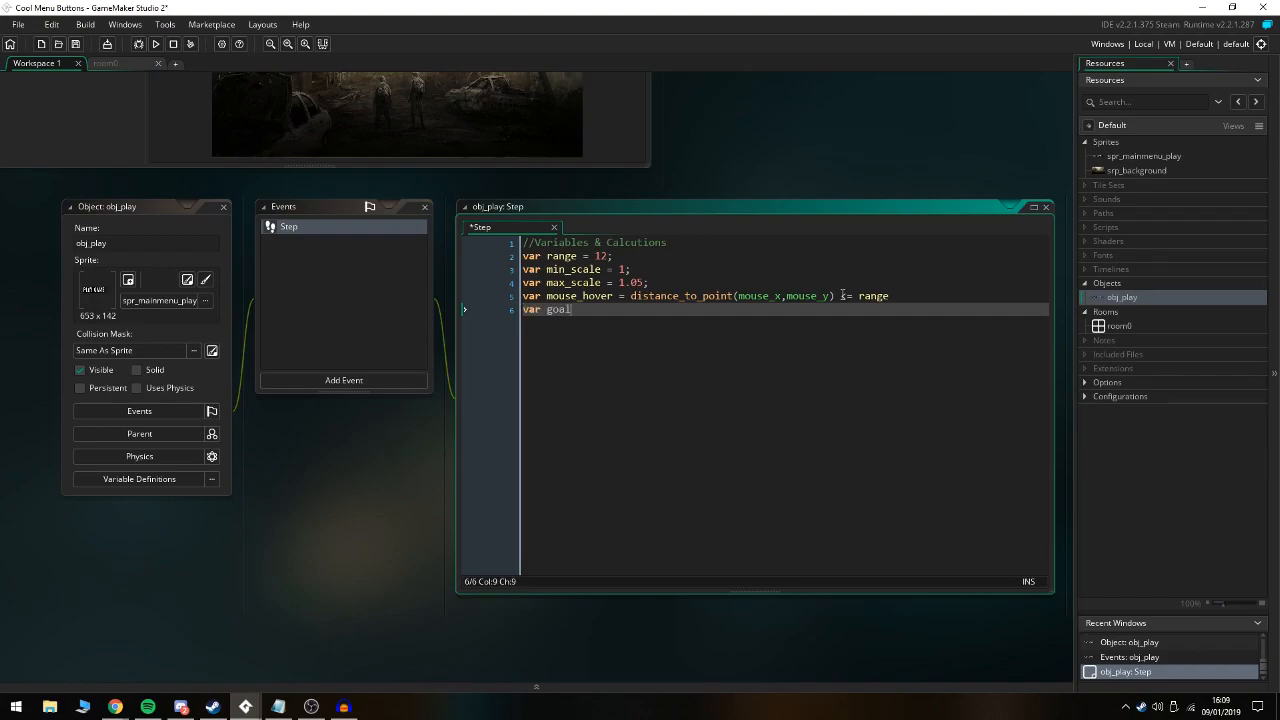
text(_scale =)
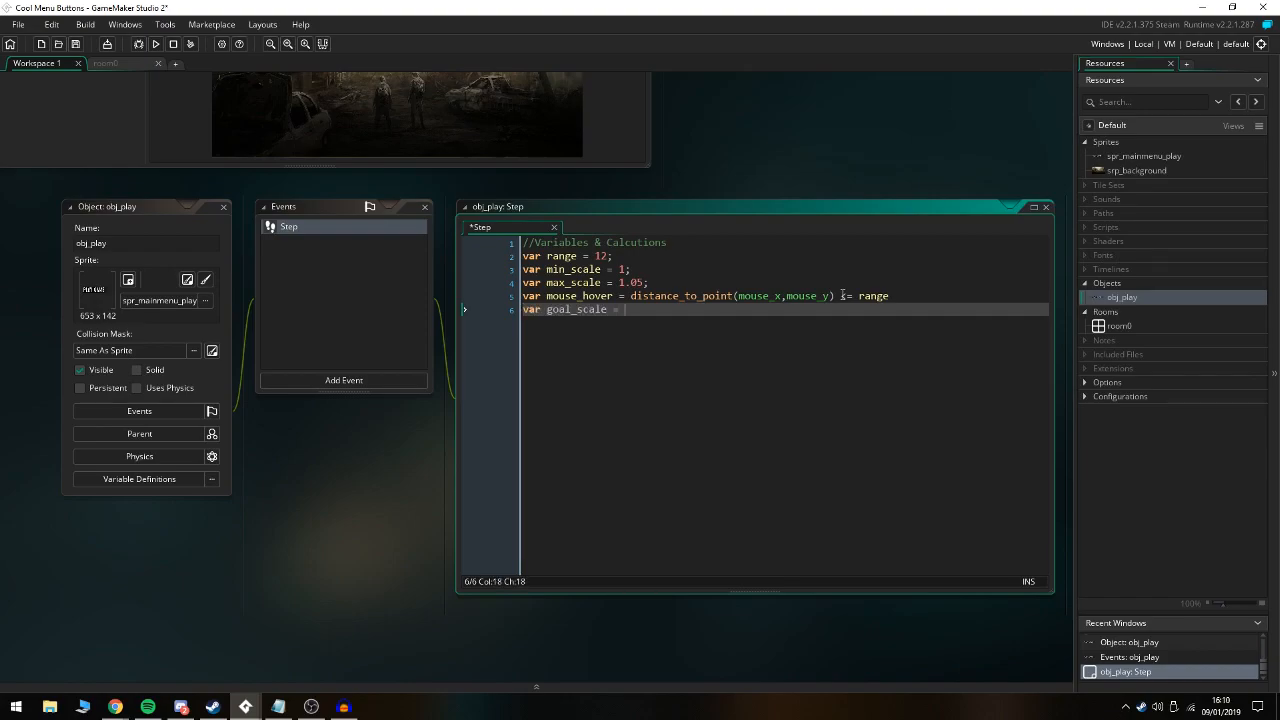
text((min_sc)
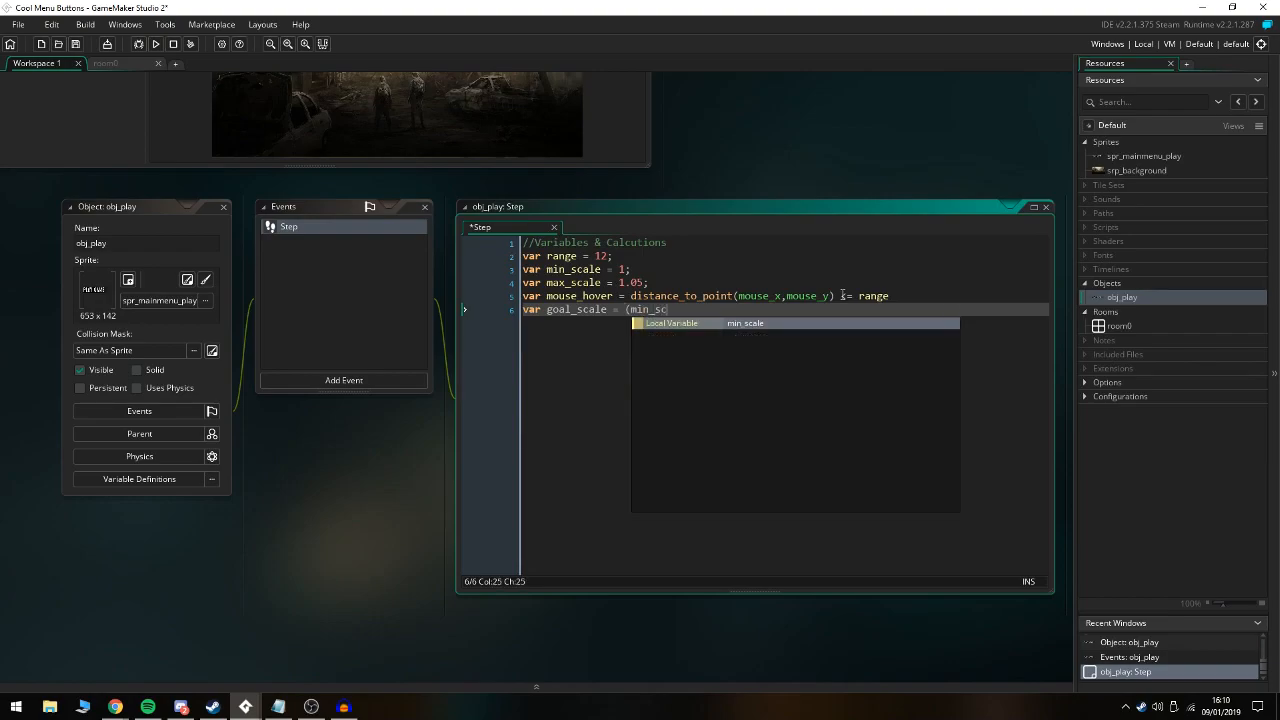
text(* lm)
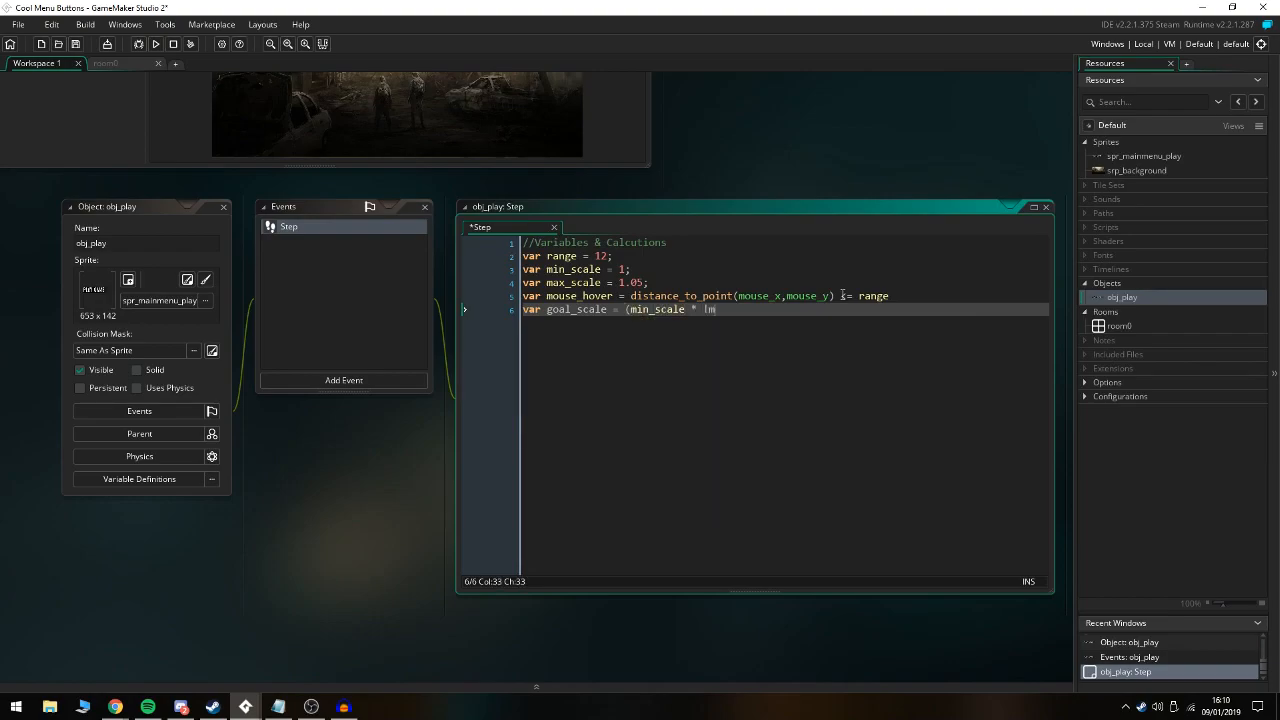
text(mouse_hover)
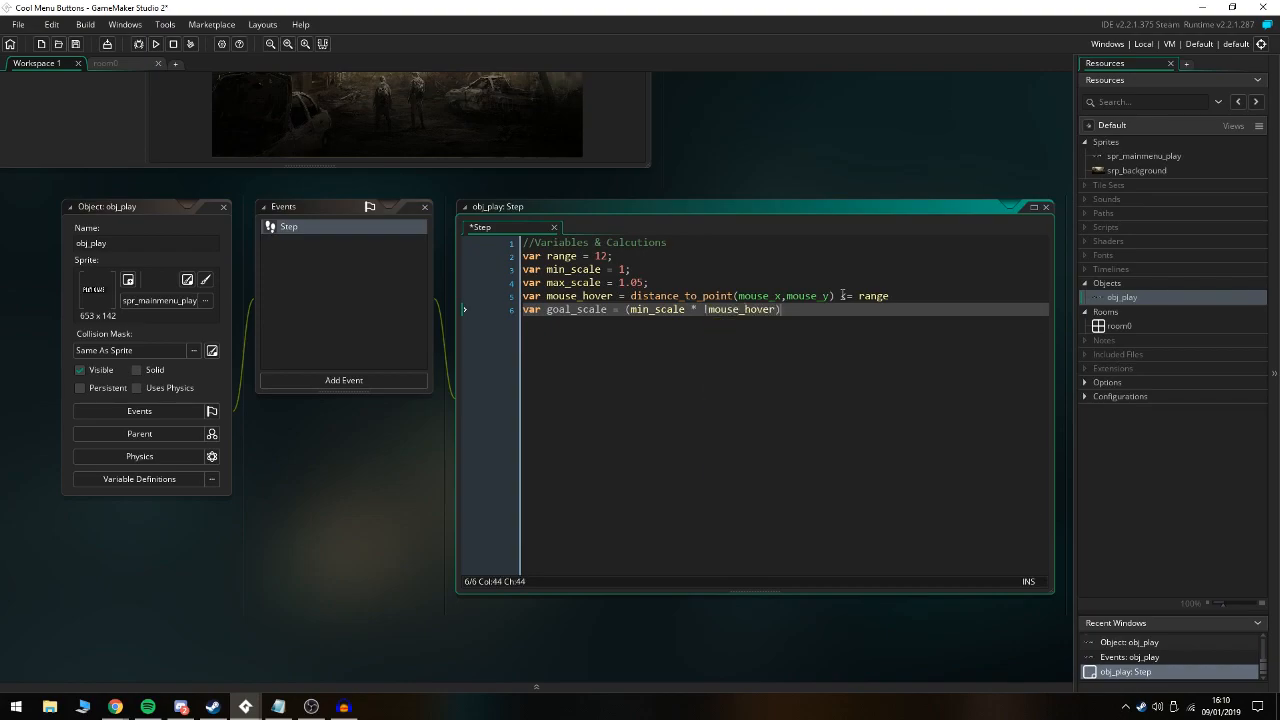
text(+ ()
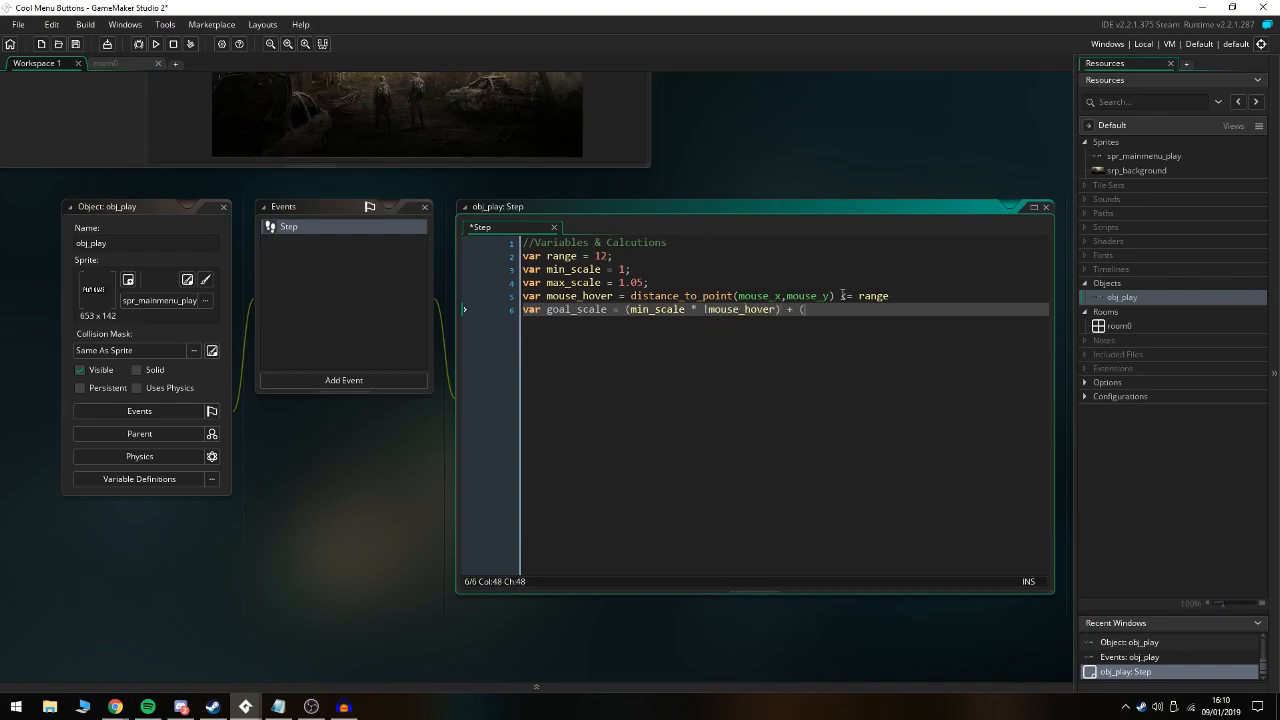
text(max_scale)
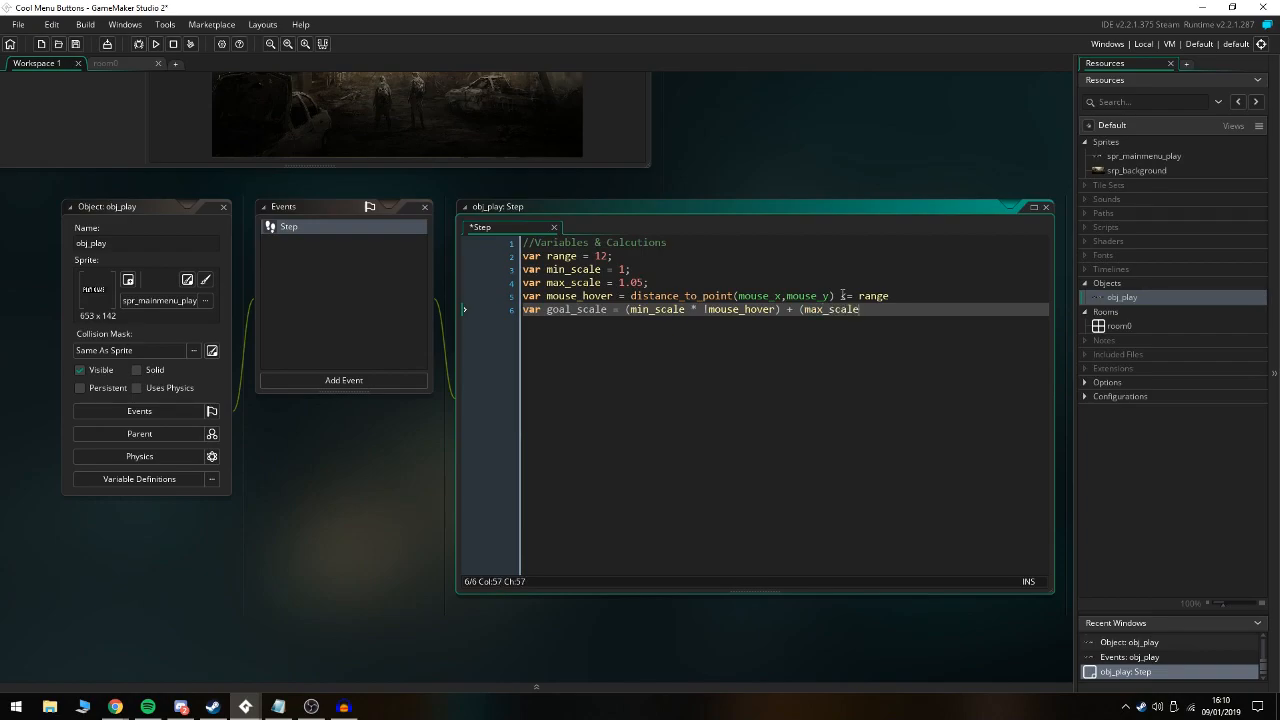
text(* mouse_hover);)
text(var)
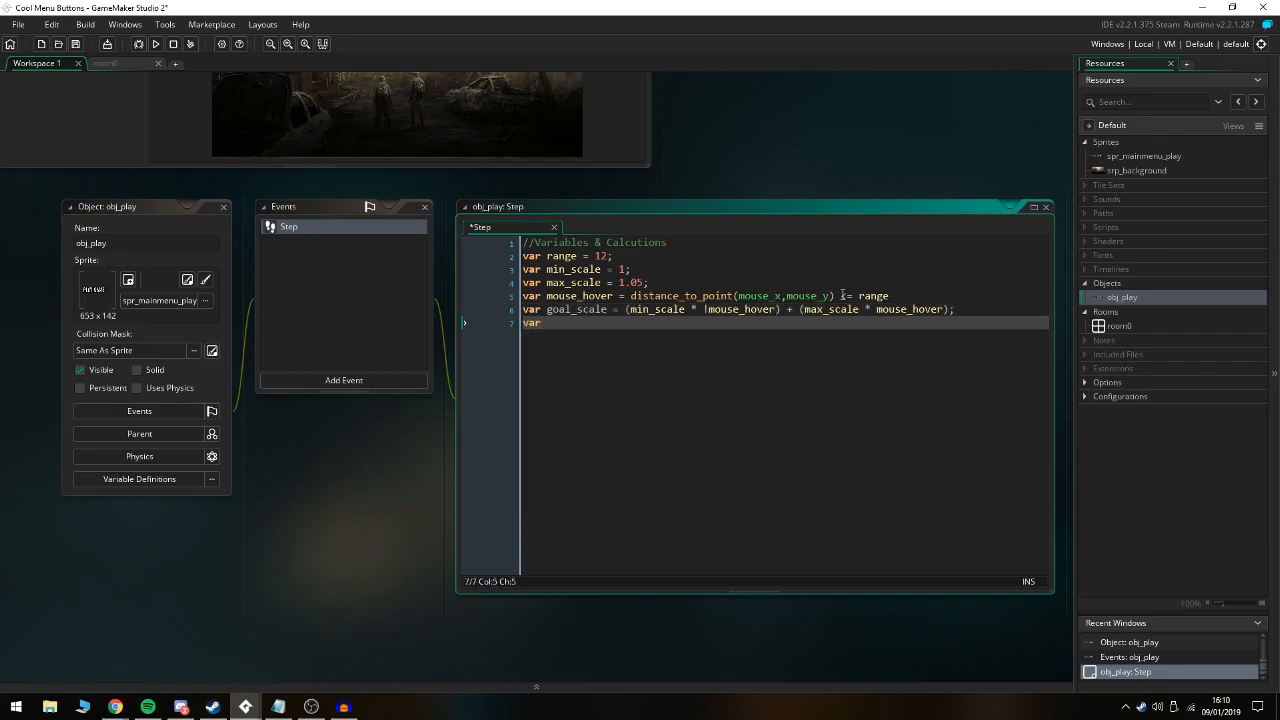
text(scale_spd = 0)
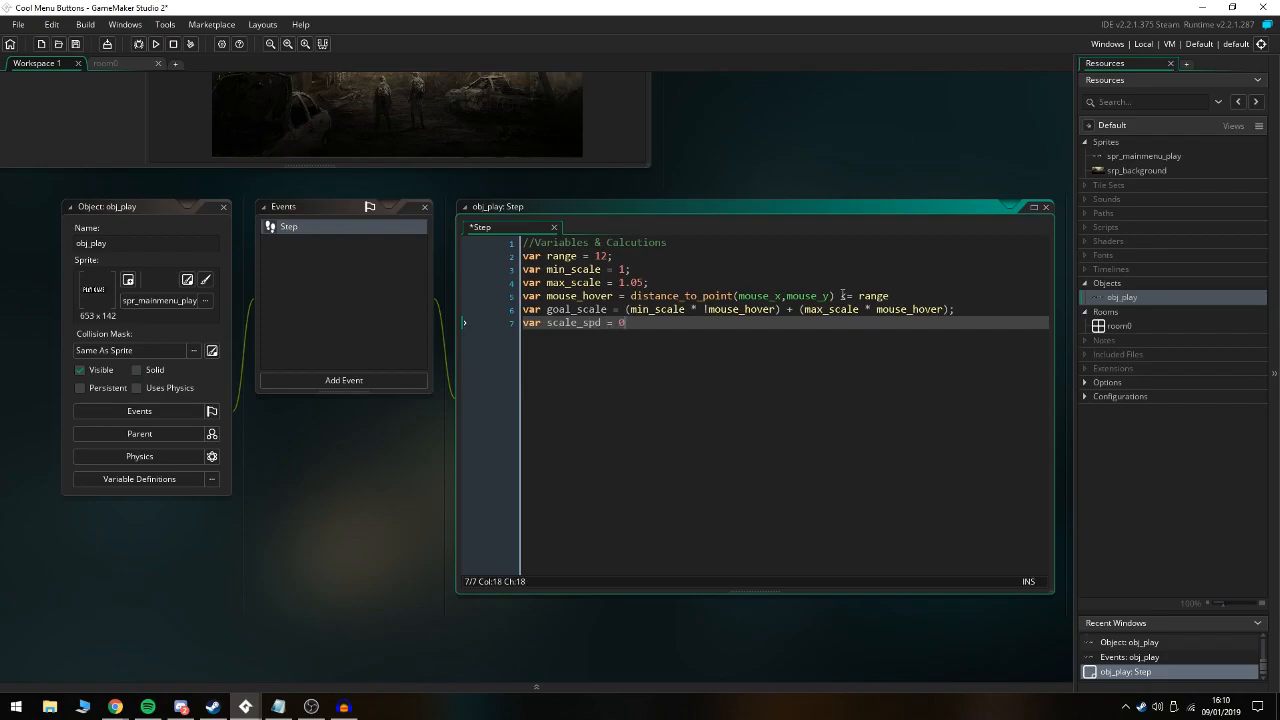
text(.1;)
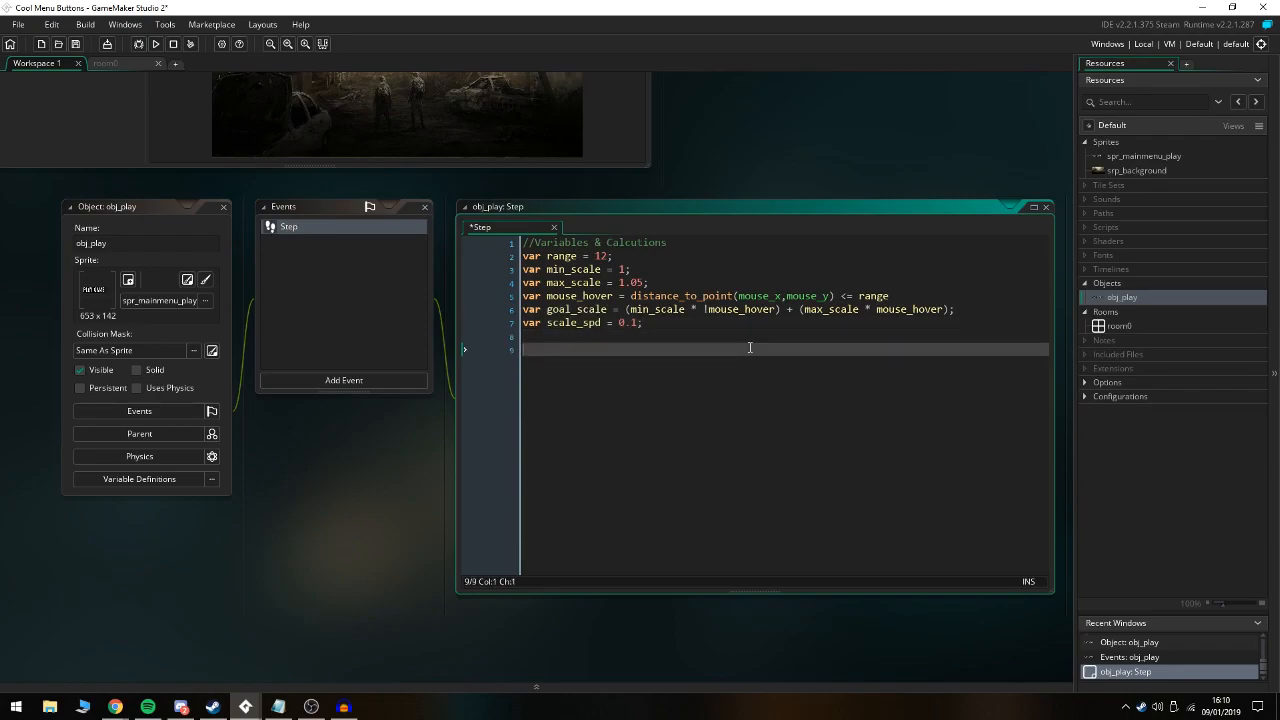
Add an Apply comment, set image_index = mouse_hover and lerp image_xscale toward goal_scale by scale_spd
text(//Apply)
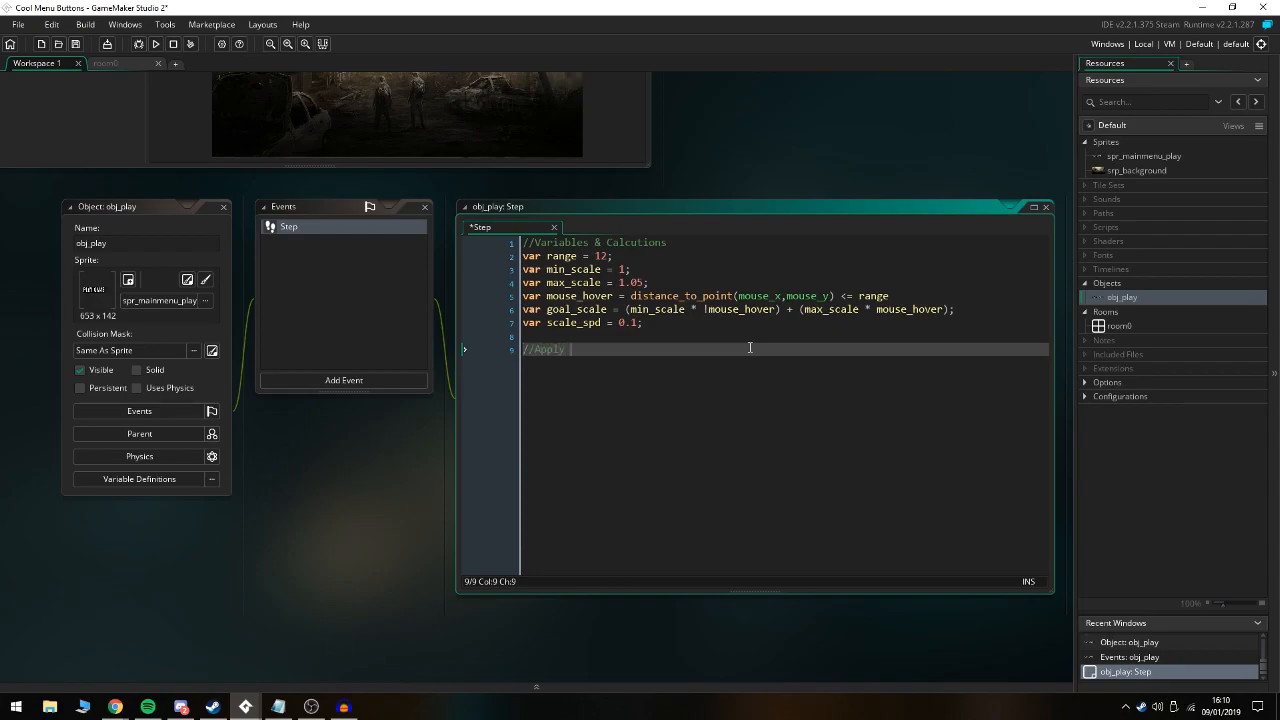
text(the image index)
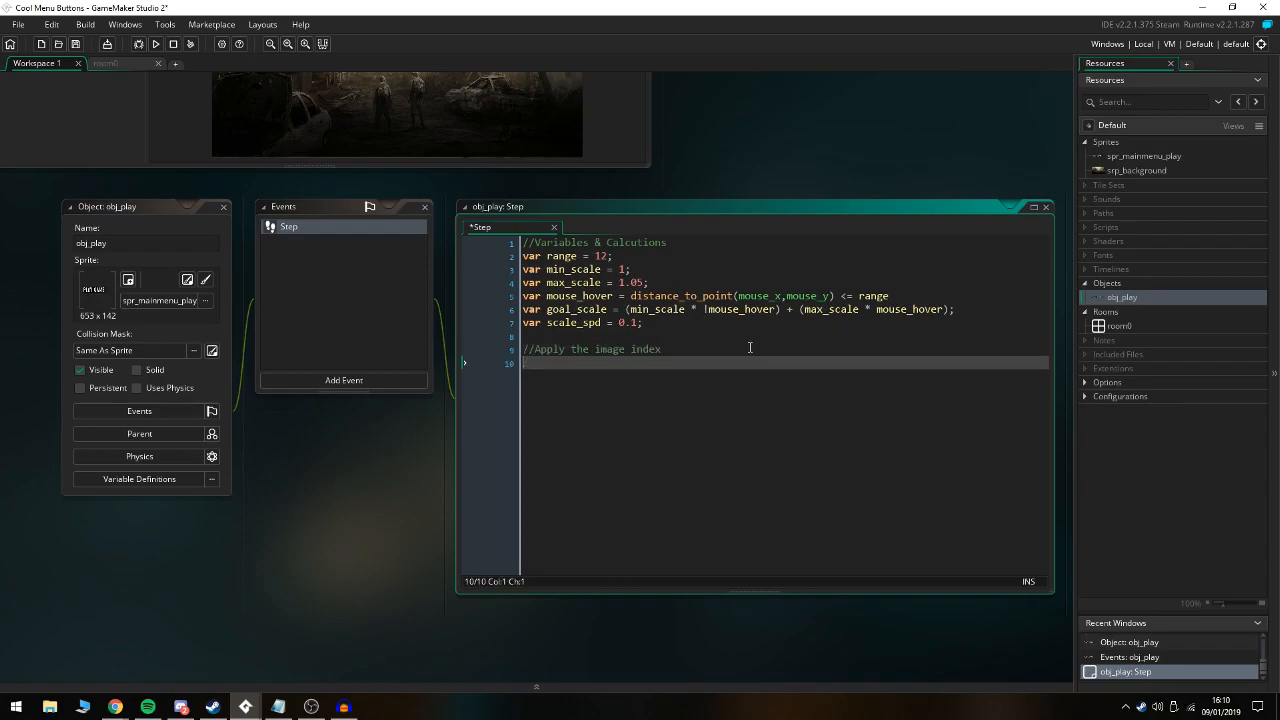
text(image_index = mouse_hover)
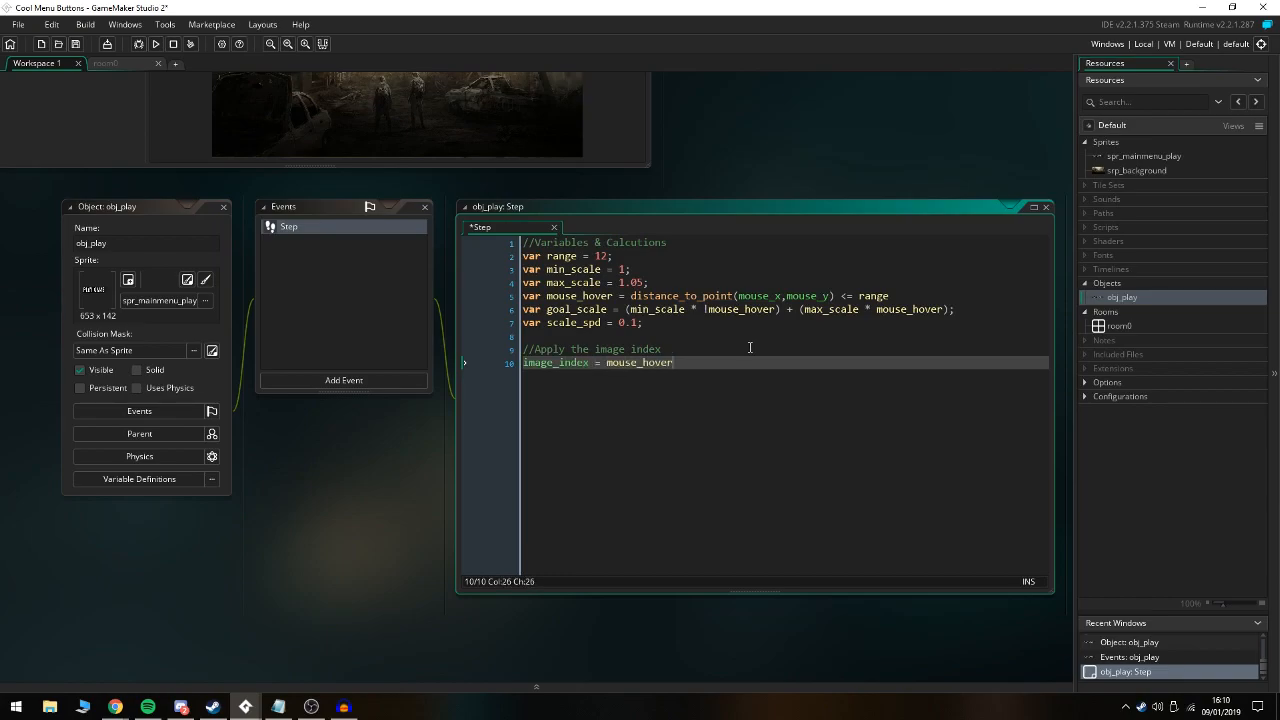
text(image_xscale = (ler)
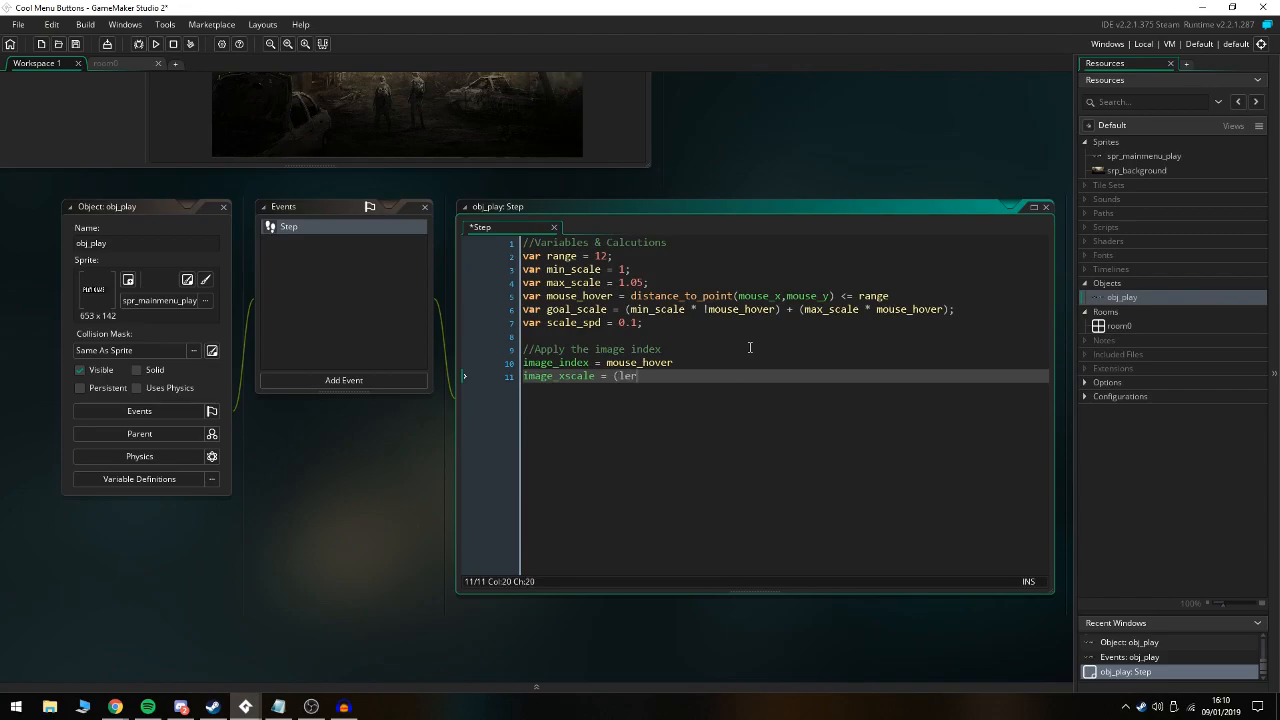
text(p()
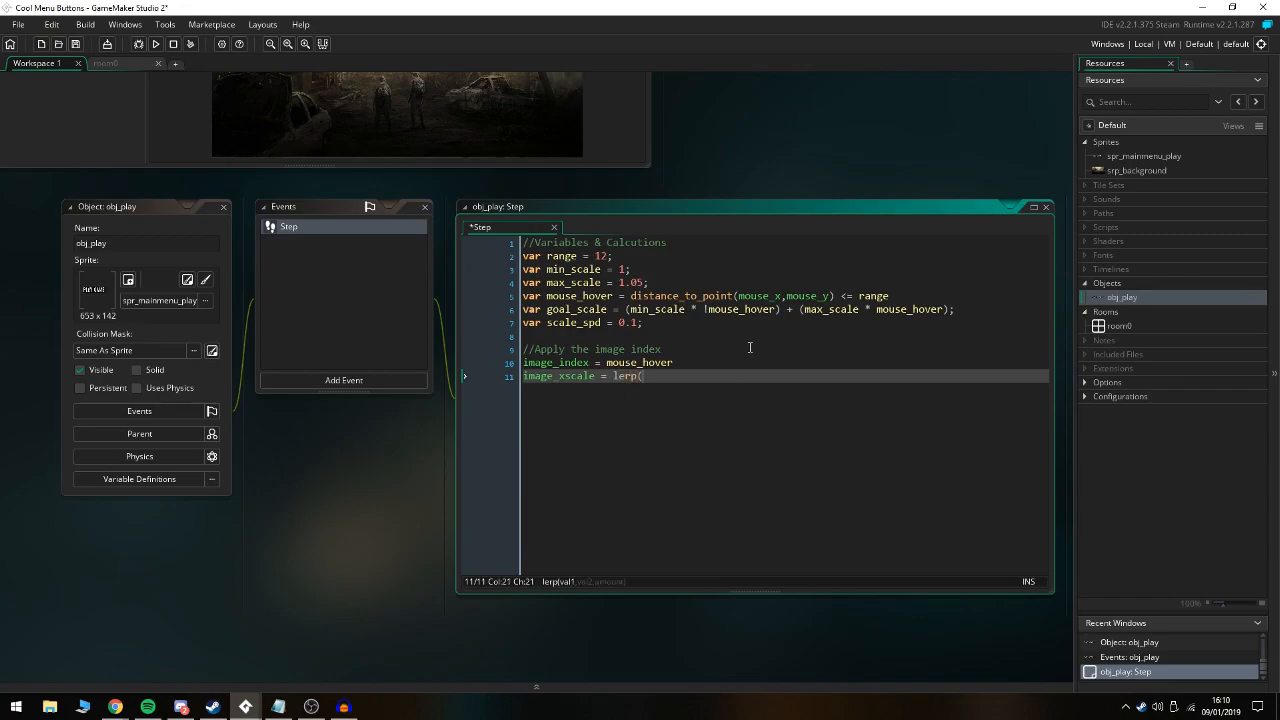
text(image_xscale, goal_scale, s)
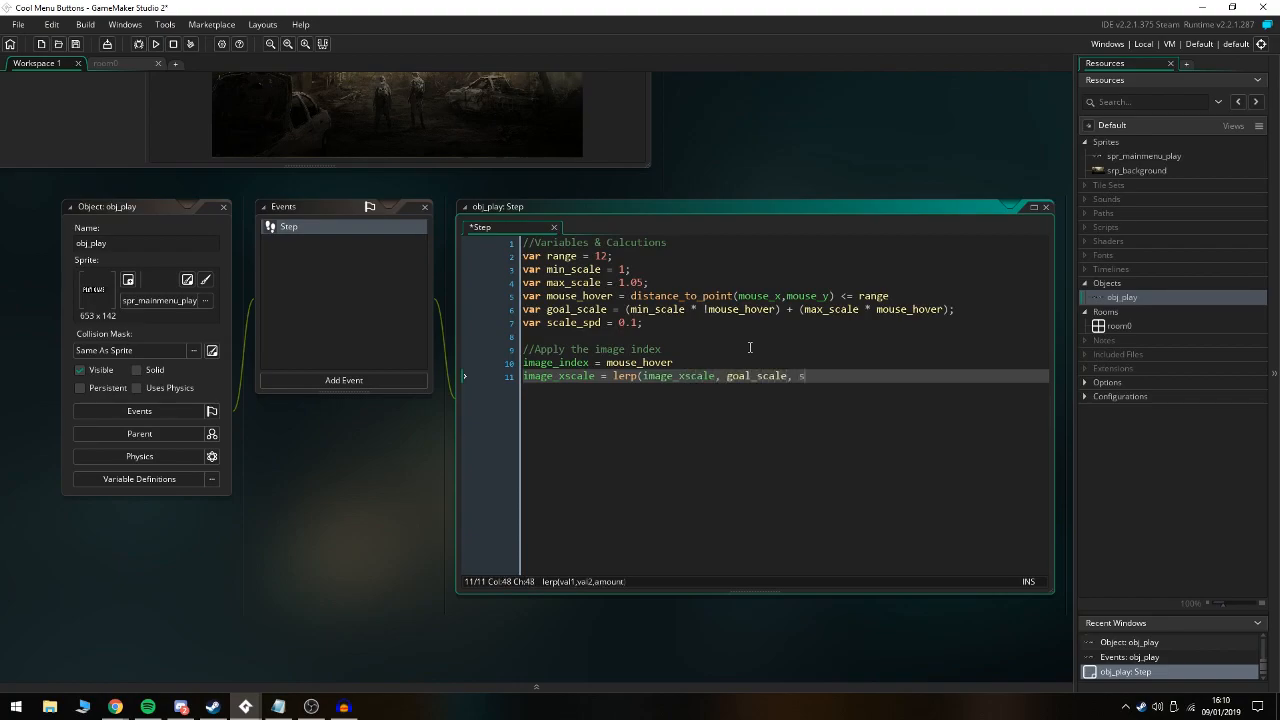
text(cale_spd);)
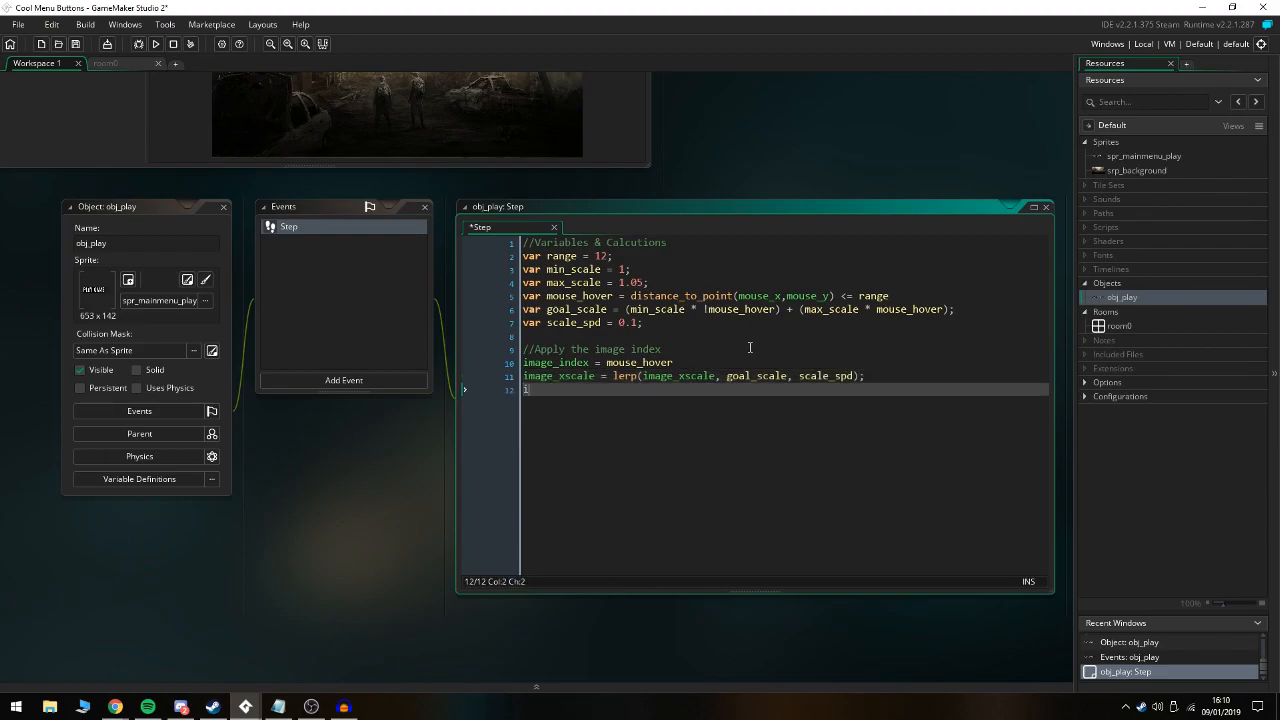
Lerp image_yscale toward goal_scale by scale_spd, review the variables, then open room0
text(image_yscale)
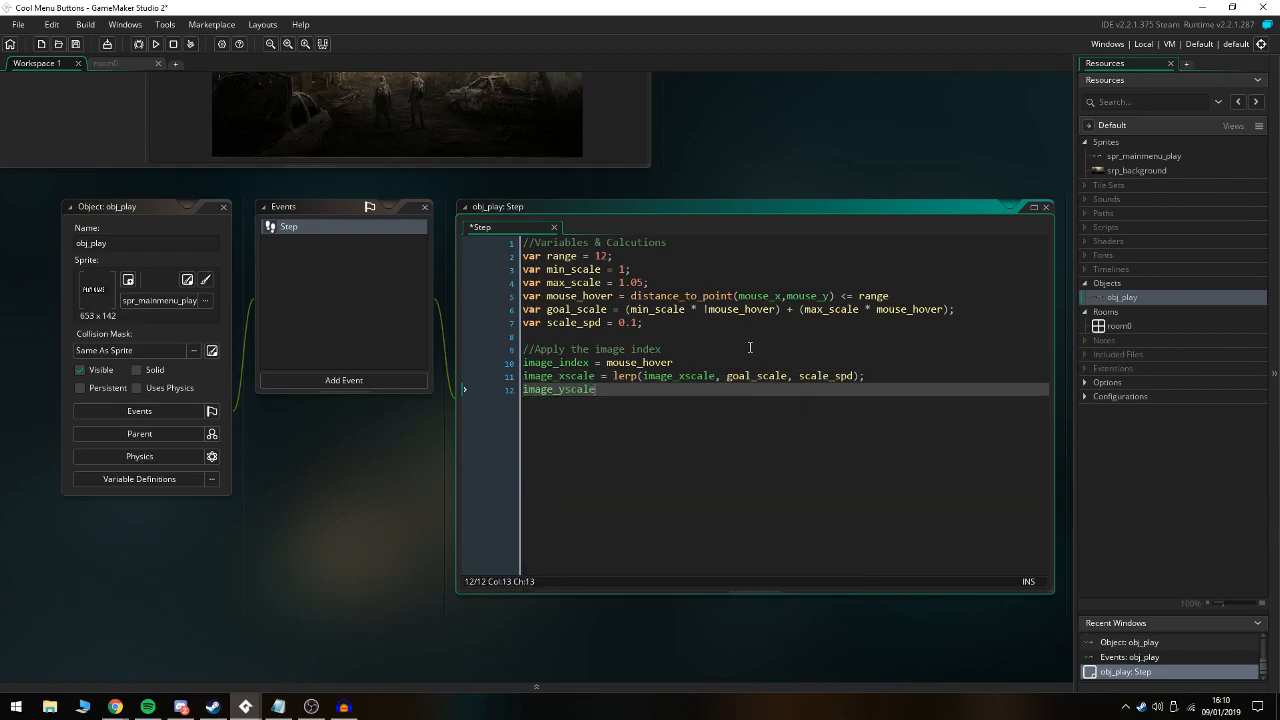
text(= lerp()
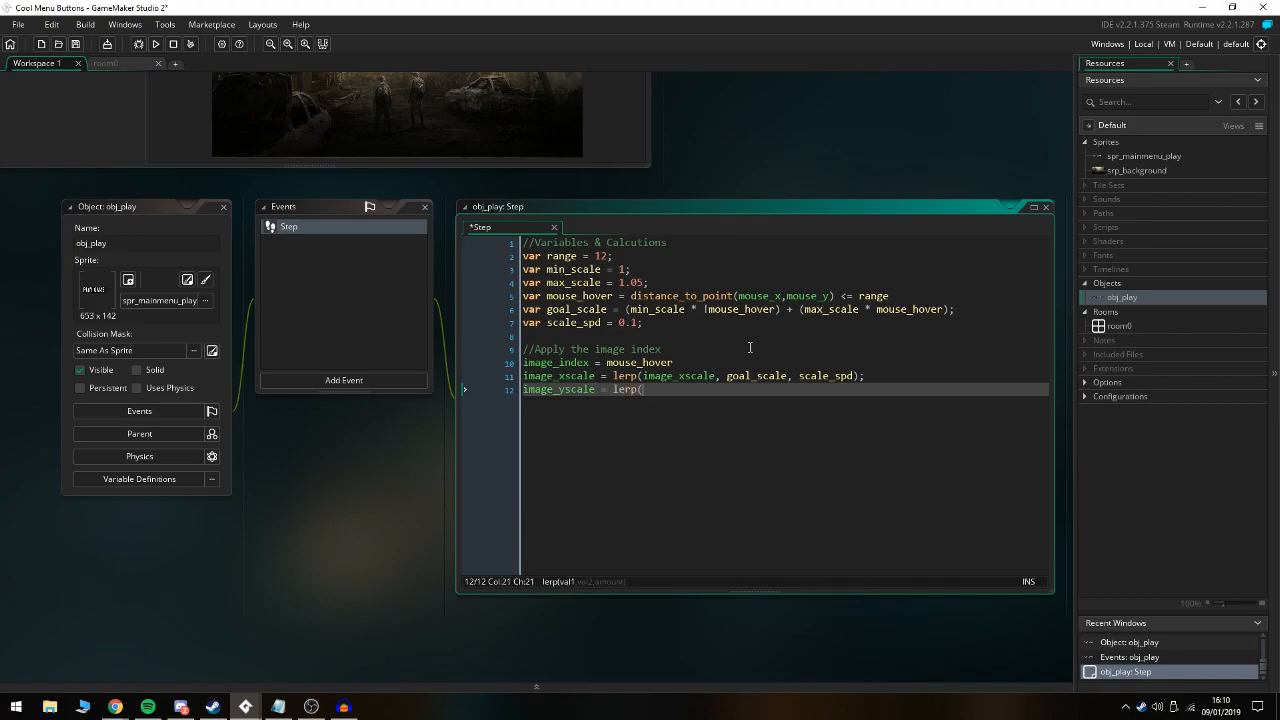
text(image_yscale,)
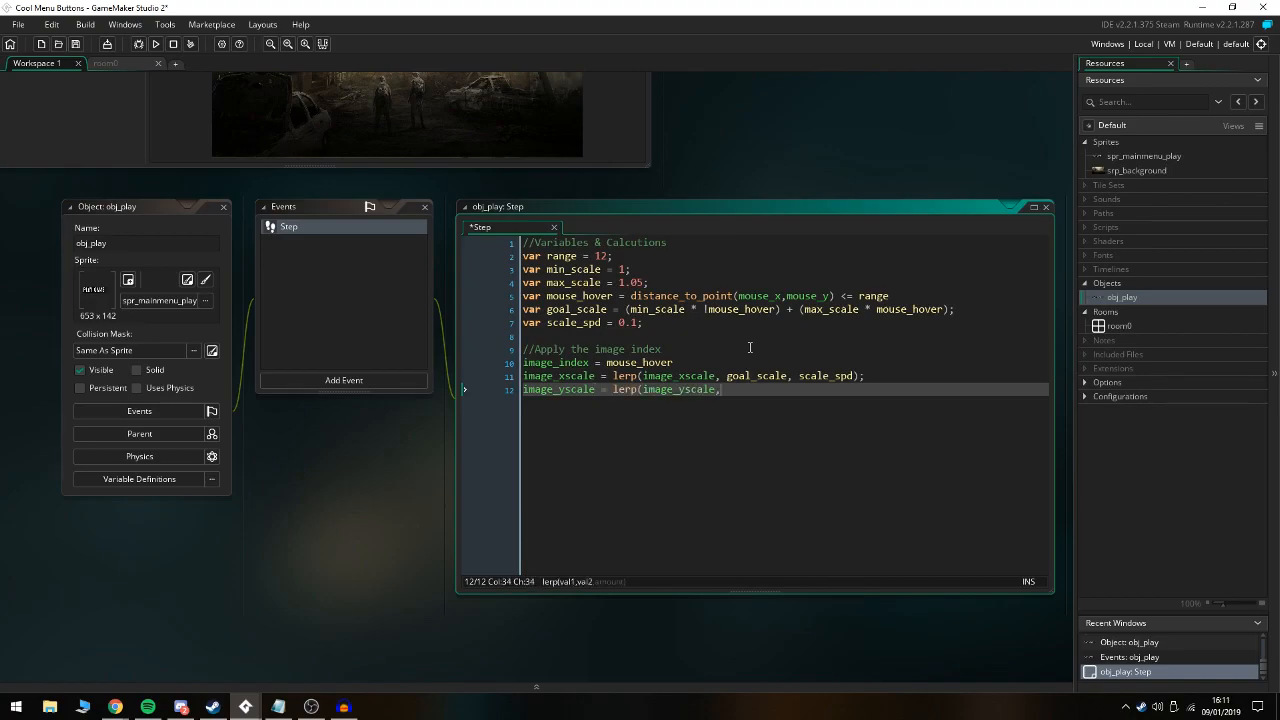
text(goal_scale,)
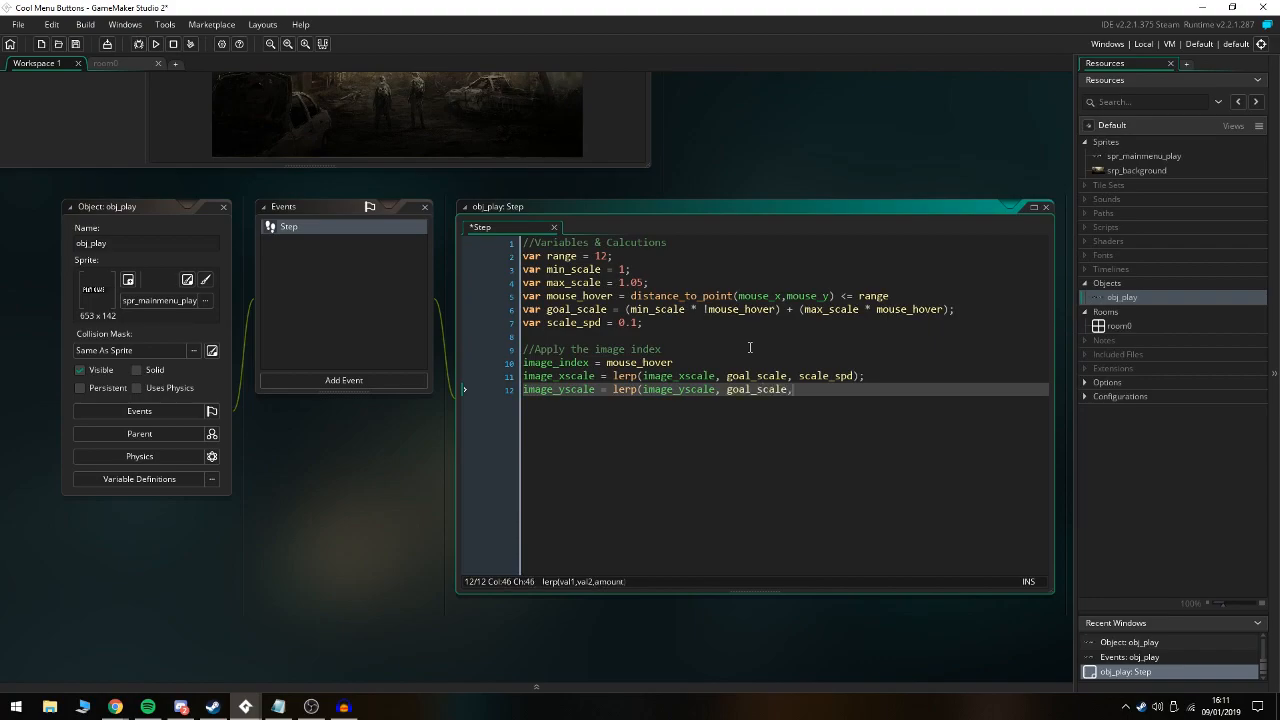
text(scale_spd);)
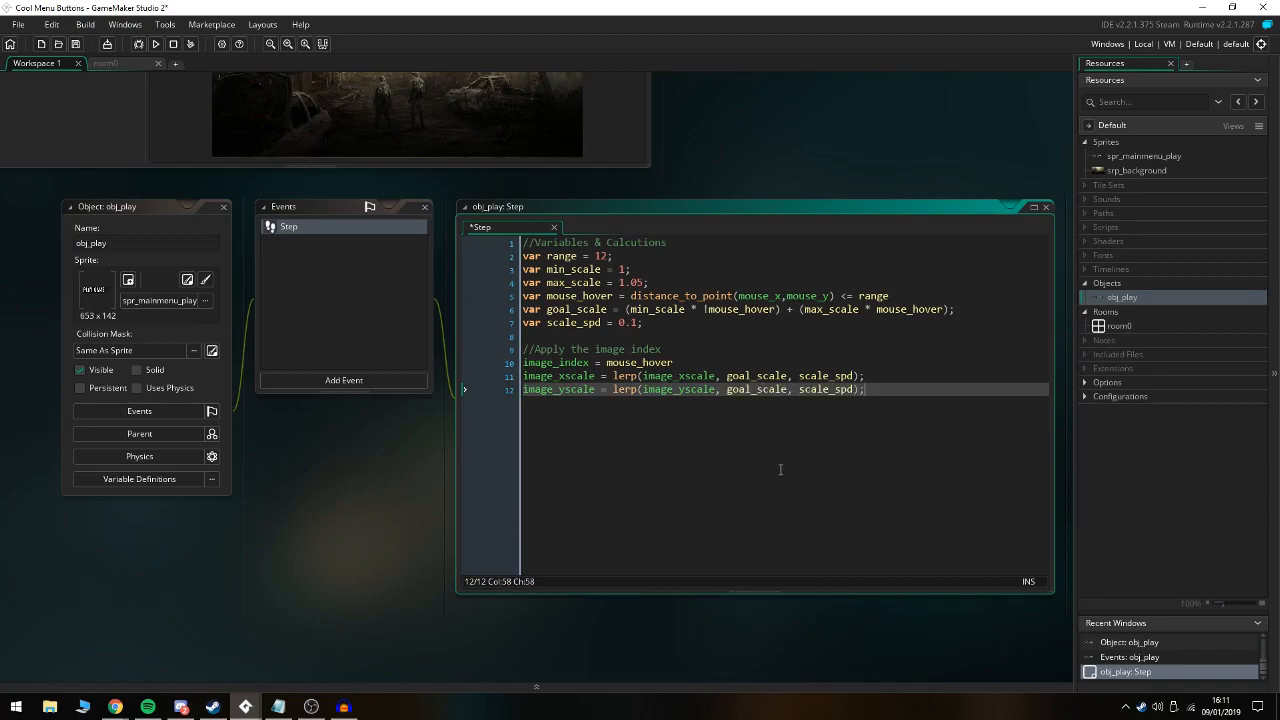
click(600, 282)
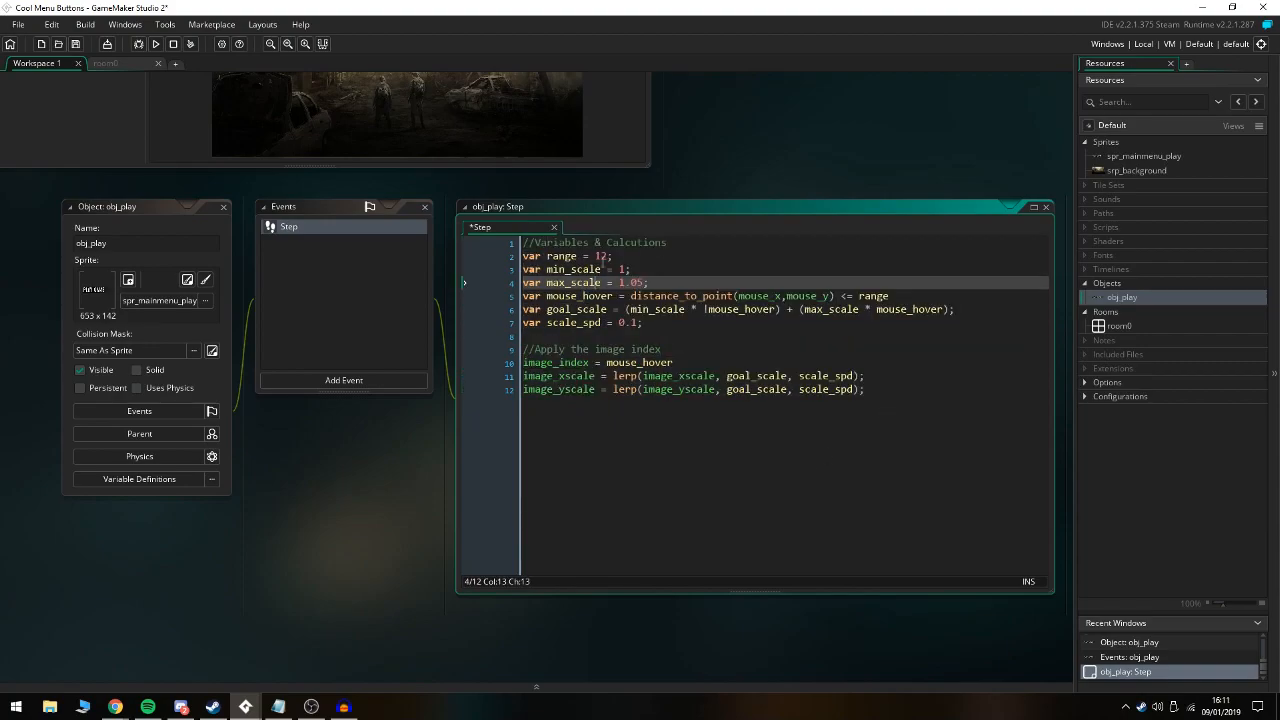
click(560, 268)
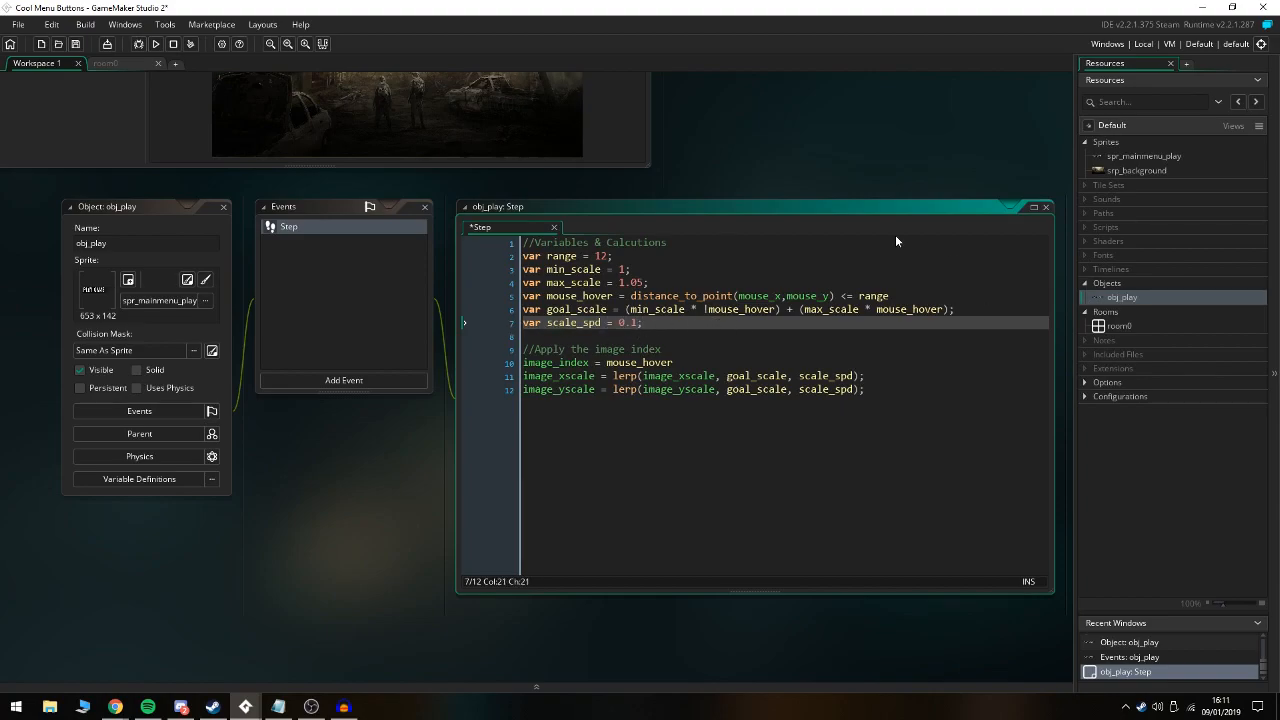
double_click(1120, 326)
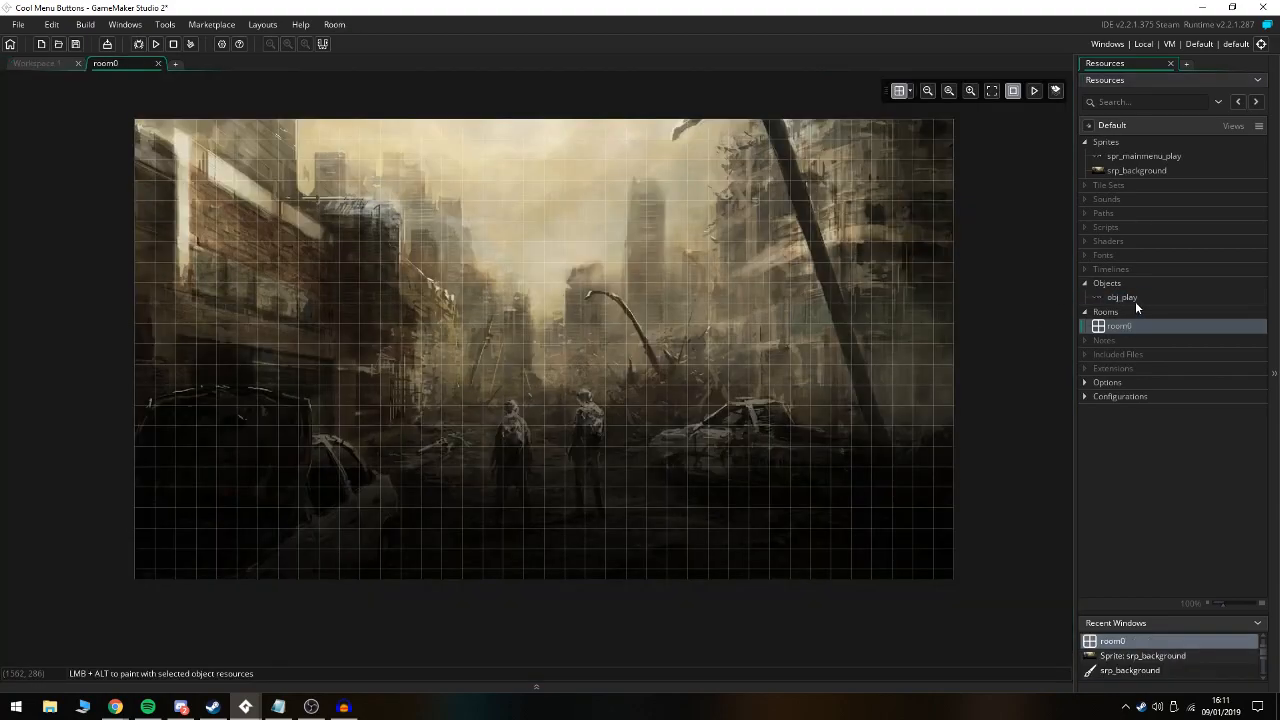
Place obj_play in room0, run the game to test the button, then reopen its Step code
click(1120, 296)
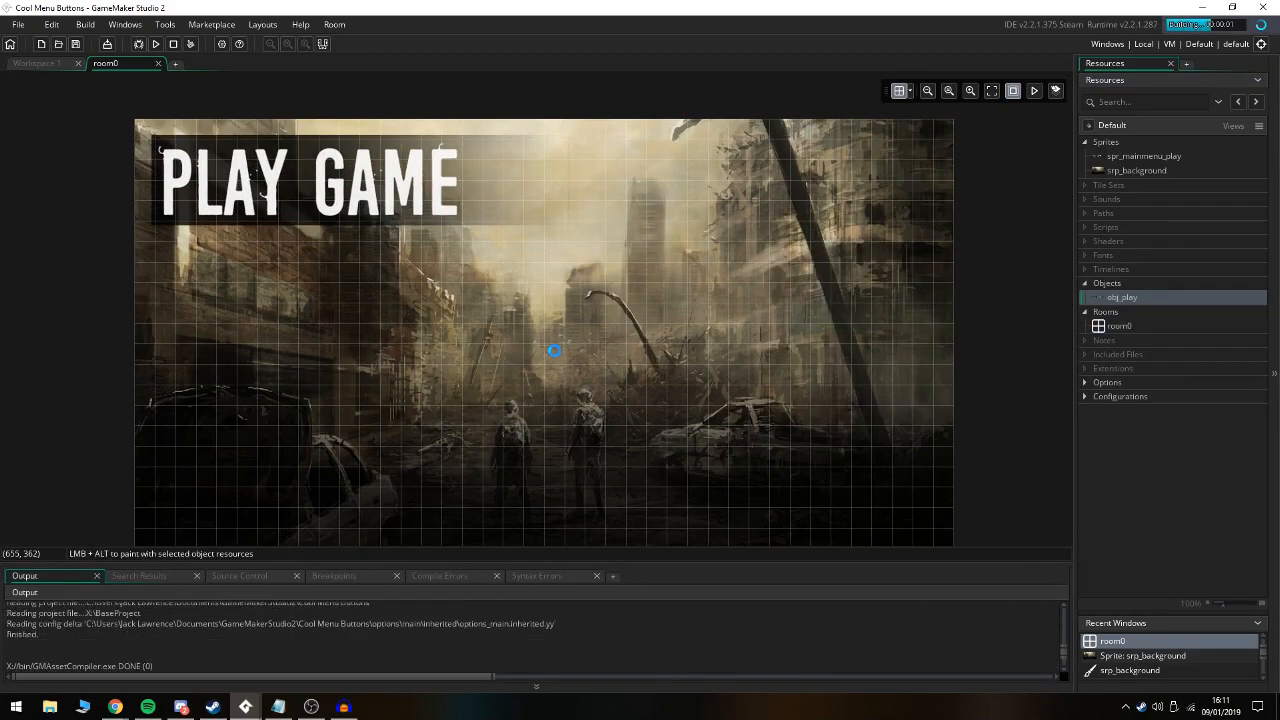
click(156, 44)
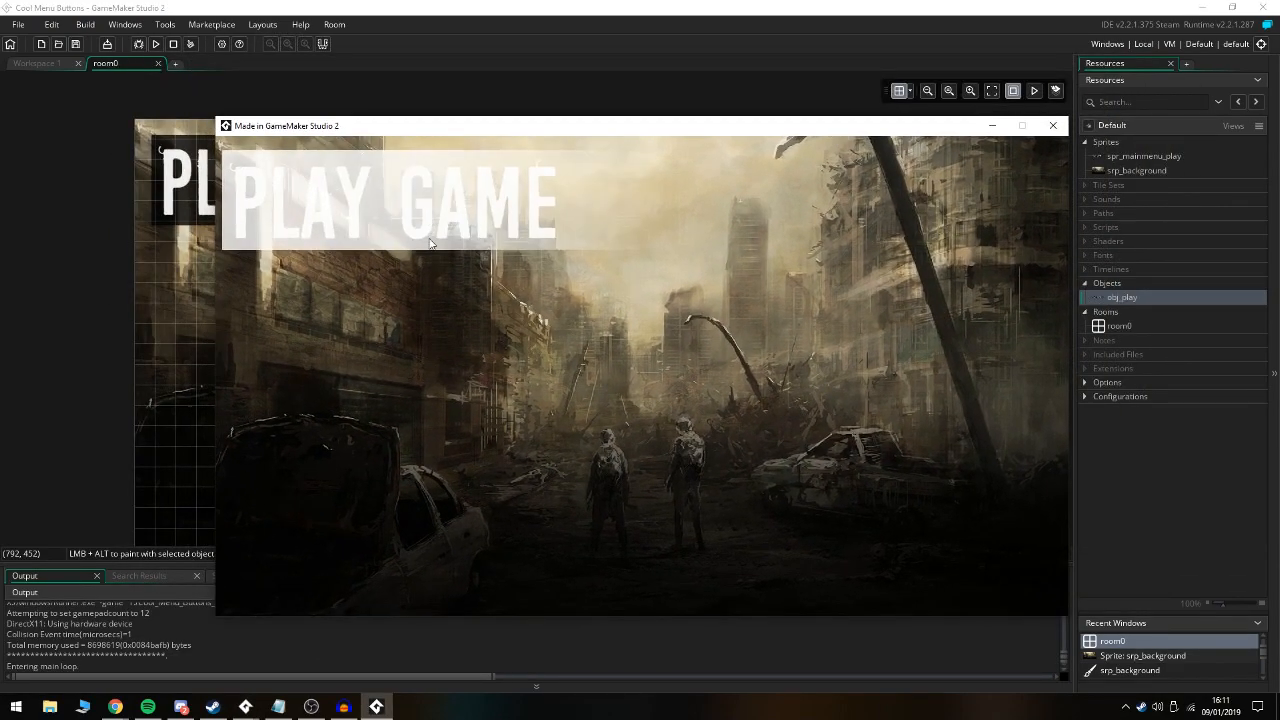
mouse_move(396, 344)
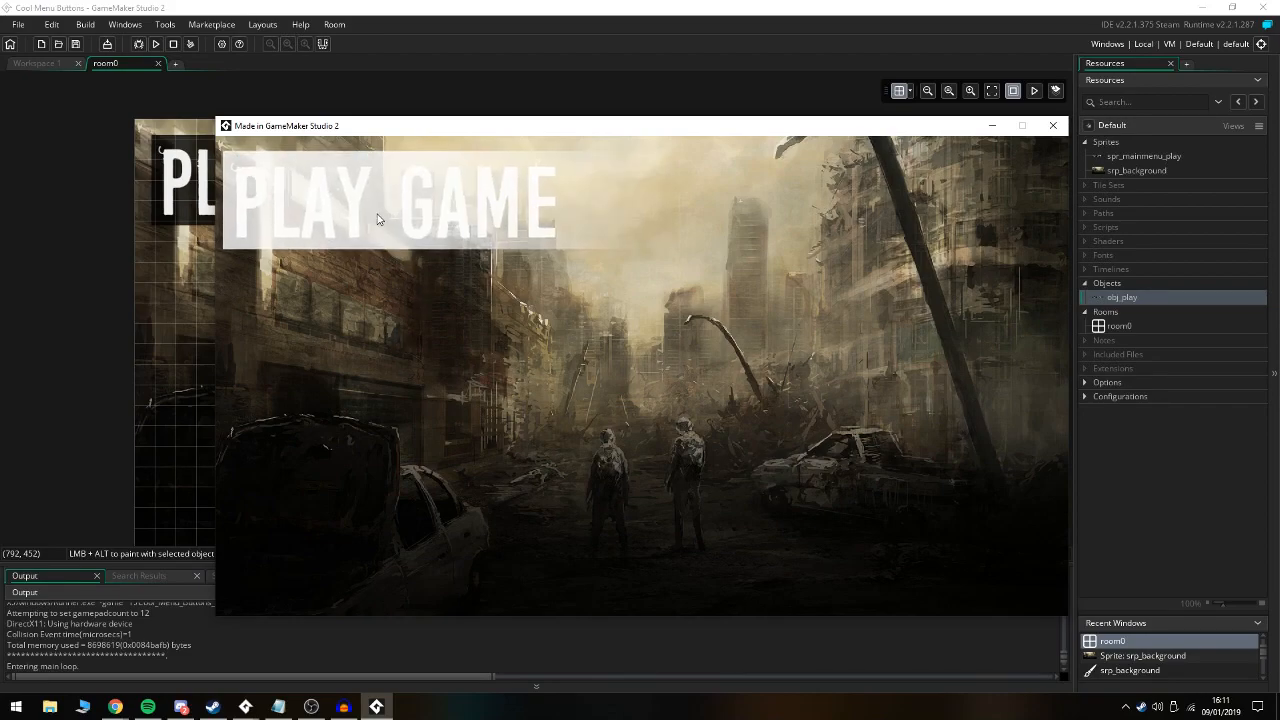
mouse_move(380, 236)
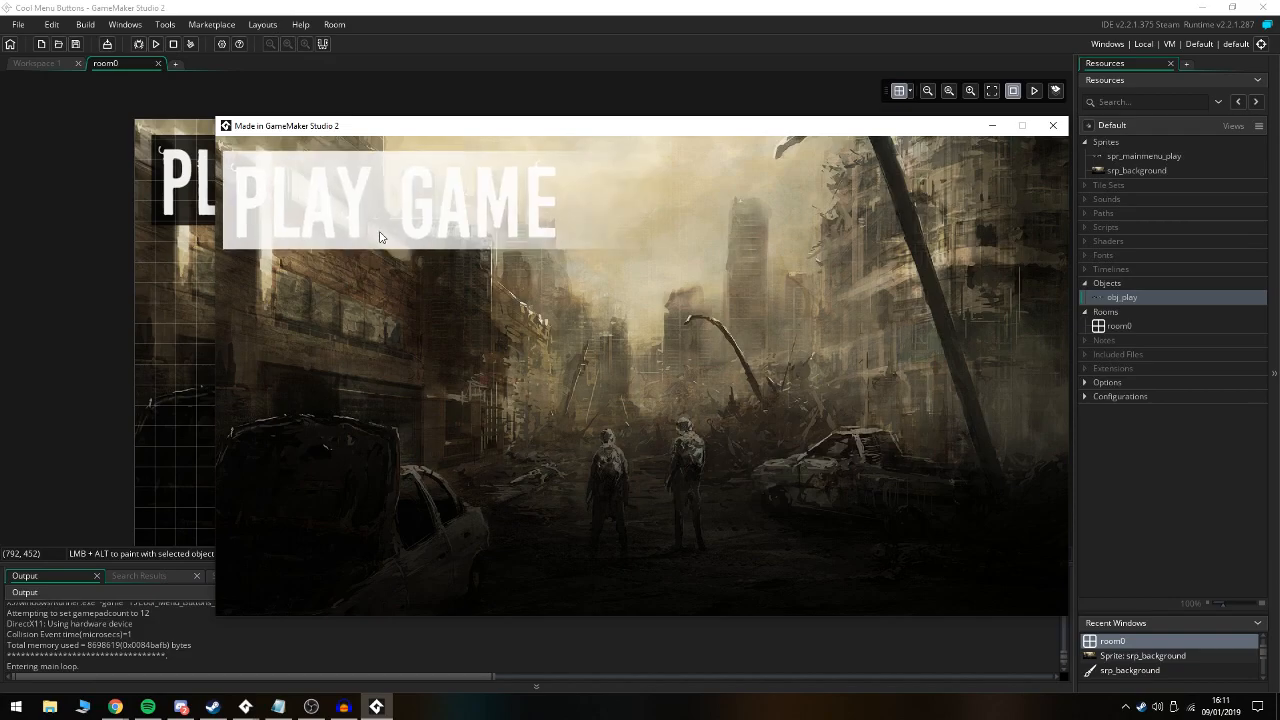
mouse_move(396, 244)
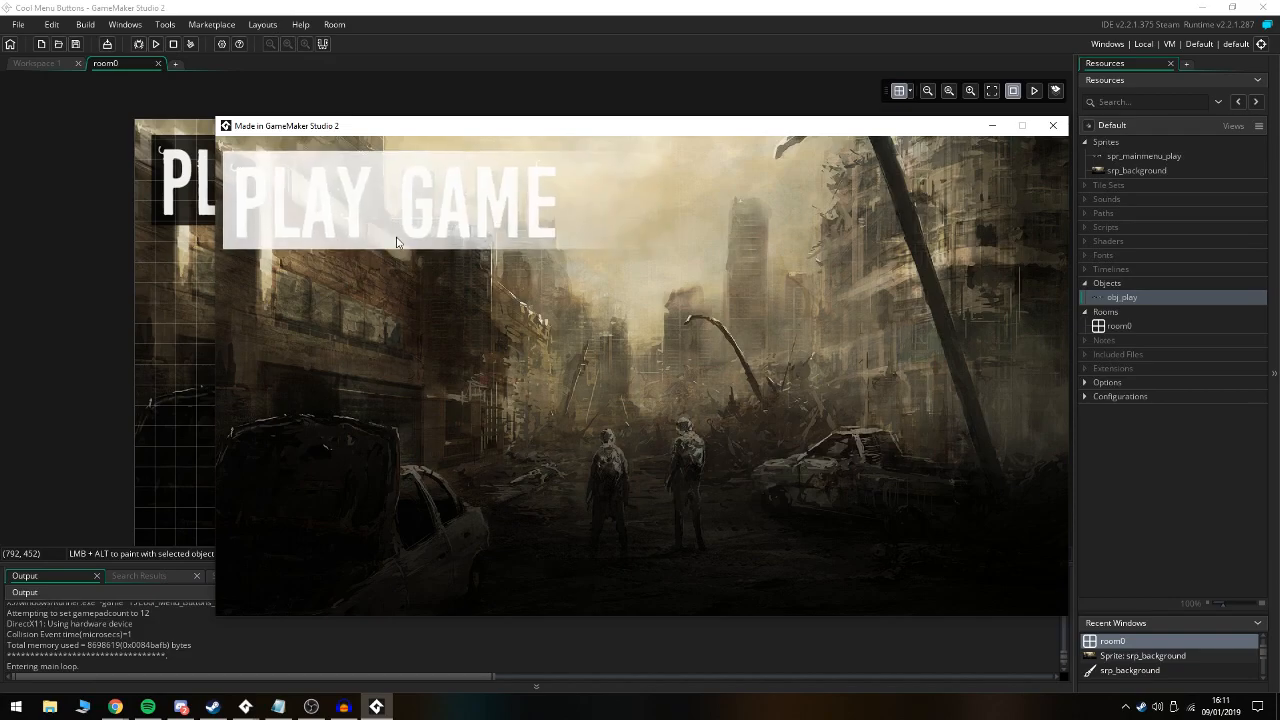
click(1052, 124)
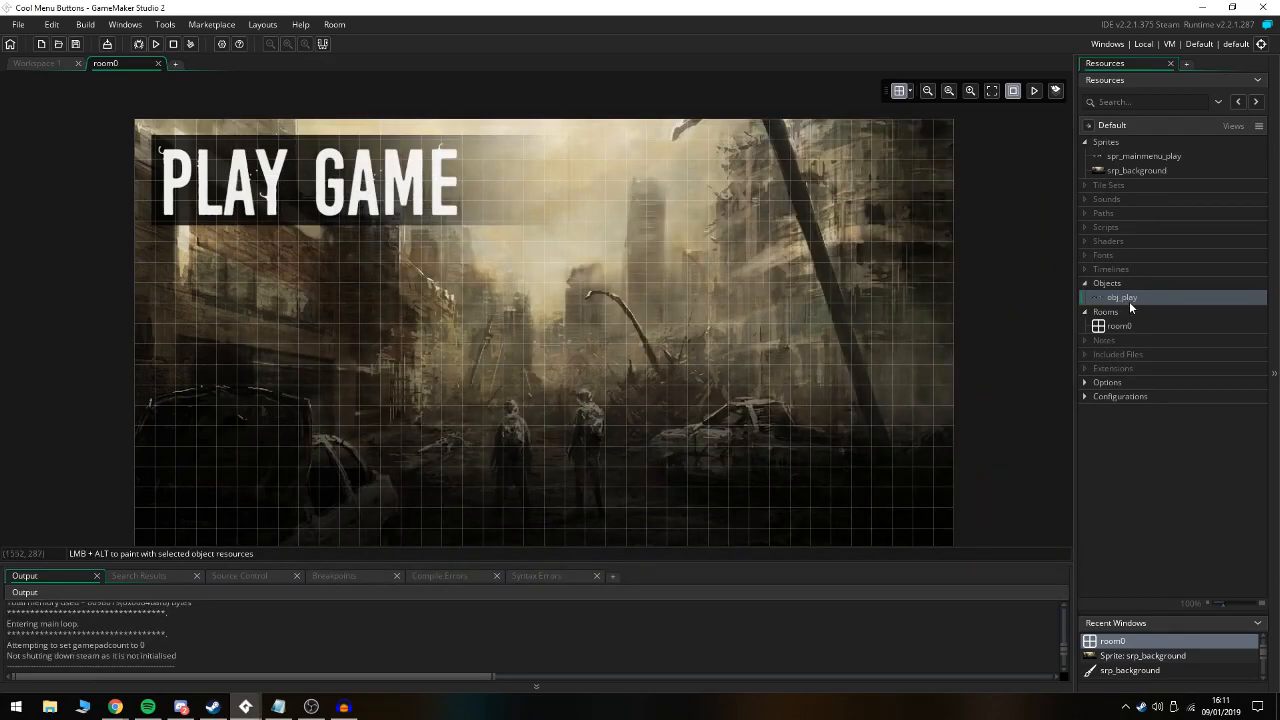
double_click(1120, 296)
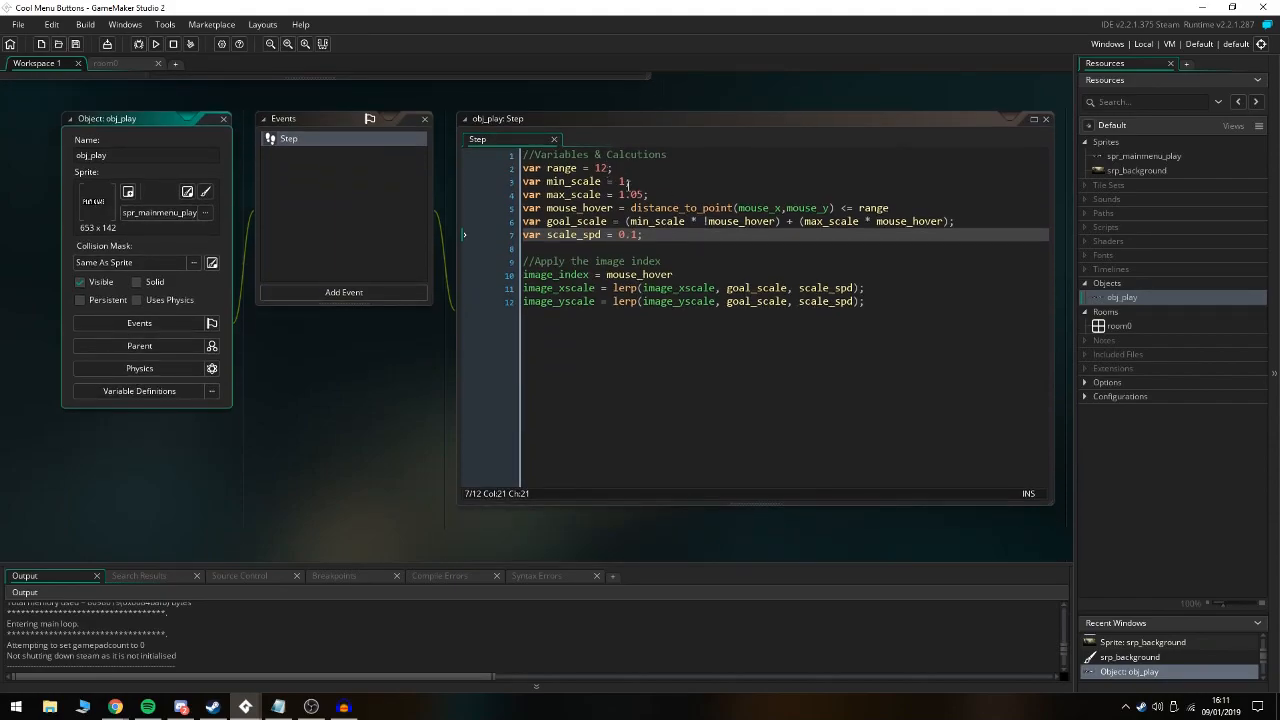
Change max_scale to 1.2 and rebuild the game
click(640, 194)
text(2)
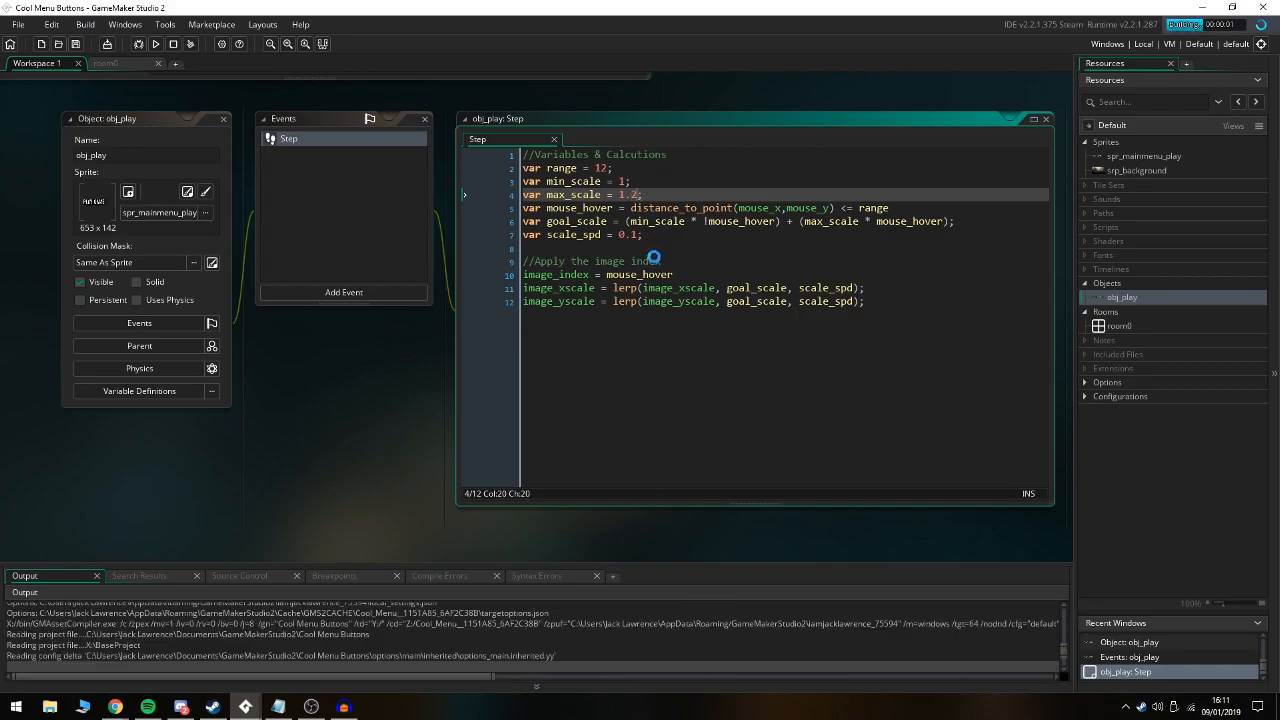
click(154, 44)
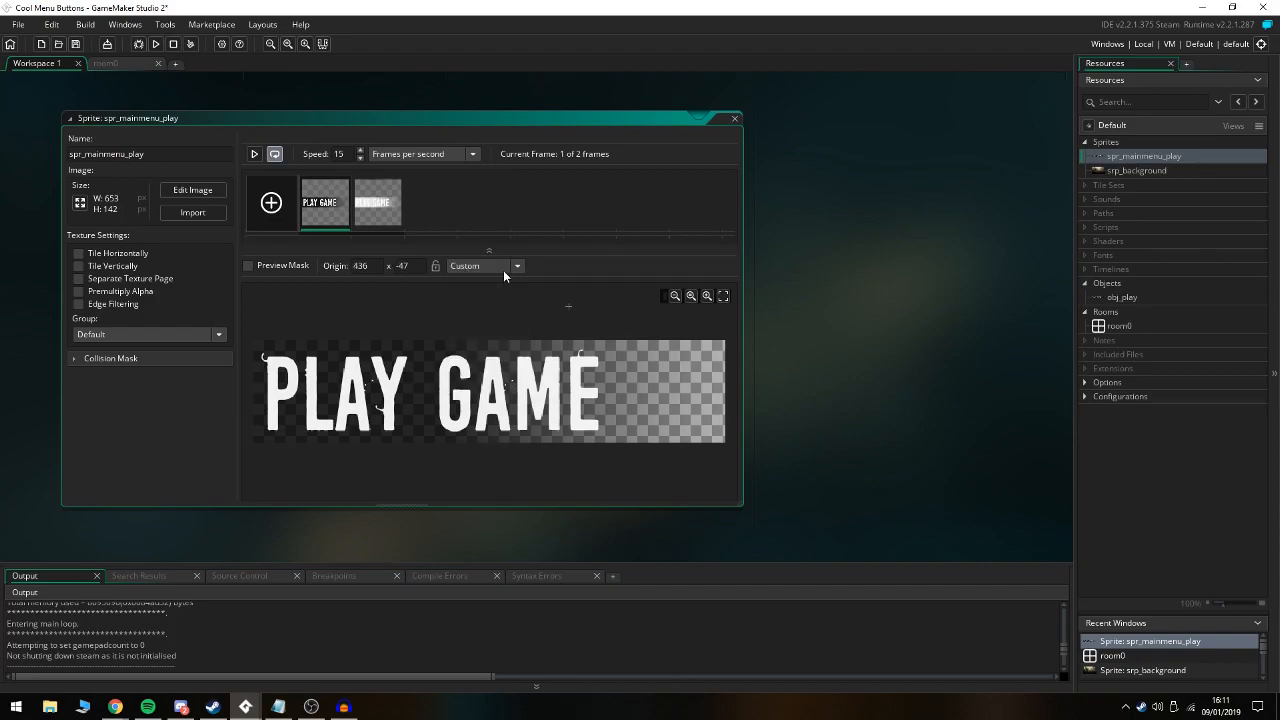
Set spr_mainmenu_play's origin to Middle Centre and check the button's position in room0 and in game
click(516, 264)
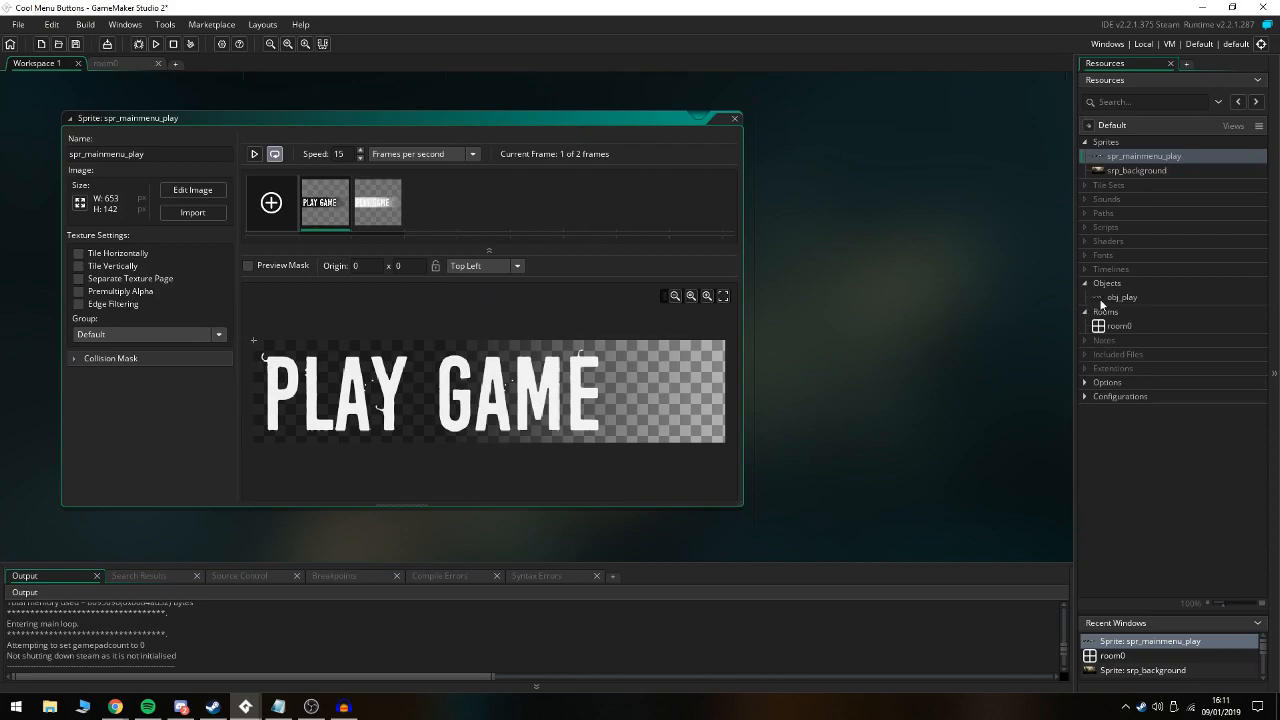
double_click(1120, 296)
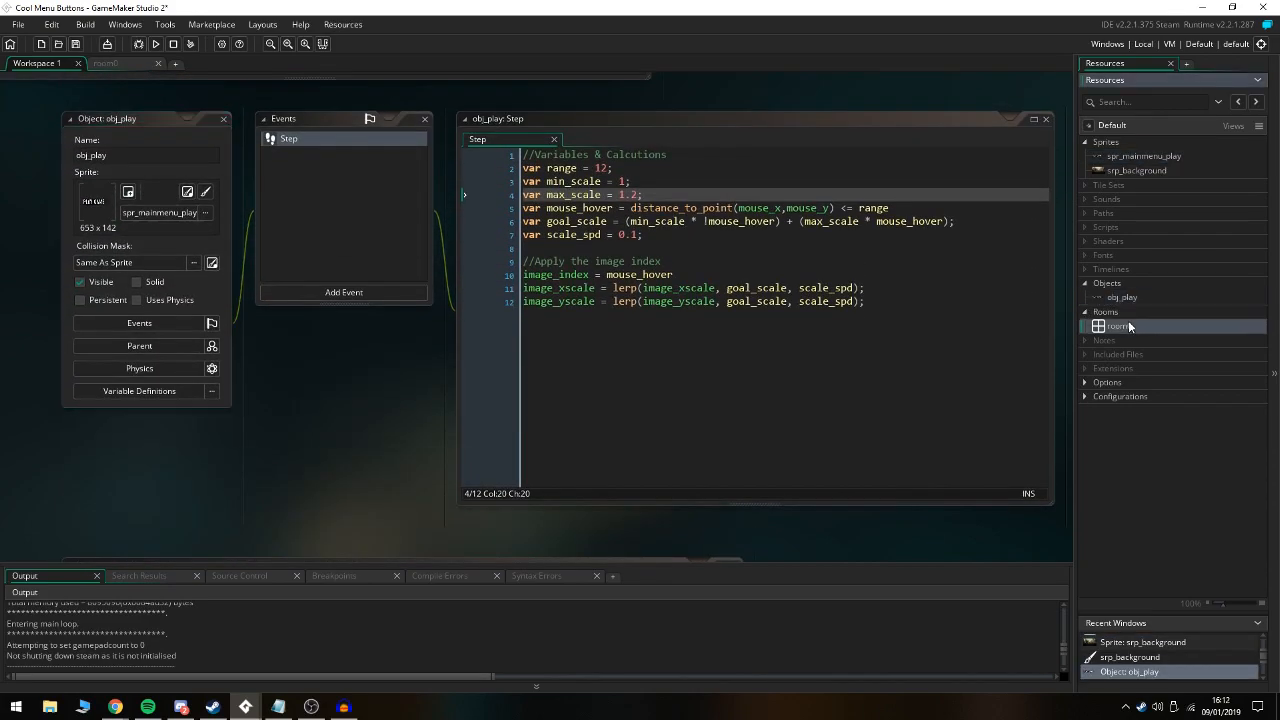
double_click(1118, 326)
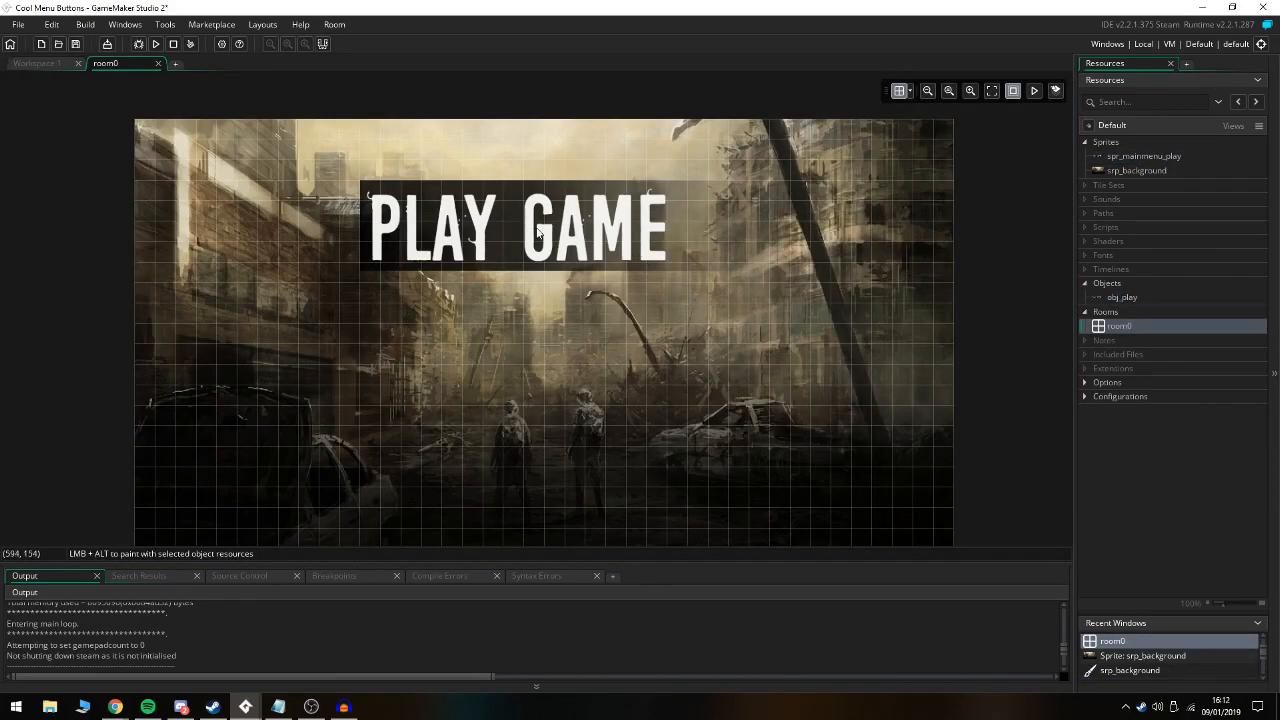
click(156, 44)
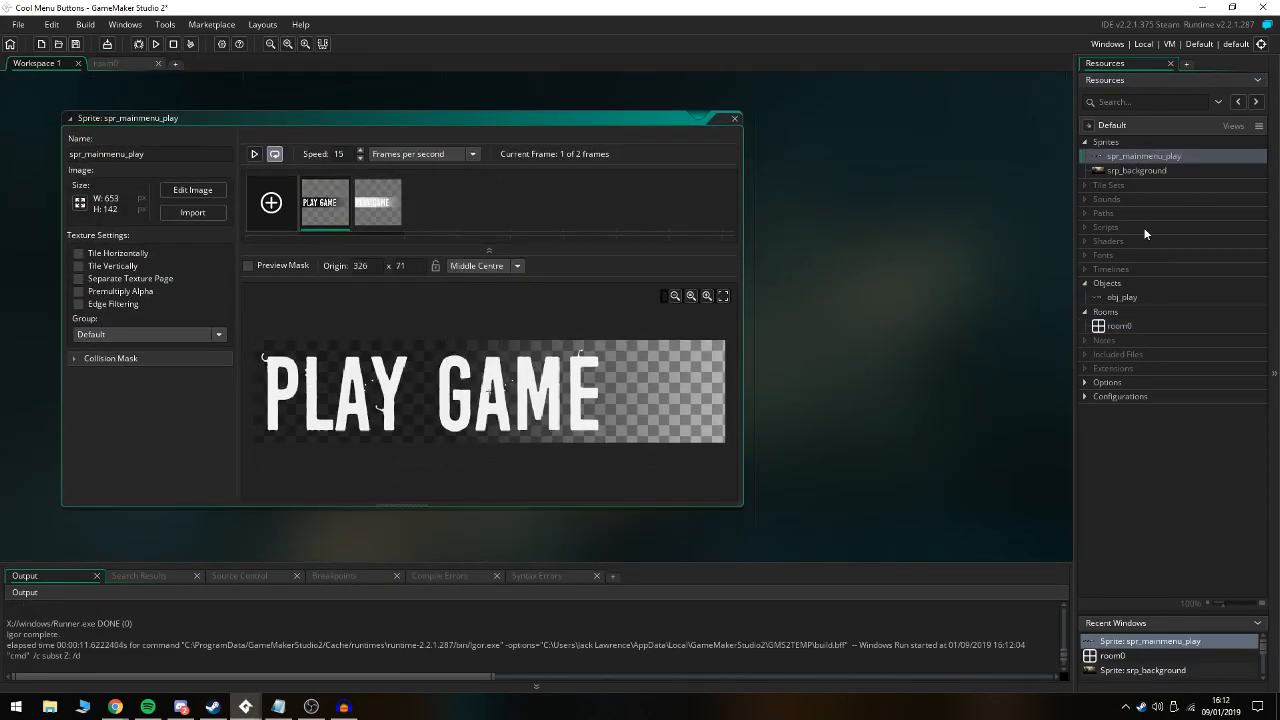
double_click(1116, 326)
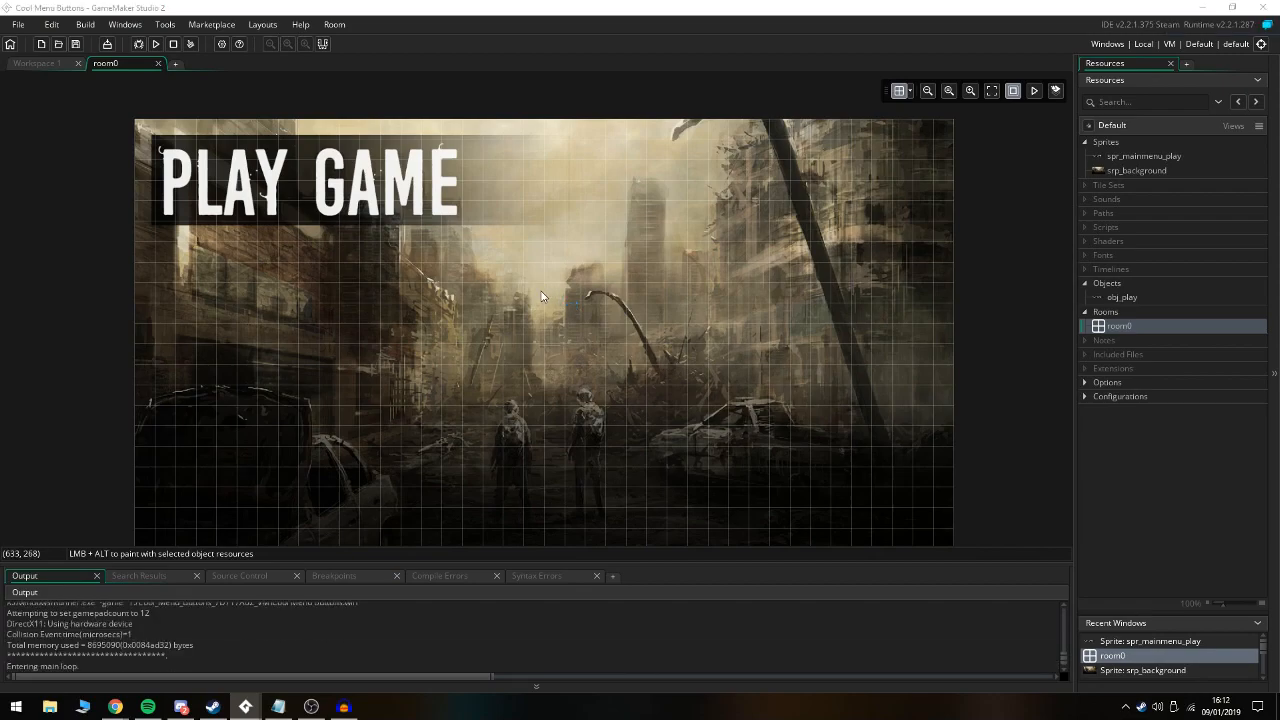
Try min_scale .75 in game, then restore 1 to 1.05 and run again to test hover enlargement
click(156, 44)
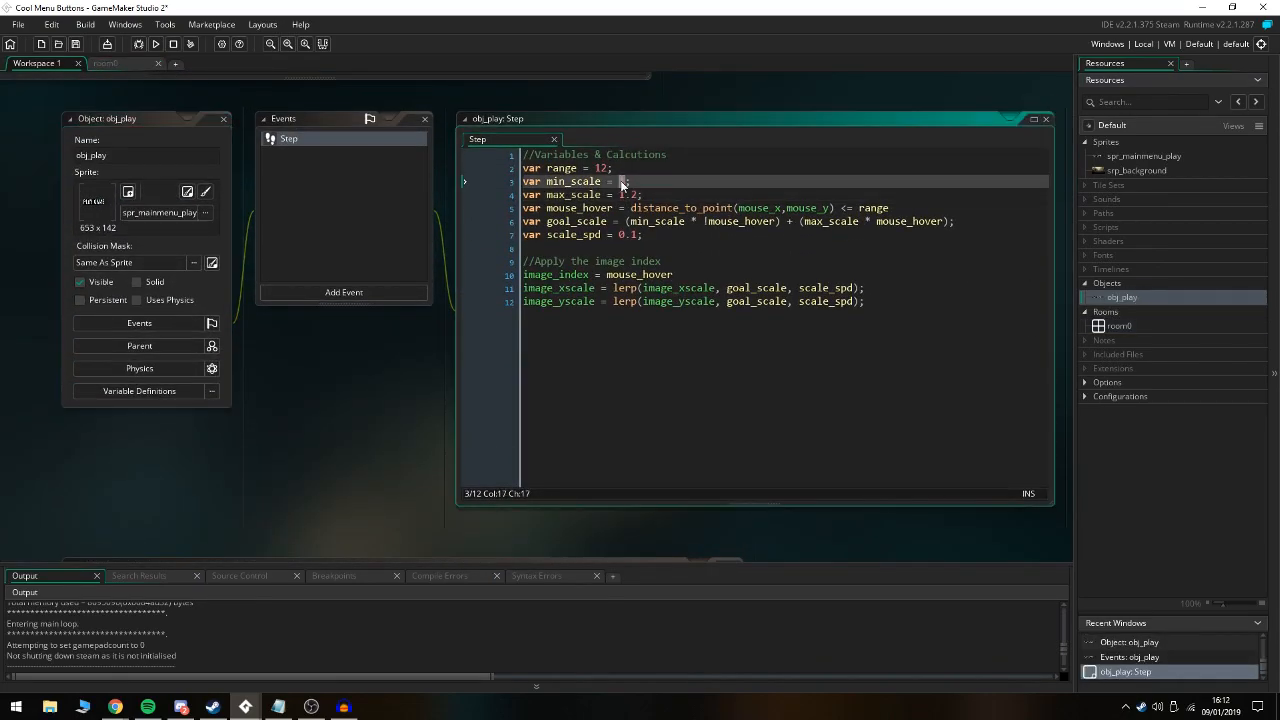
text(175)
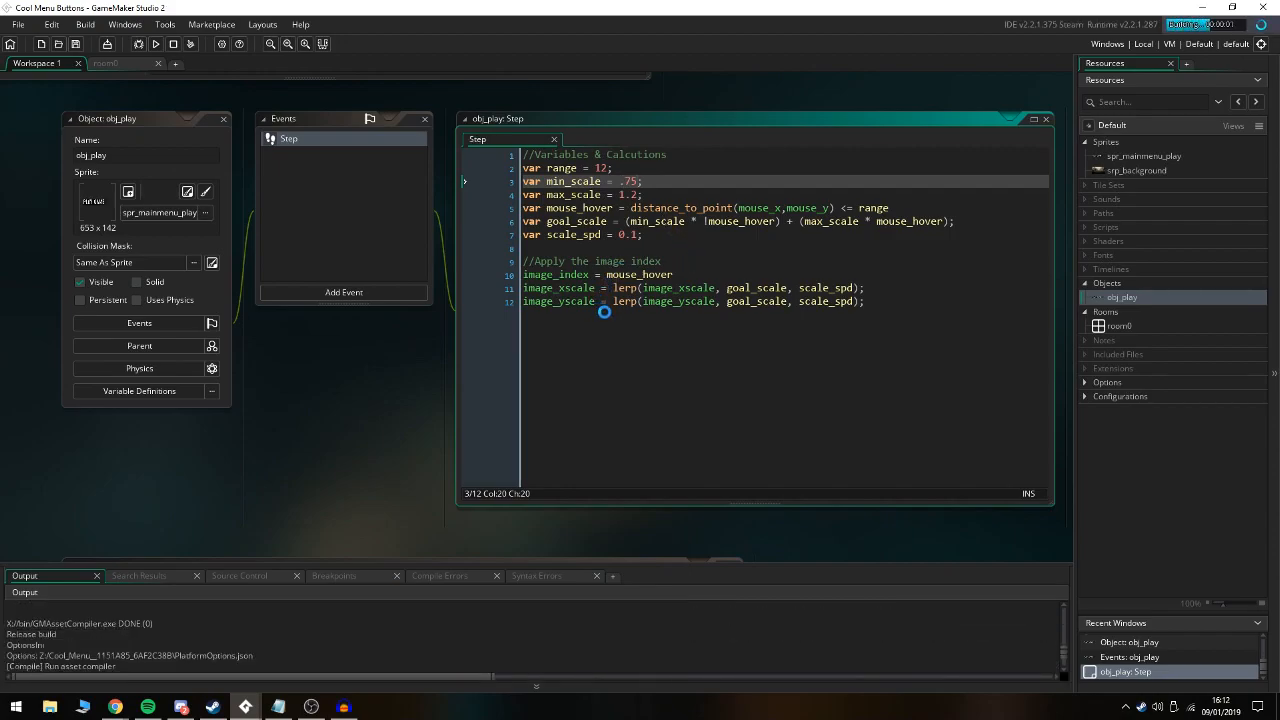
click(156, 44)
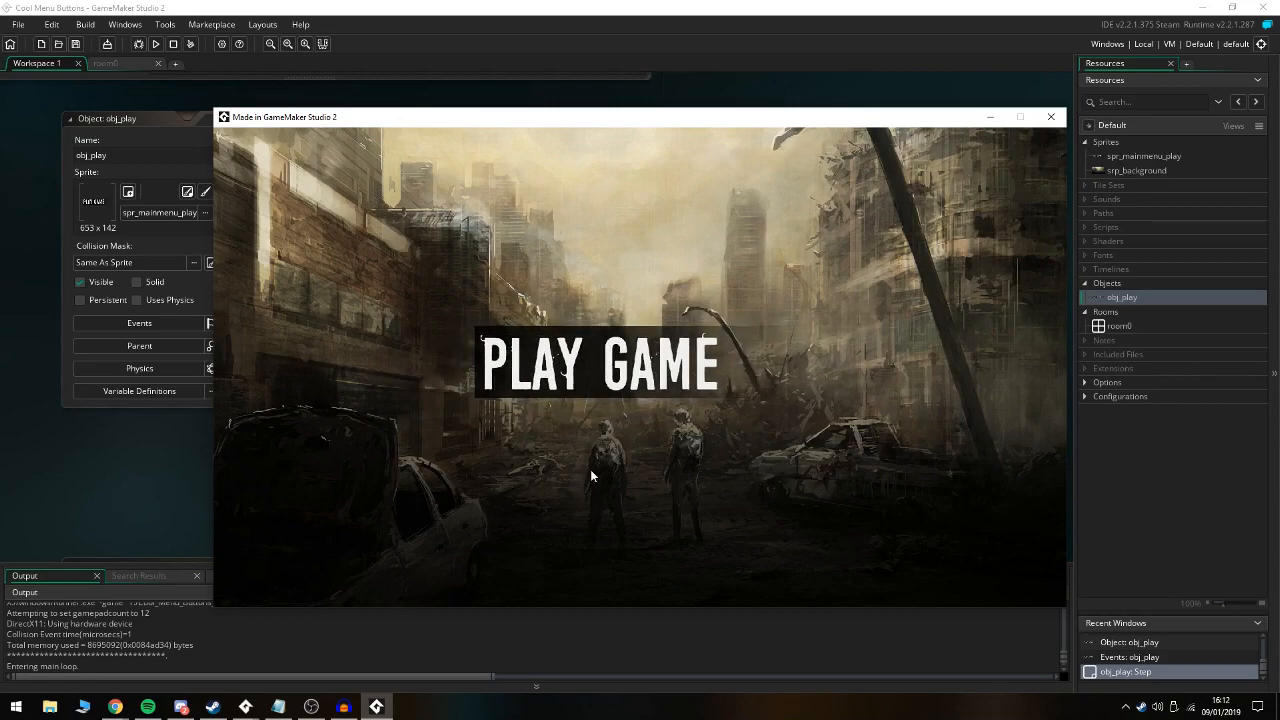
mouse_move(610, 356)
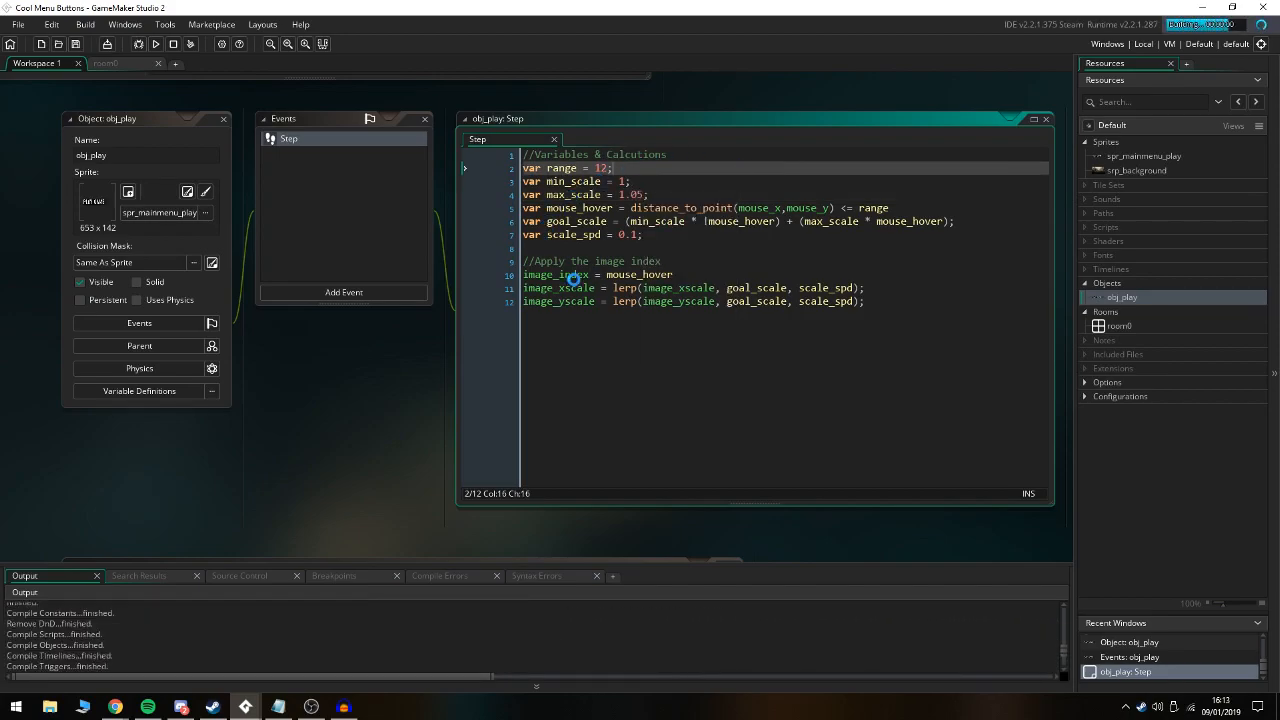
click(156, 44)
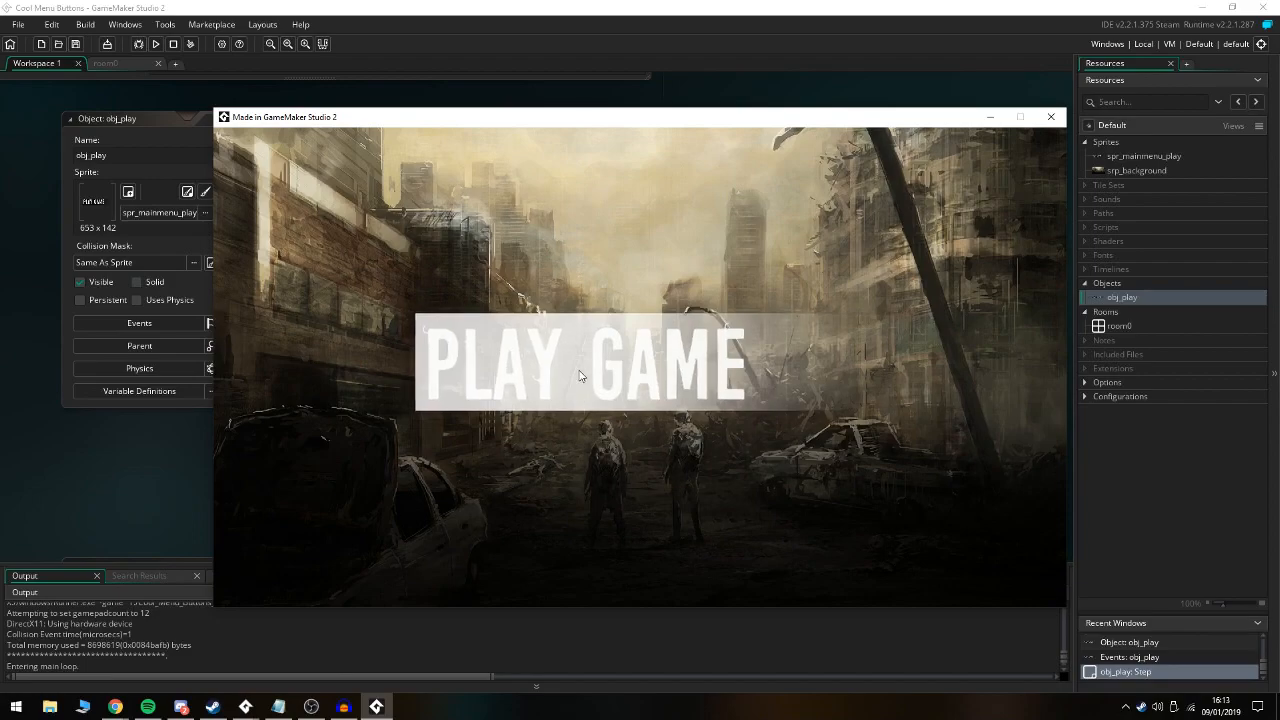